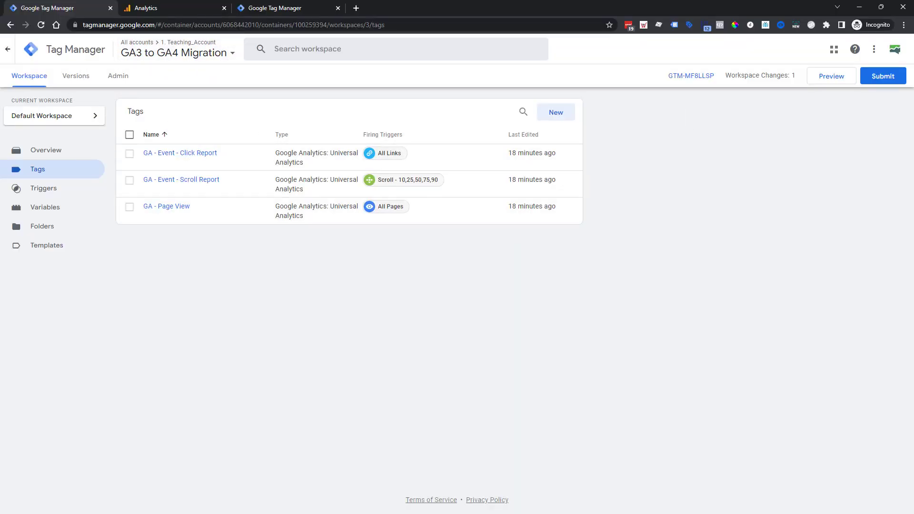
mouse_move(254, 220)
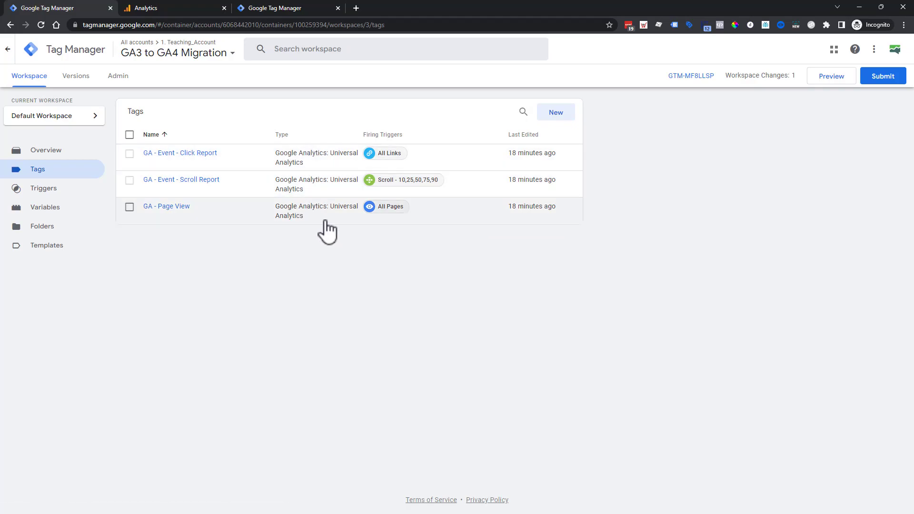
mouse_move(251, 168)
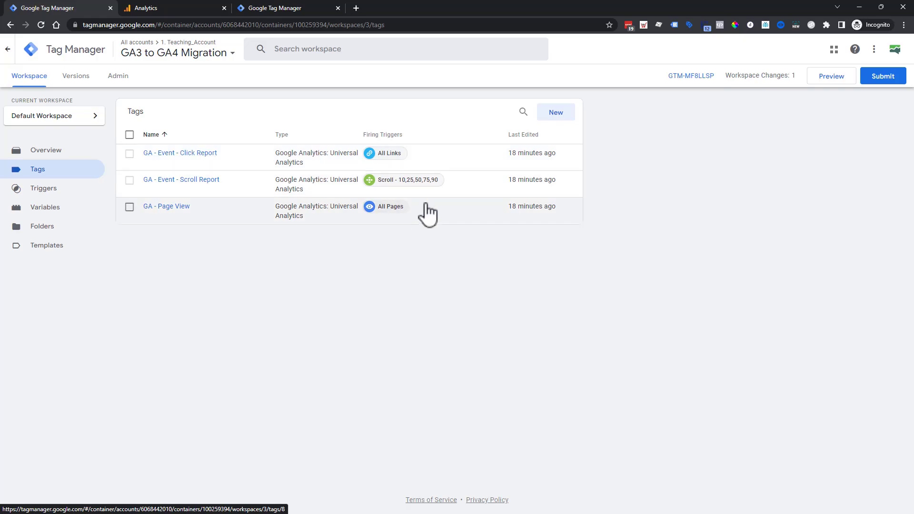
mouse_move(328, 300)
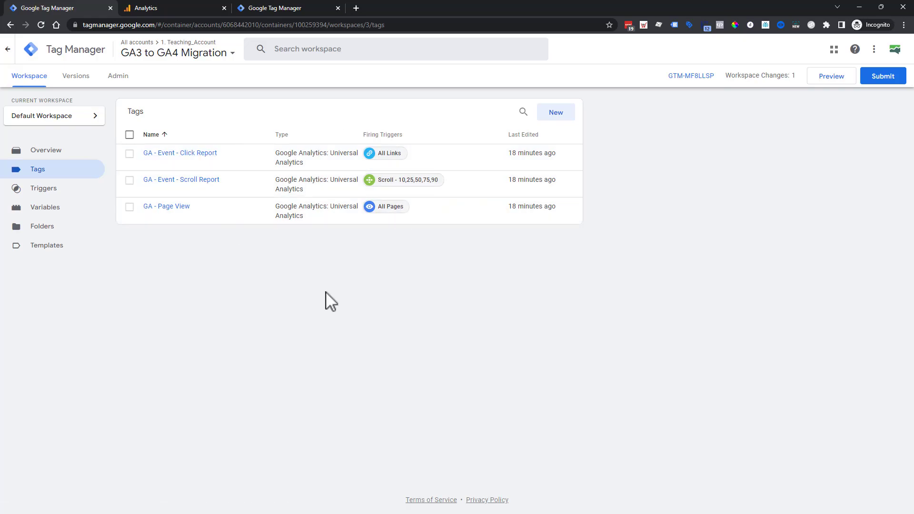
mouse_move(414, 203)
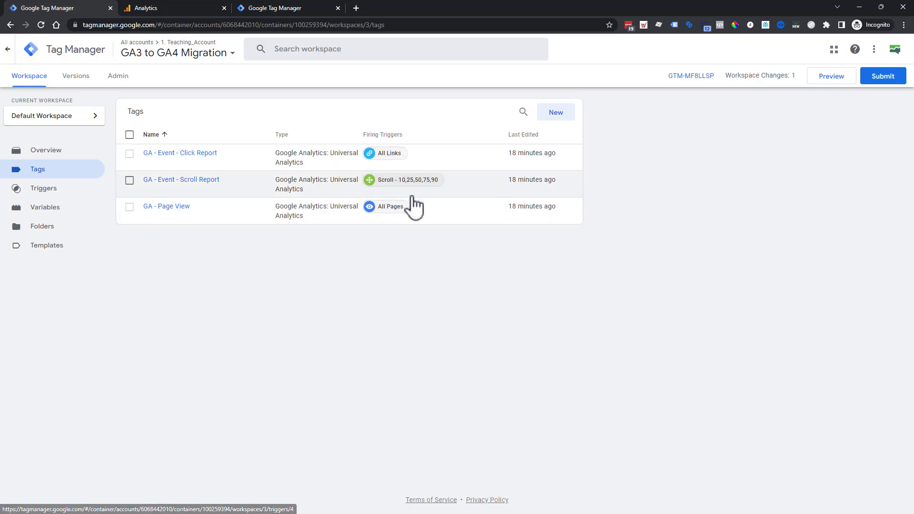
mouse_move(407, 145)
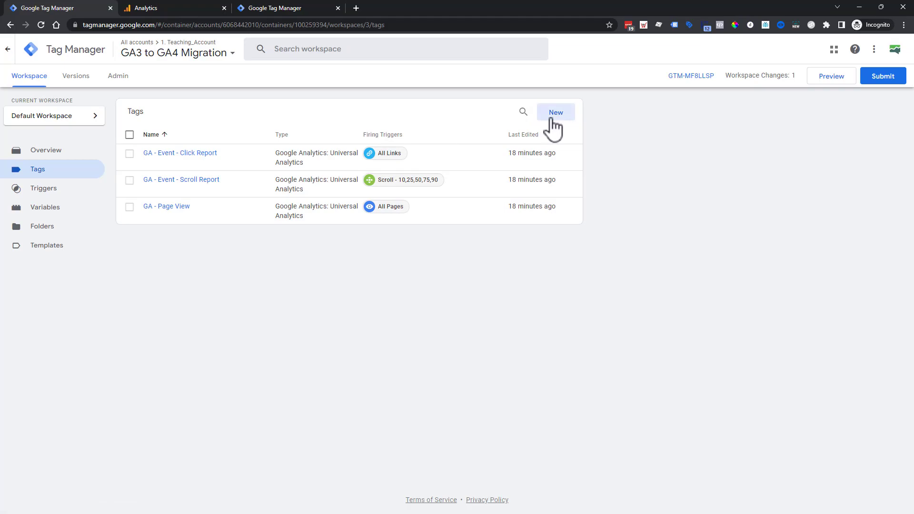
mouse_move(564, 103)
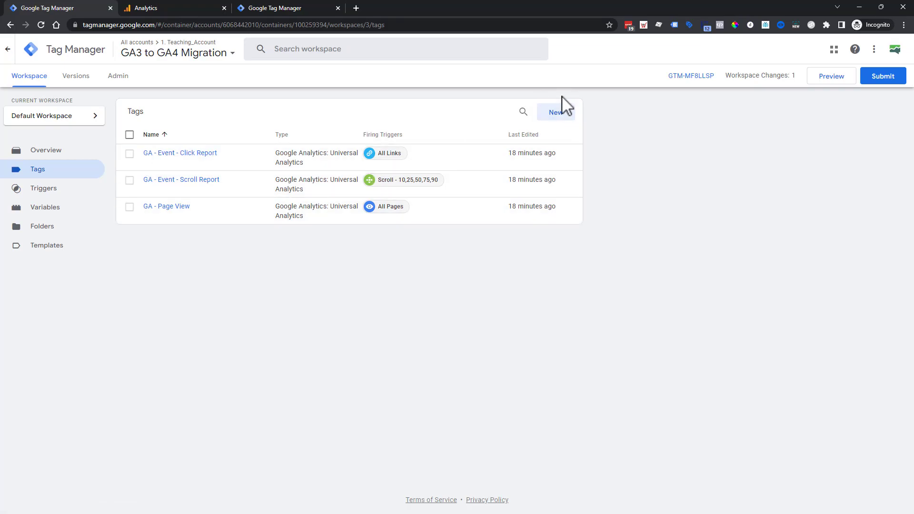
Create a new tag and set its type to Google Analytics: GA4 Configuration.
left_click(555, 112)
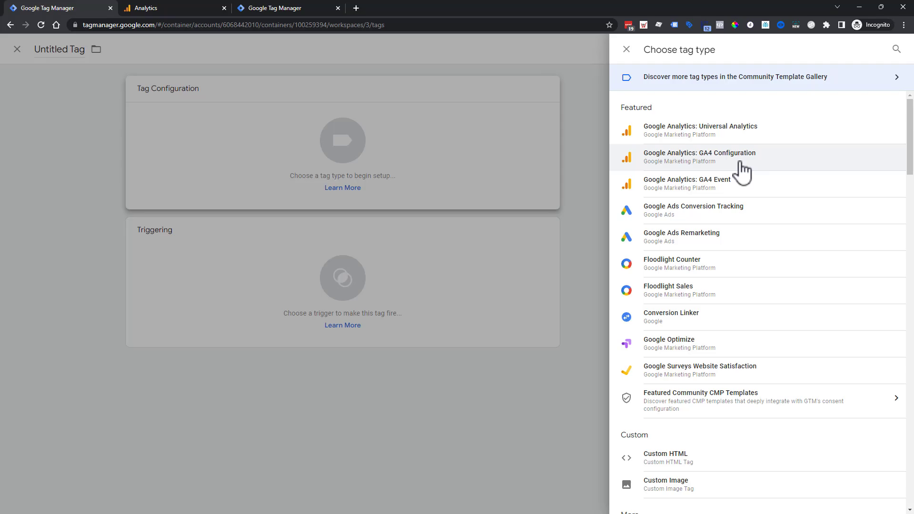
left_click(700, 157)
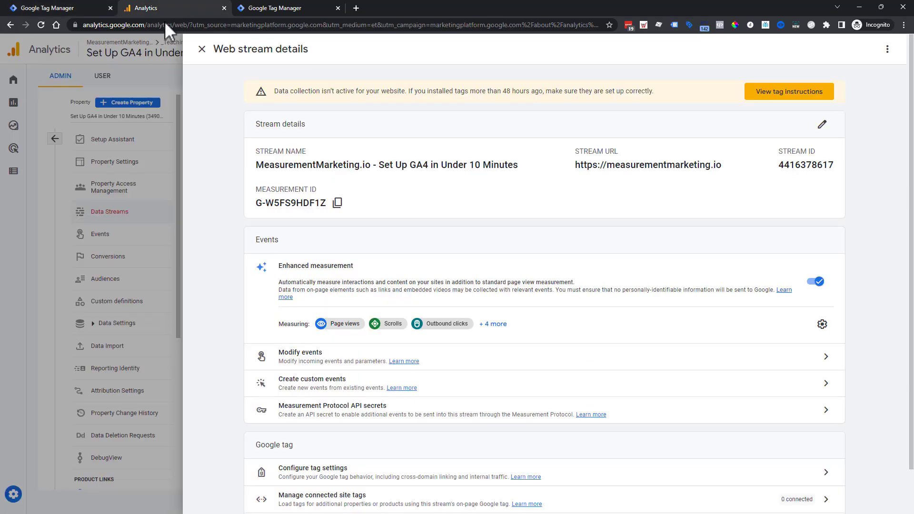
mouse_move(338, 201)
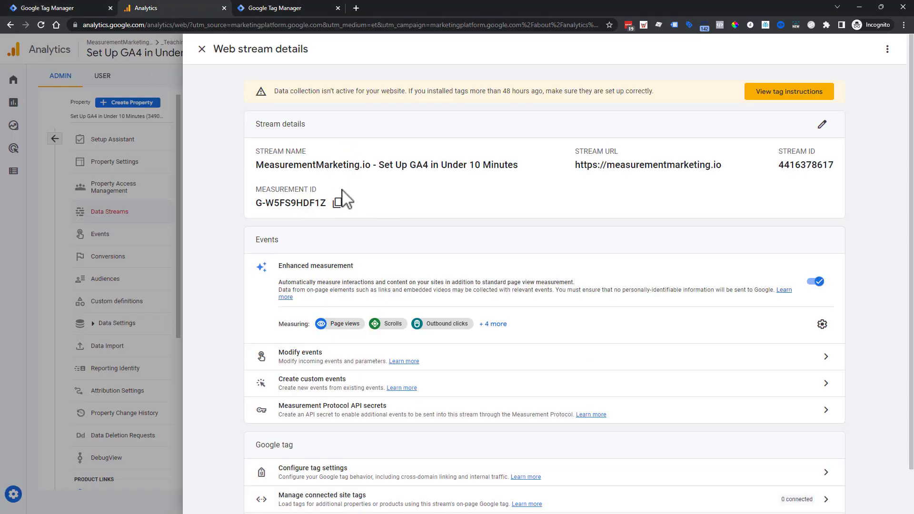
Copy measurement ID G-W5FS9HDF1Z, then reopen the web stream from Data Streams.
left_click(336, 203)
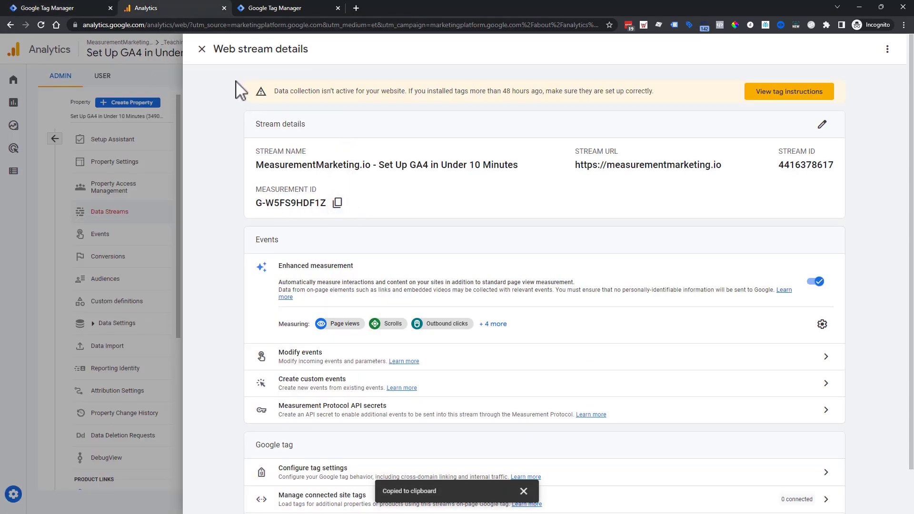
left_click(201, 49)
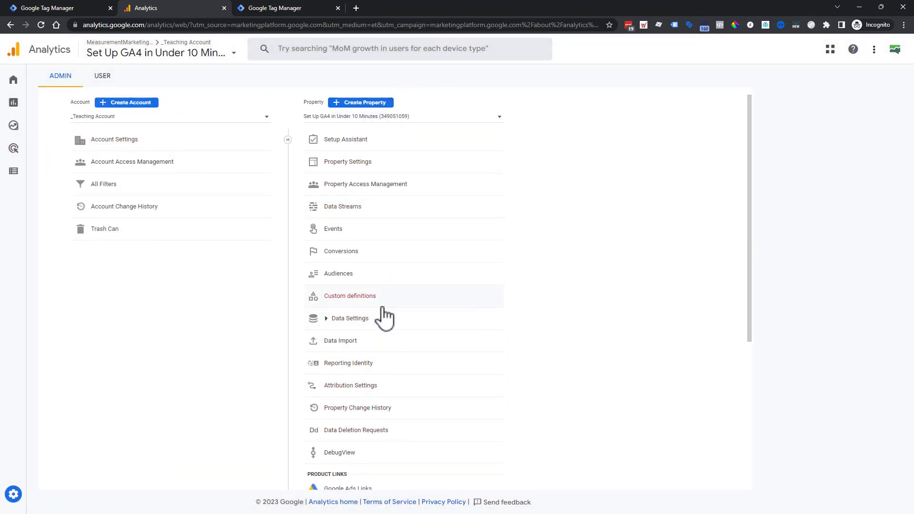
left_click(342, 207)
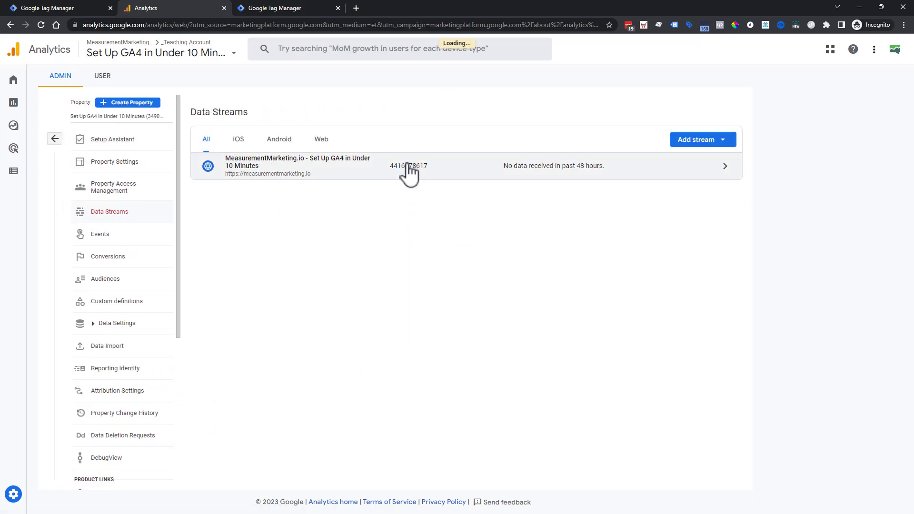
left_click(409, 166)
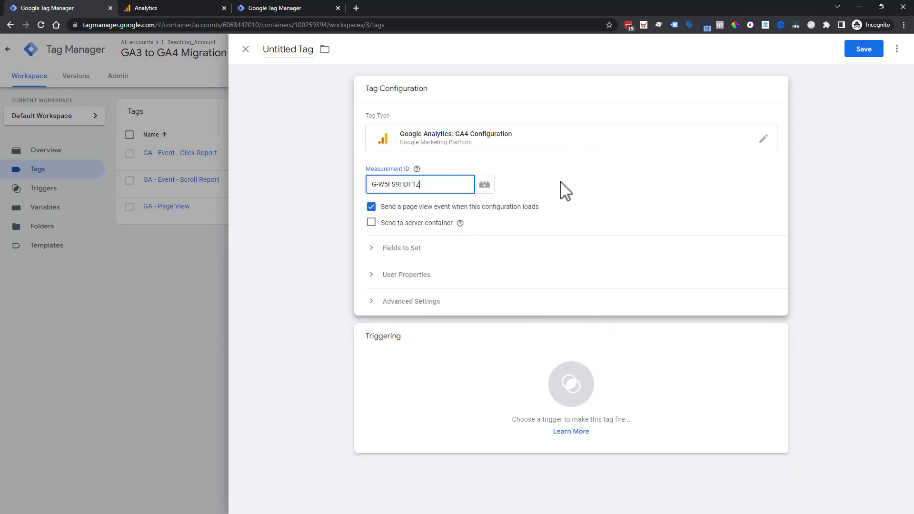
mouse_move(462, 148)
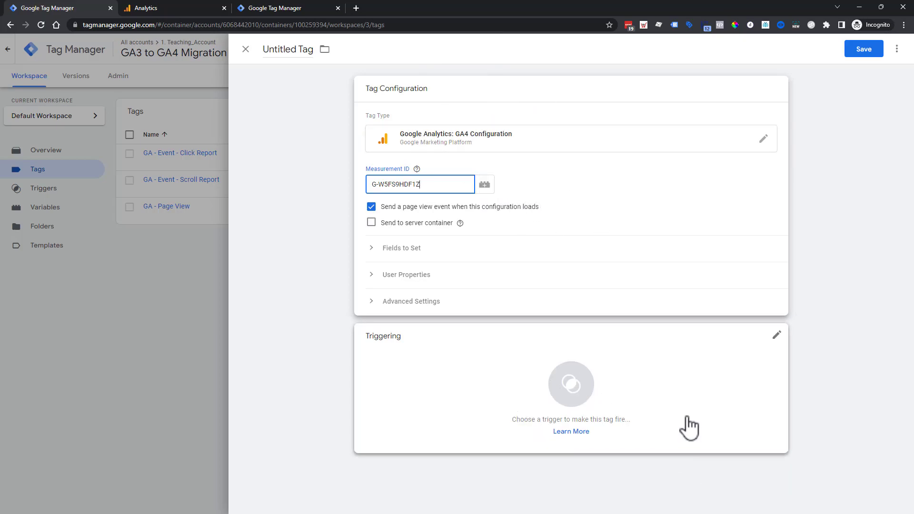
mouse_move(571, 394)
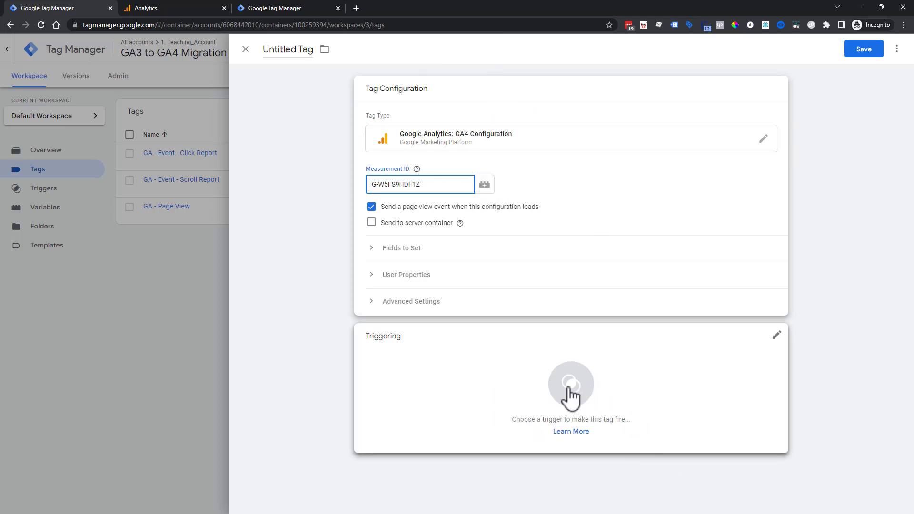
Make the GA4 Configuration tag fire on the All Pages trigger.
left_click(570, 386)
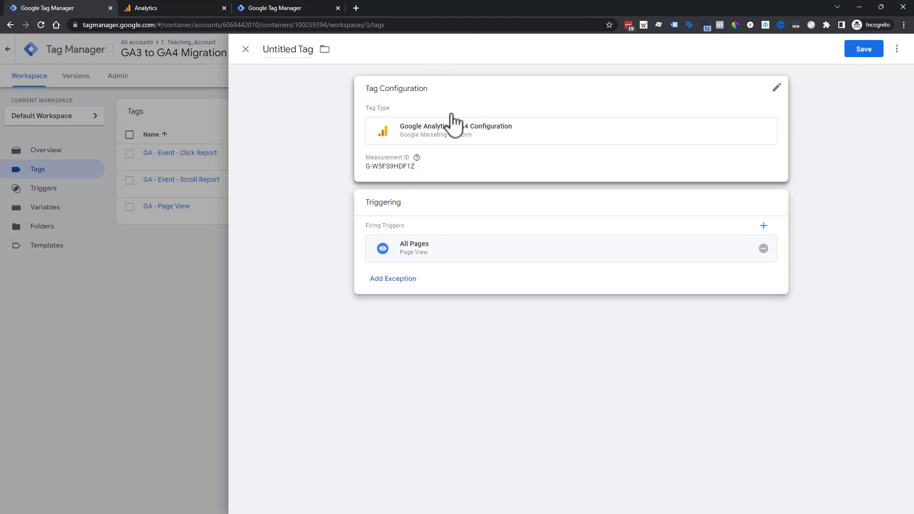
Rename Untitled Tag to 'GA4 - config & page_view' and save it.
double_click(283, 49)
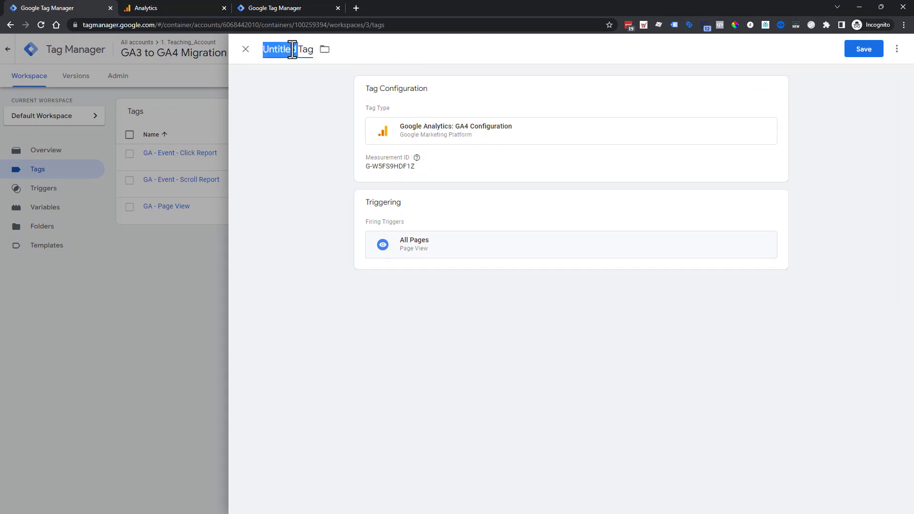
type("GA4")
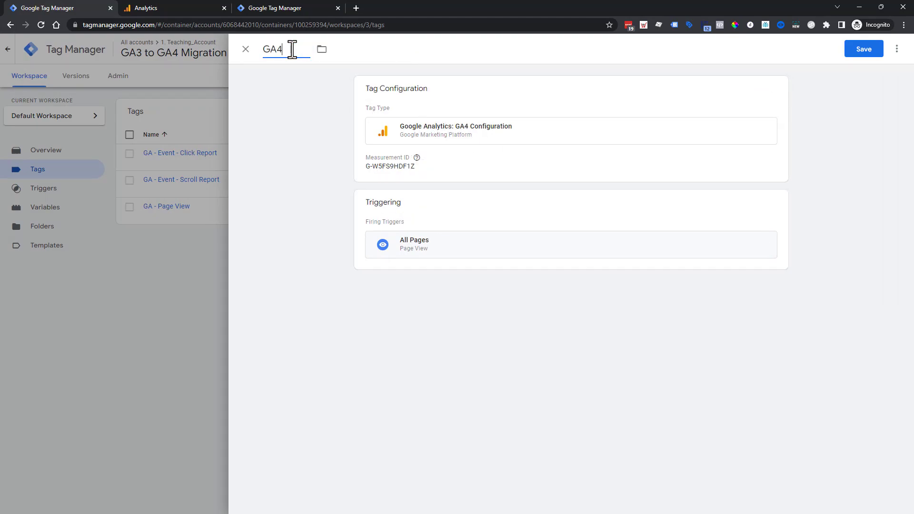
type("- config &")
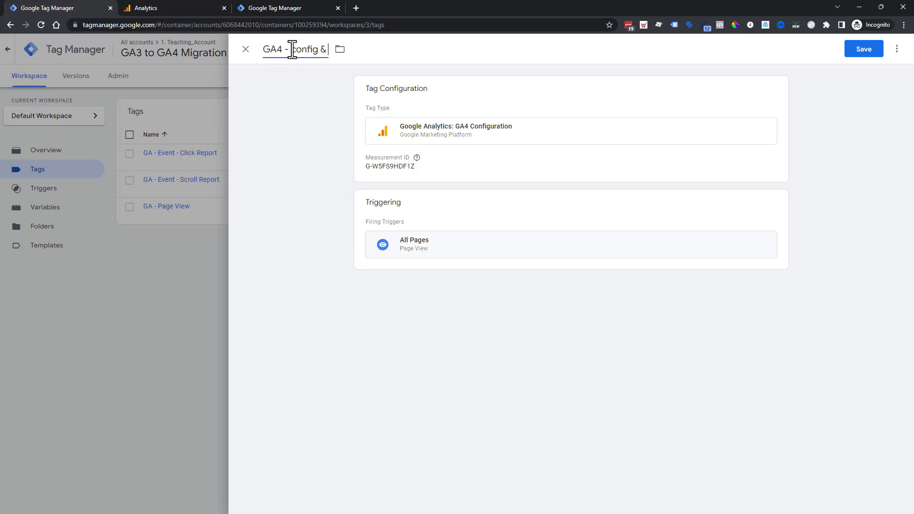
type("page_view")
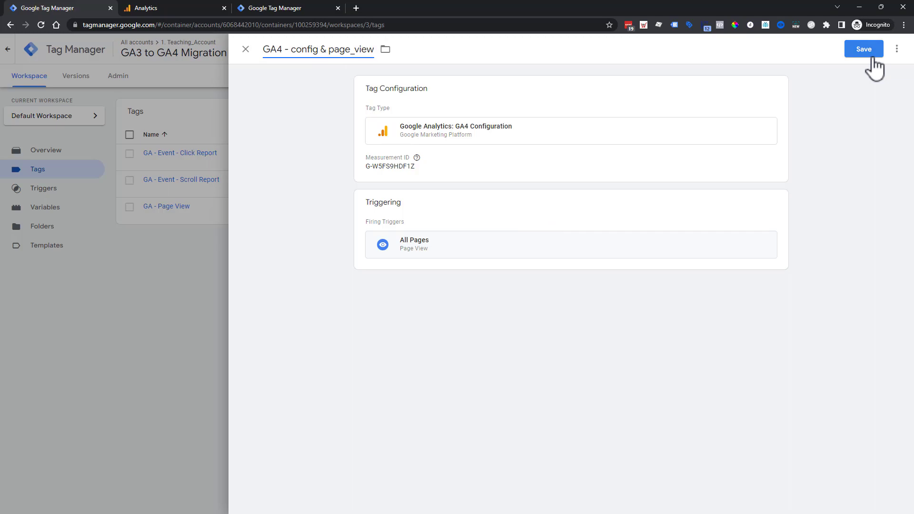
left_click(864, 49)
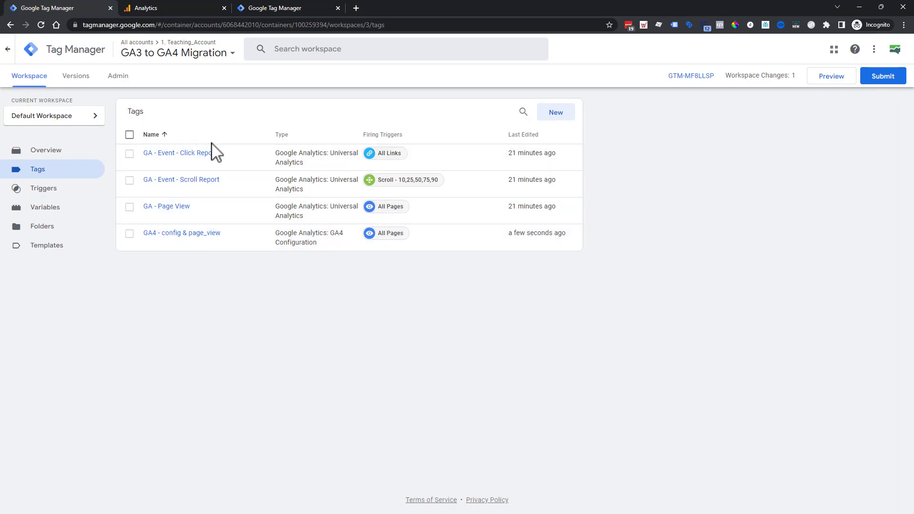
mouse_move(214, 192)
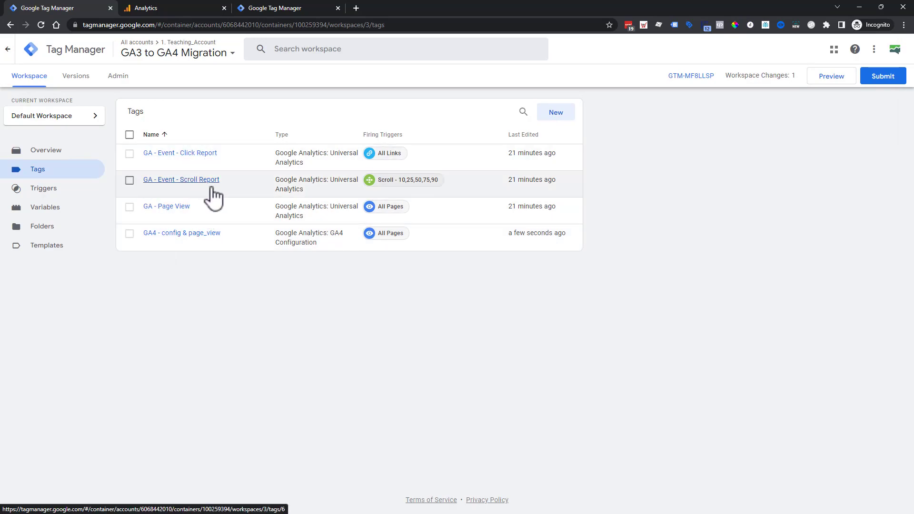
Add a second tag of type GA4 Event using 'GA4 - config & page_view' as its configuration tag.
left_click(556, 112)
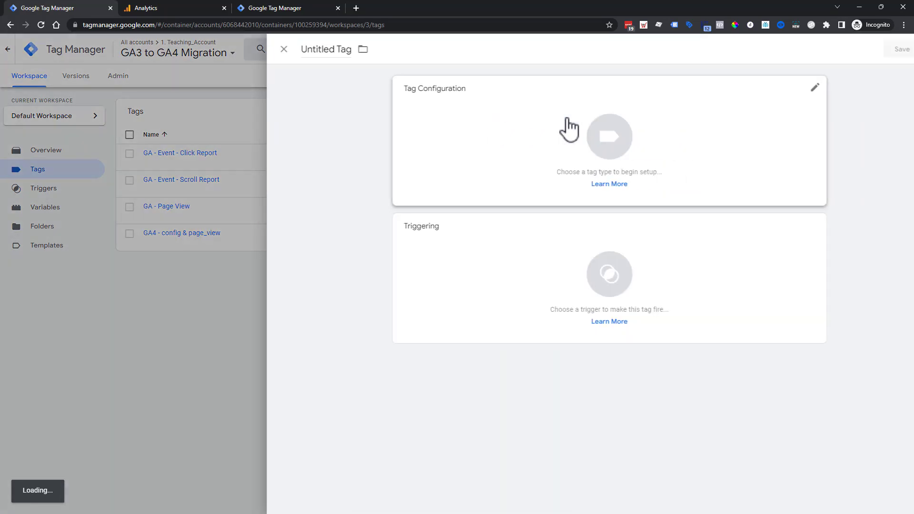
left_click(609, 137)
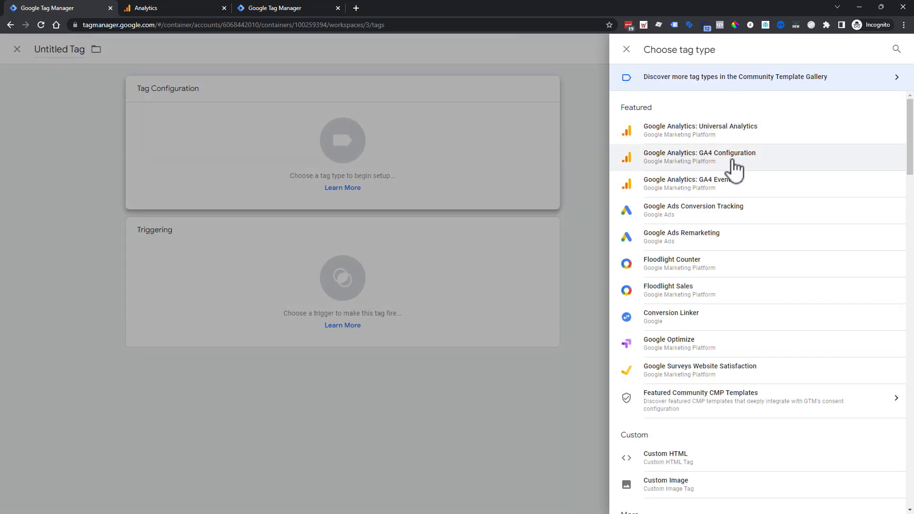
mouse_move(752, 171)
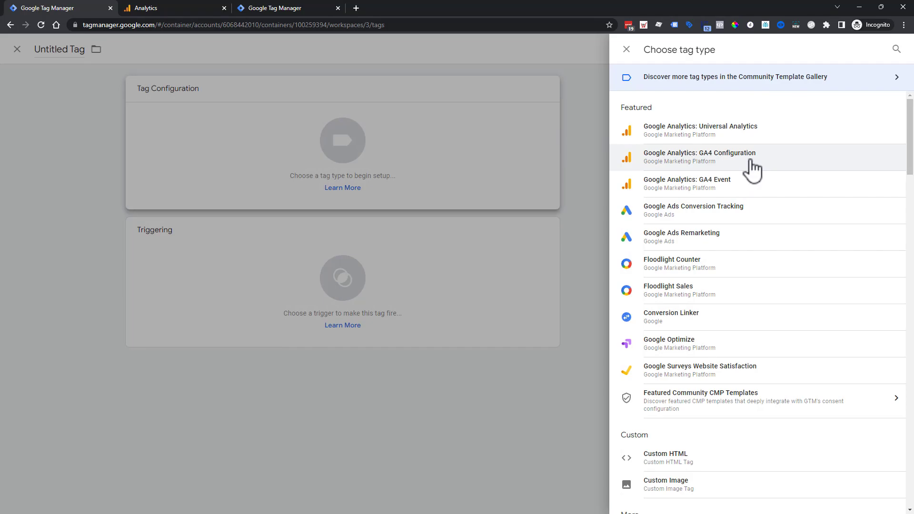
left_click(687, 183)
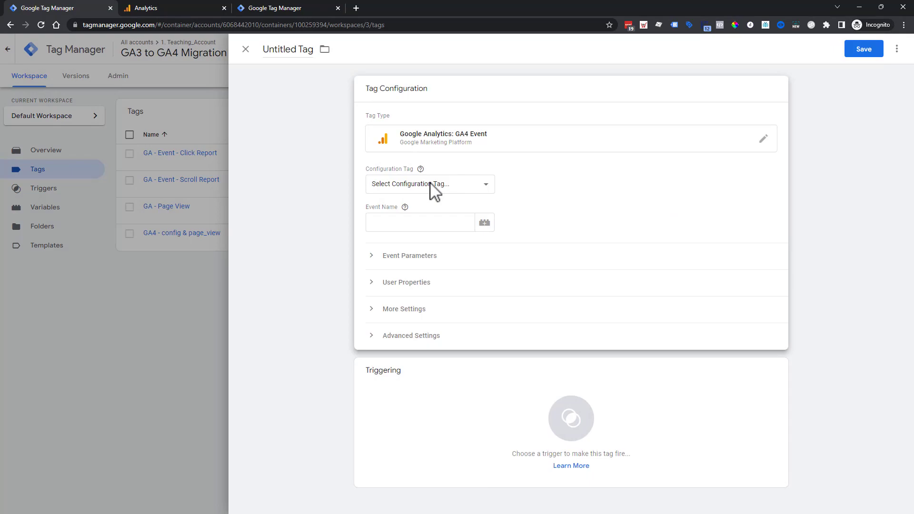
left_click(431, 184)
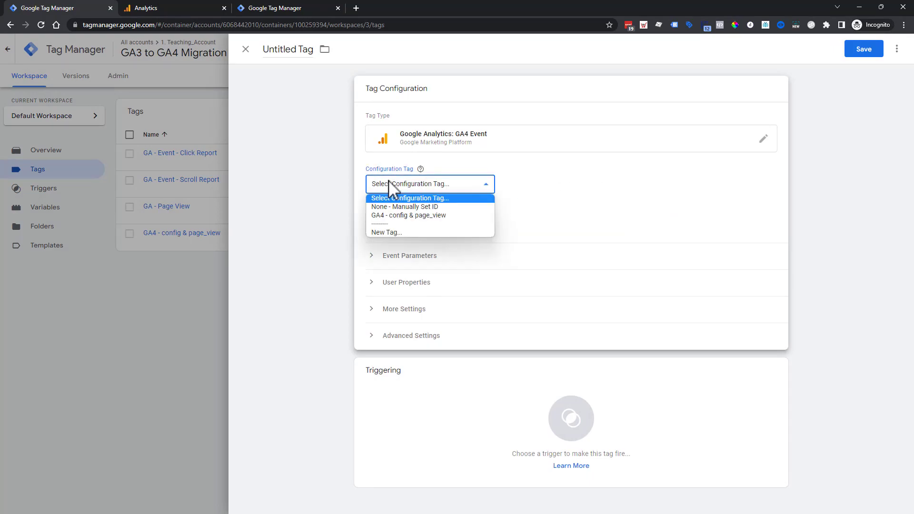
mouse_move(384, 222)
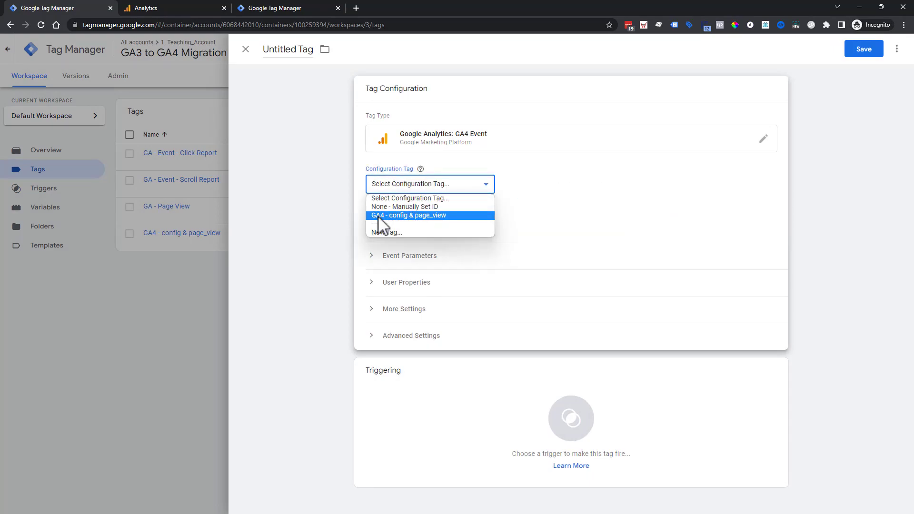
left_click(409, 216)
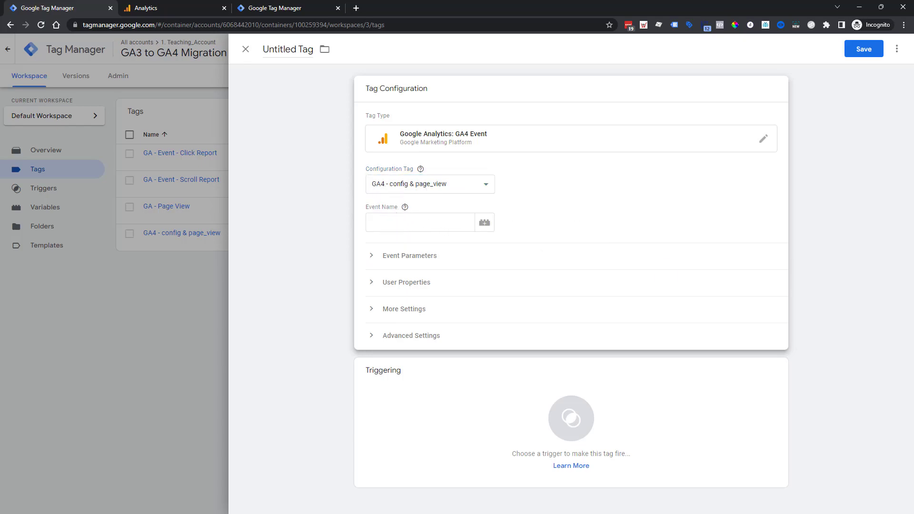
mouse_move(464, 202)
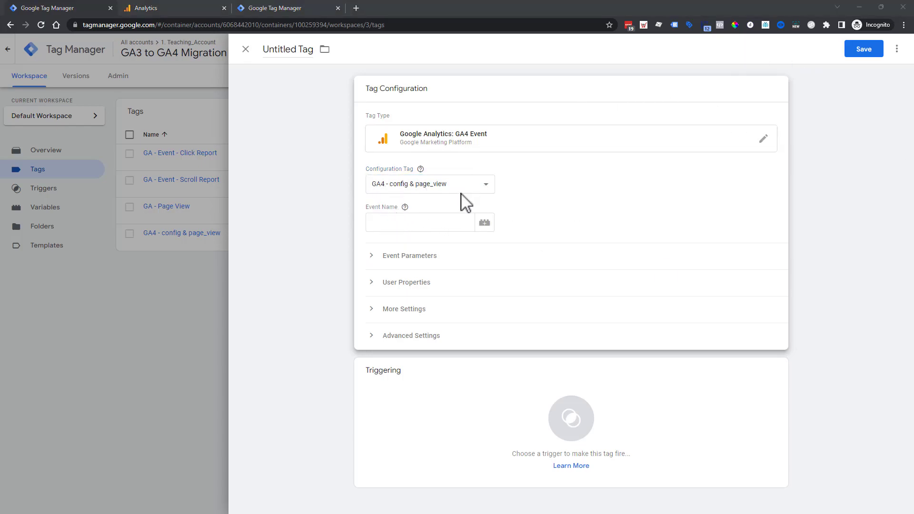
mouse_move(363, 11)
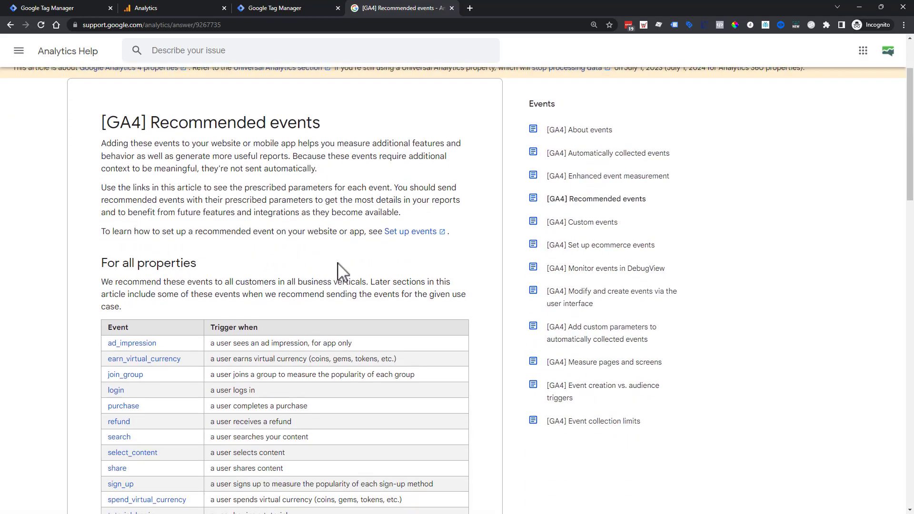
Scroll through the Analytics Help recommended events article.
scroll("down", 3)
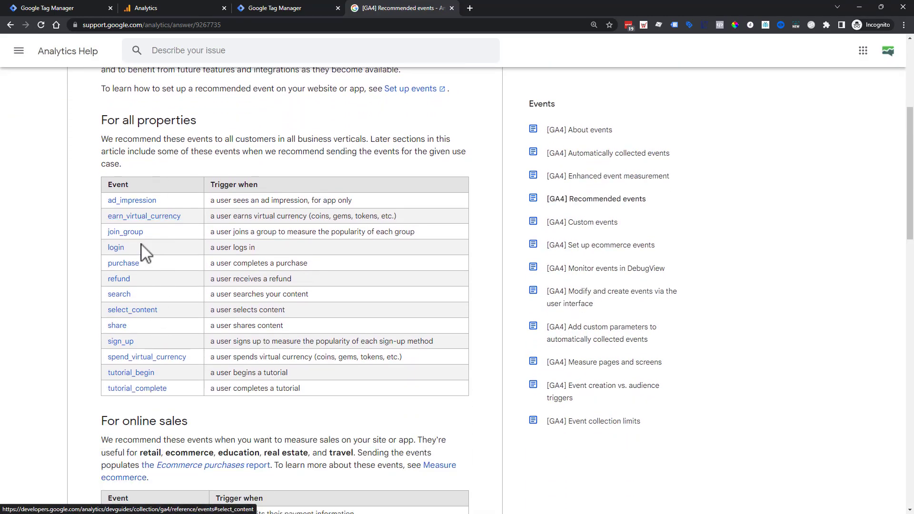
scroll("down", 3)
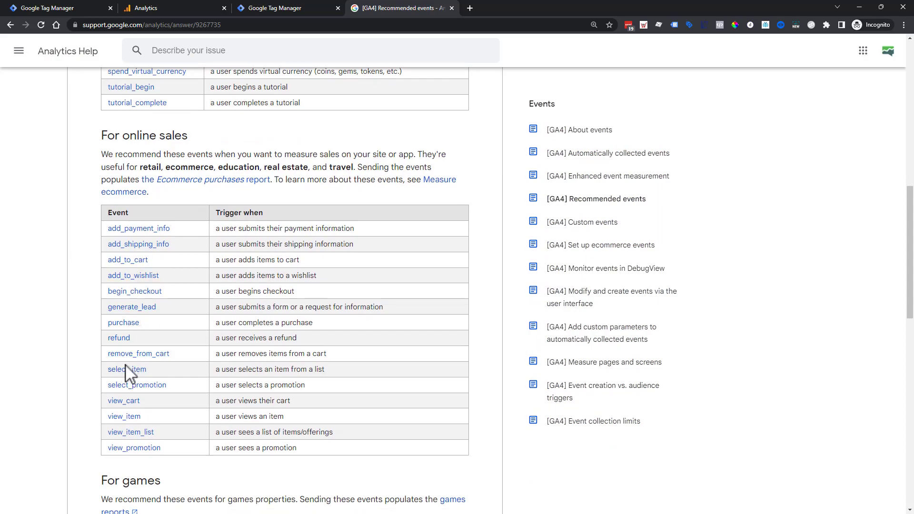
mouse_move(136, 345)
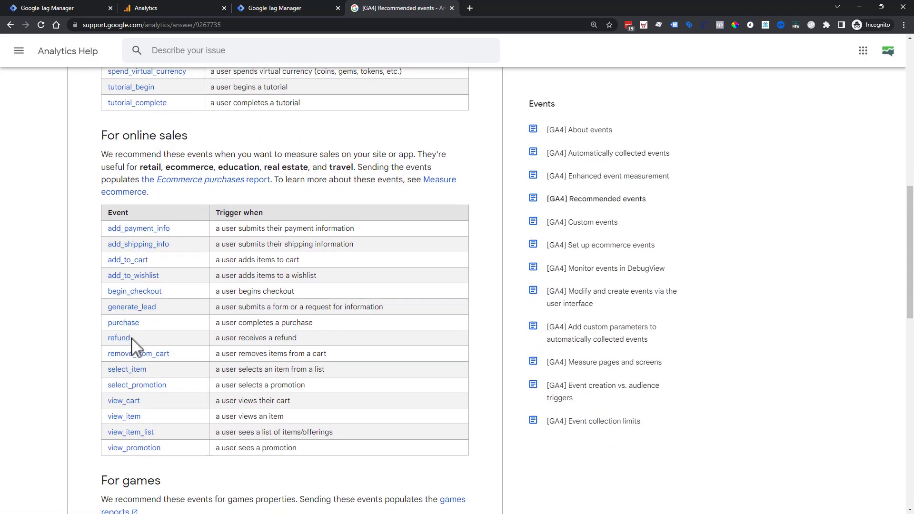
scroll("down", 3)
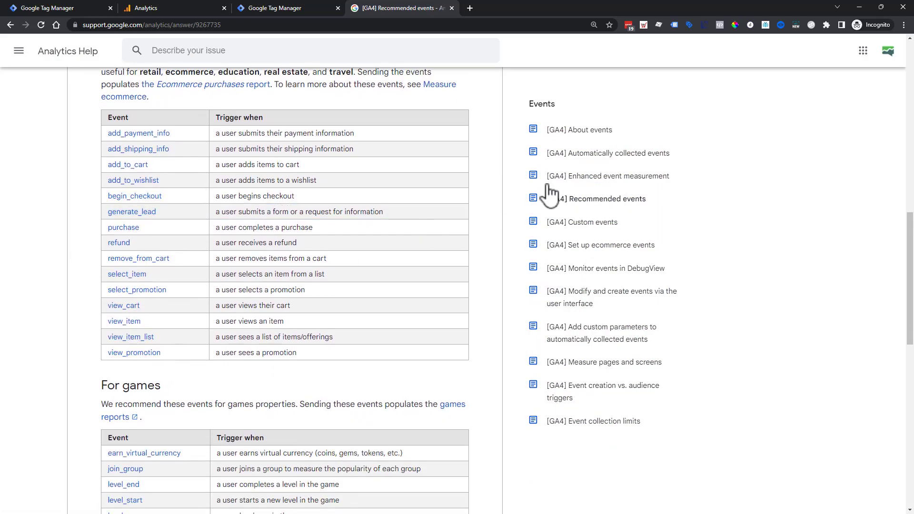
scroll("down", 3)
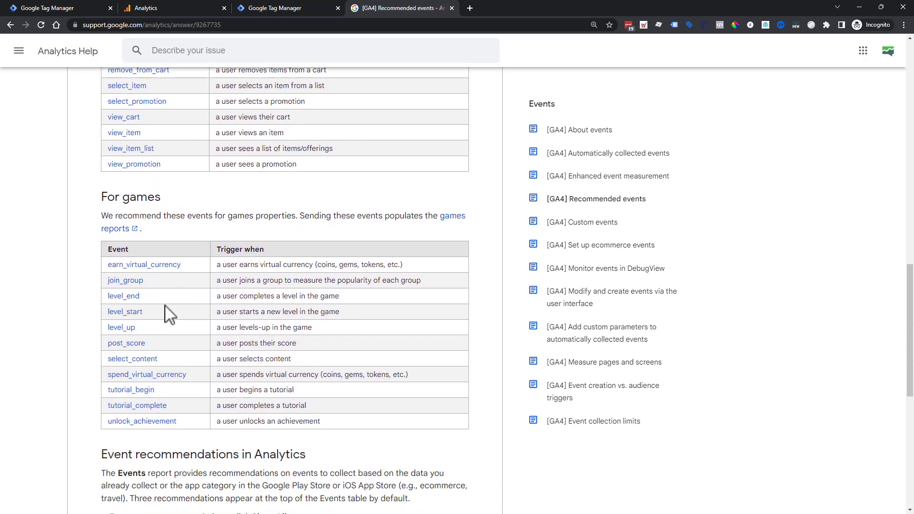
scroll("up", 3)
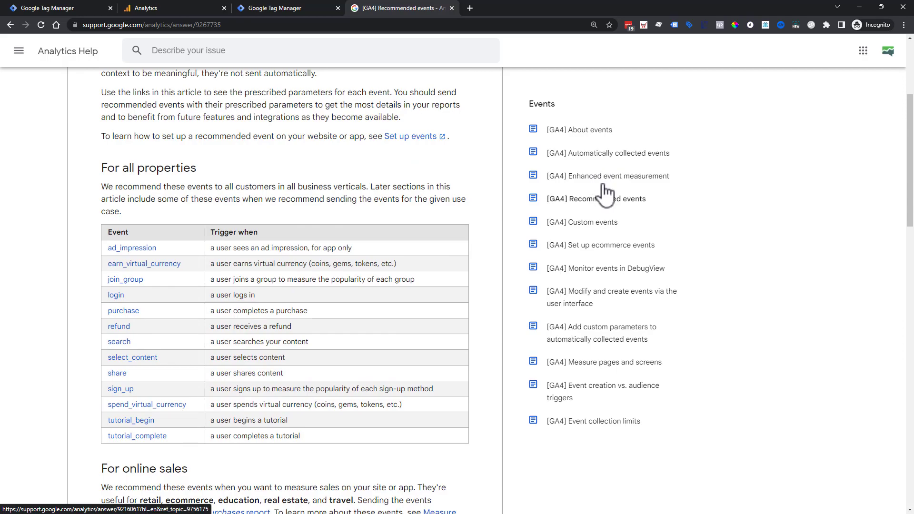
Look up the page_view and scroll names in the Enhanced event measurement article, then return to Tag Manager.
left_click(617, 176)
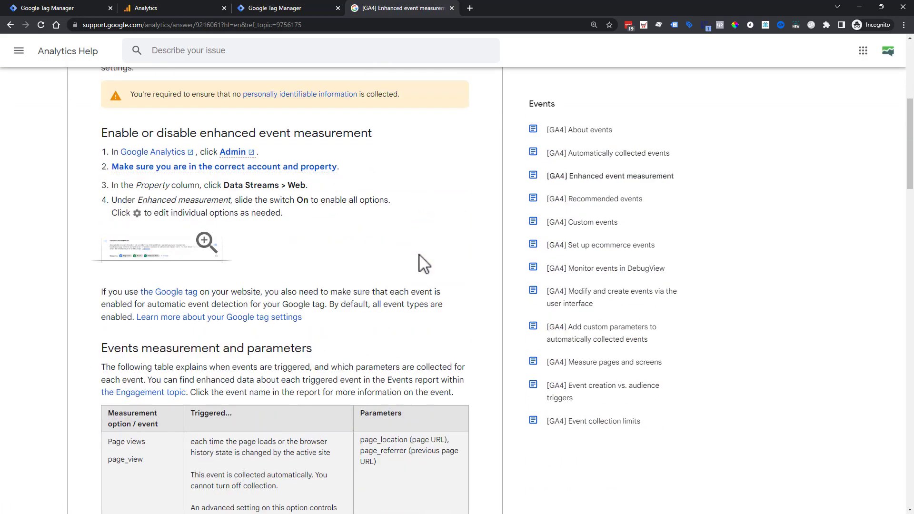
scroll("down", 3)
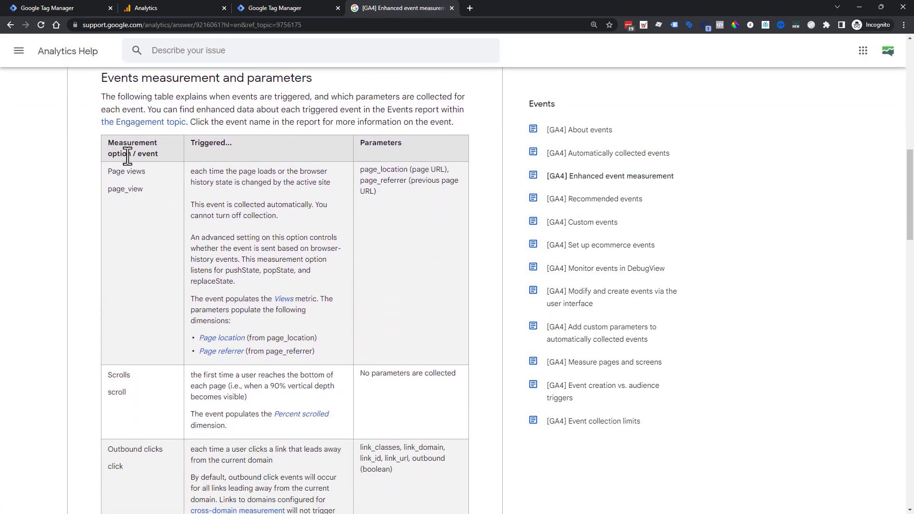
double_click(125, 189)
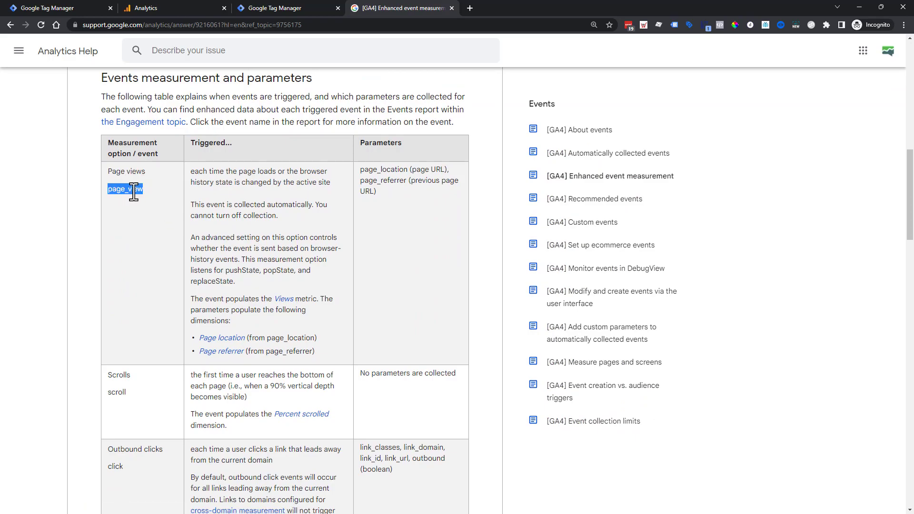
scroll("down", 3)
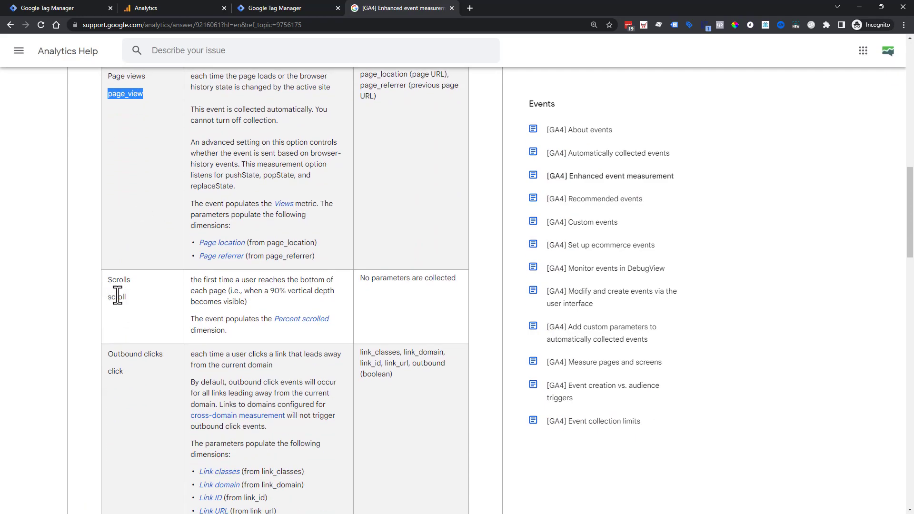
double_click(116, 297)
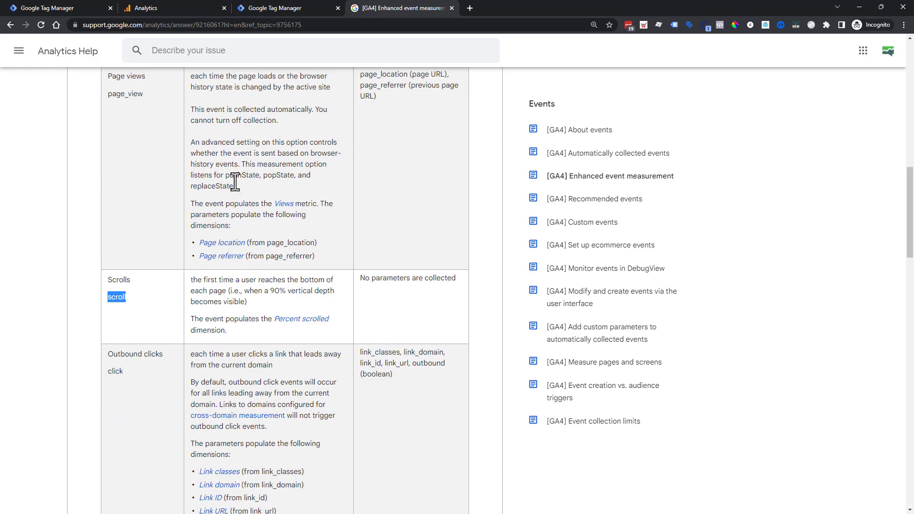
left_click(52, 8)
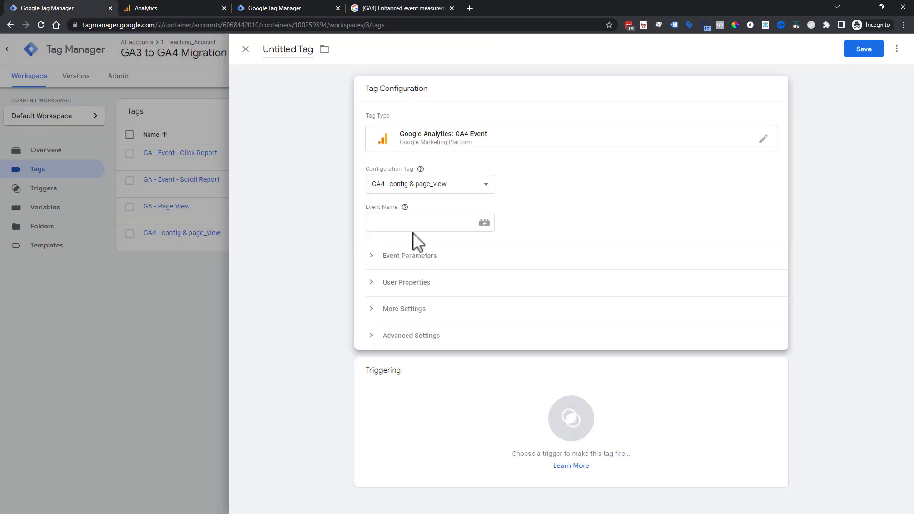
Set event name 'scroll' and add an event parameter row named 'percent_scrolled'.
type("scro")
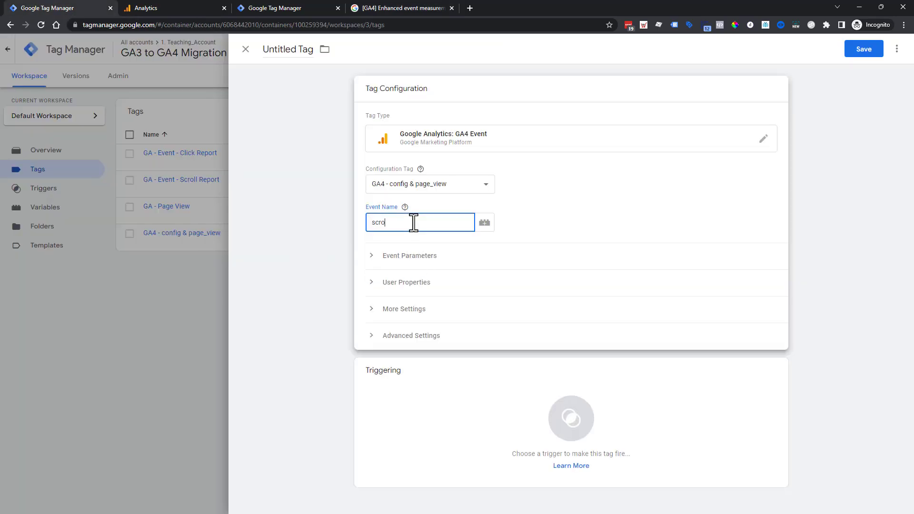
type("ll")
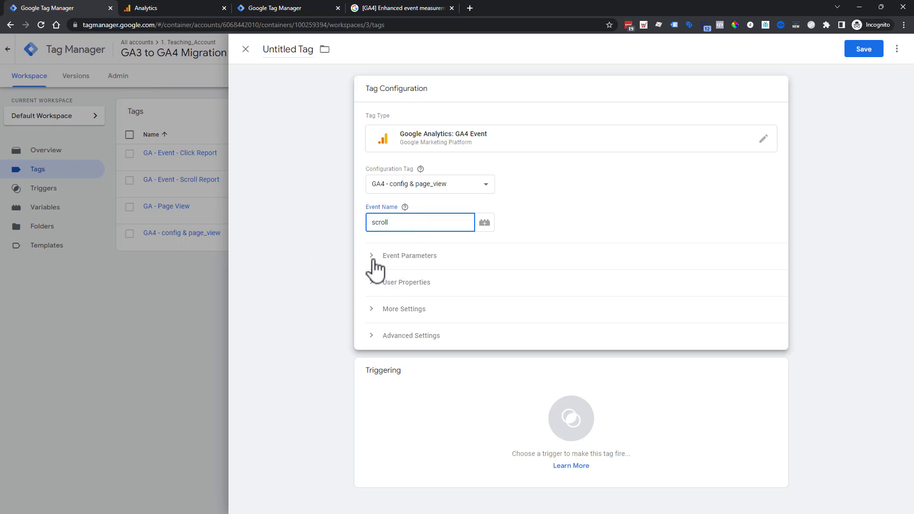
left_click(371, 255)
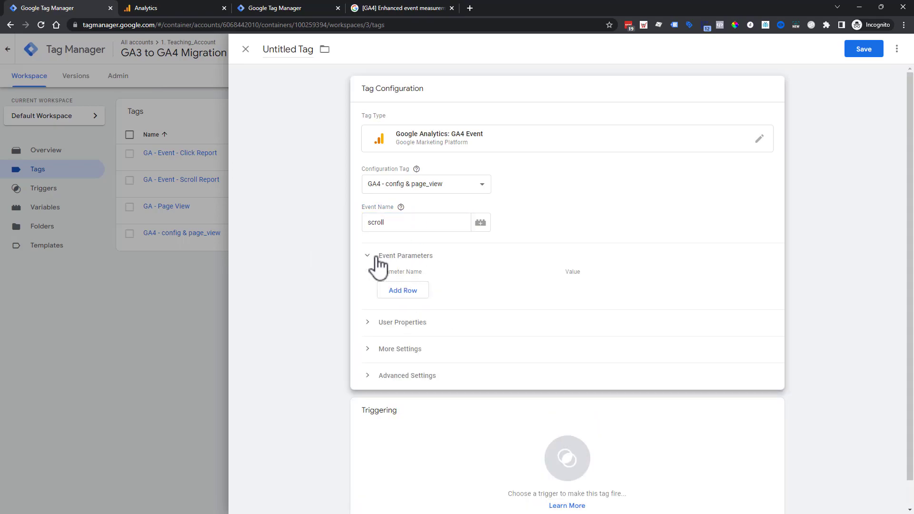
mouse_move(450, 280)
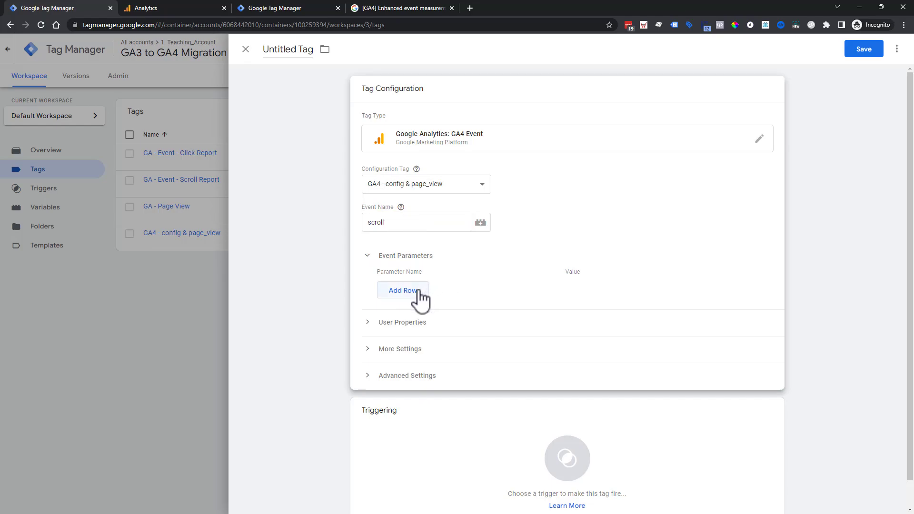
left_click(403, 291)
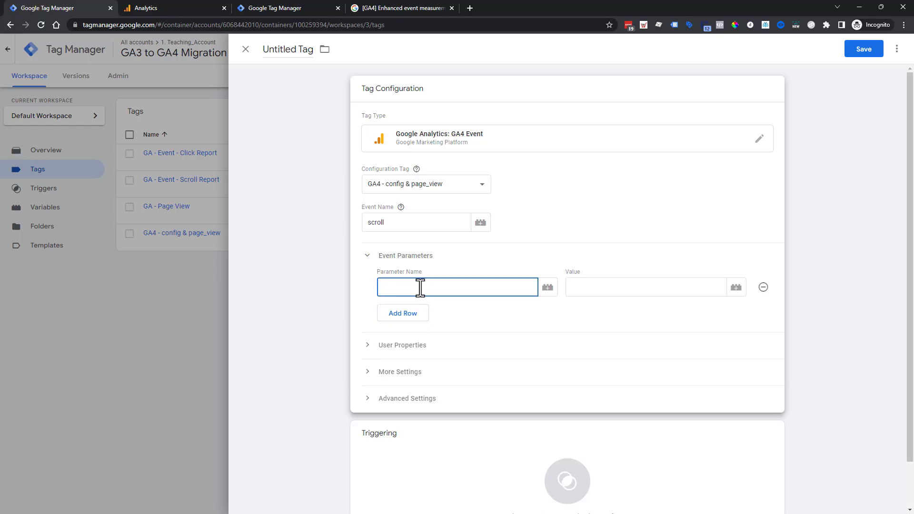
type("p")
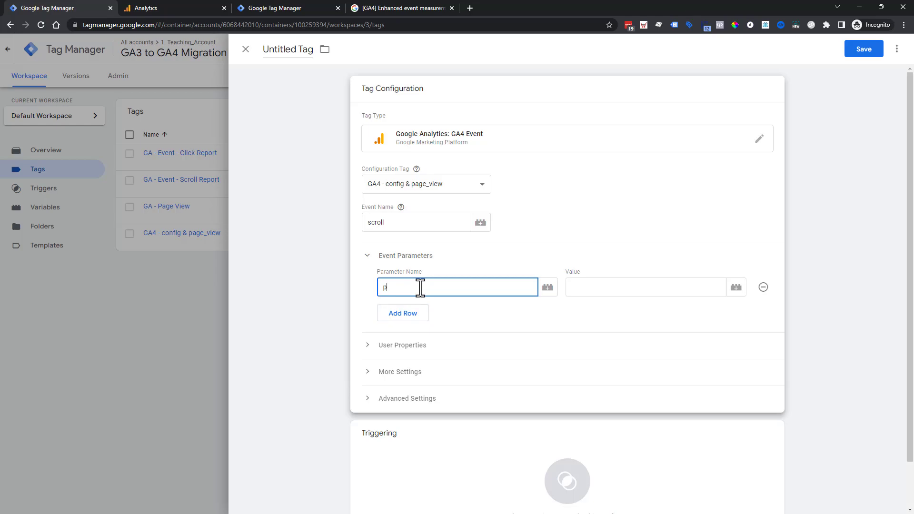
type("ercent_scrolled")
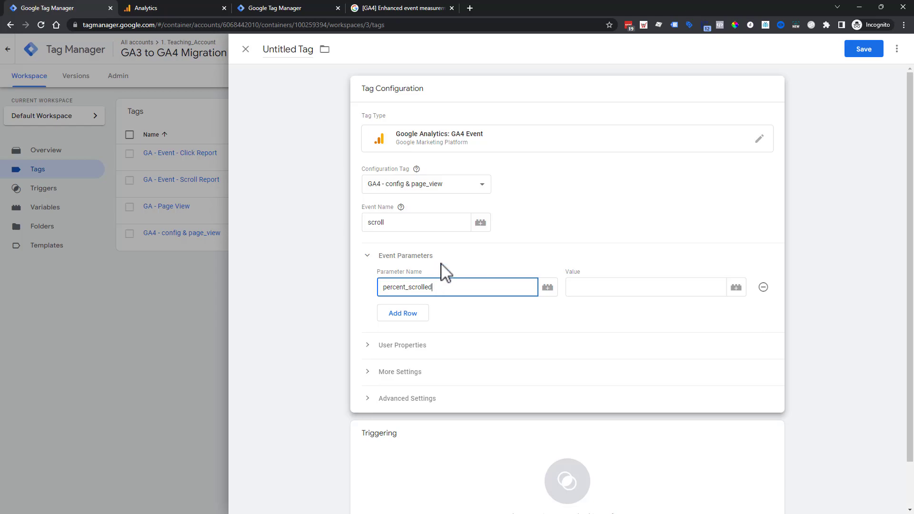
left_click(645, 287)
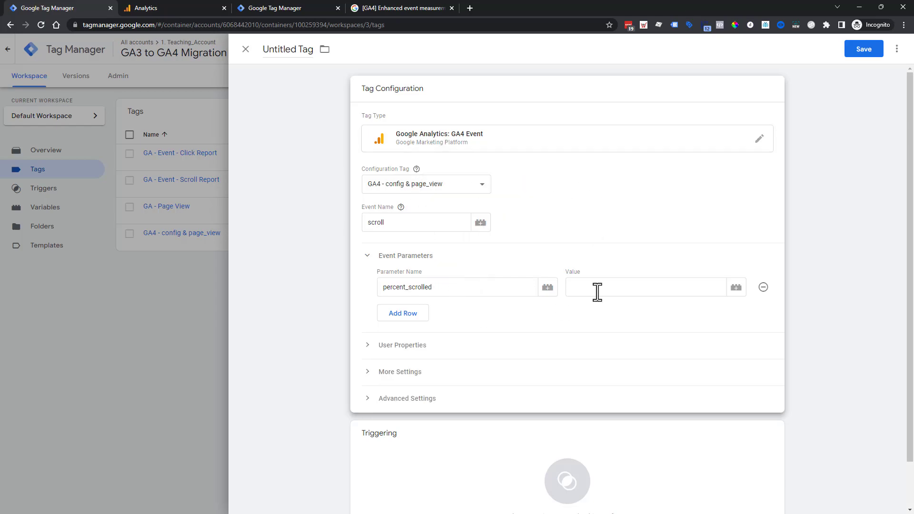
left_click(645, 287)
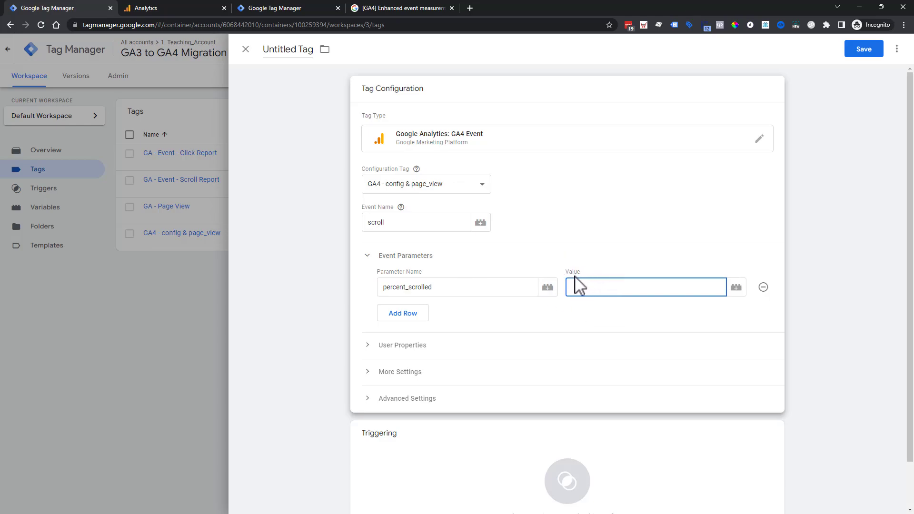
mouse_move(705, 292)
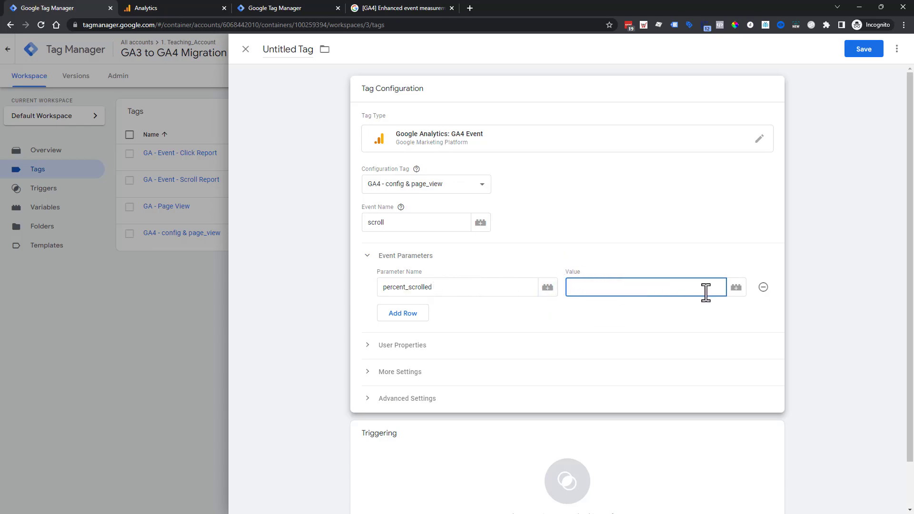
Set the percent_scrolled value to the {{Scroll Depth Threshold}} variable.
left_click(736, 287)
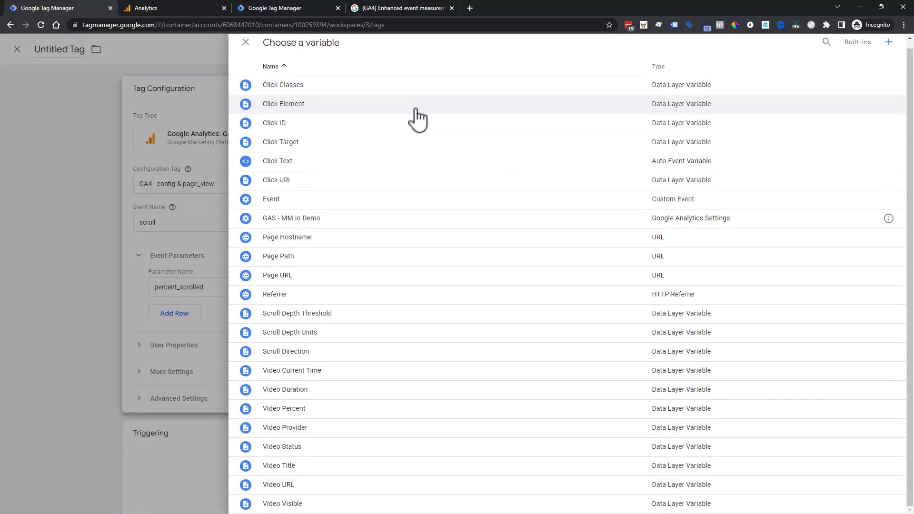
mouse_move(309, 329)
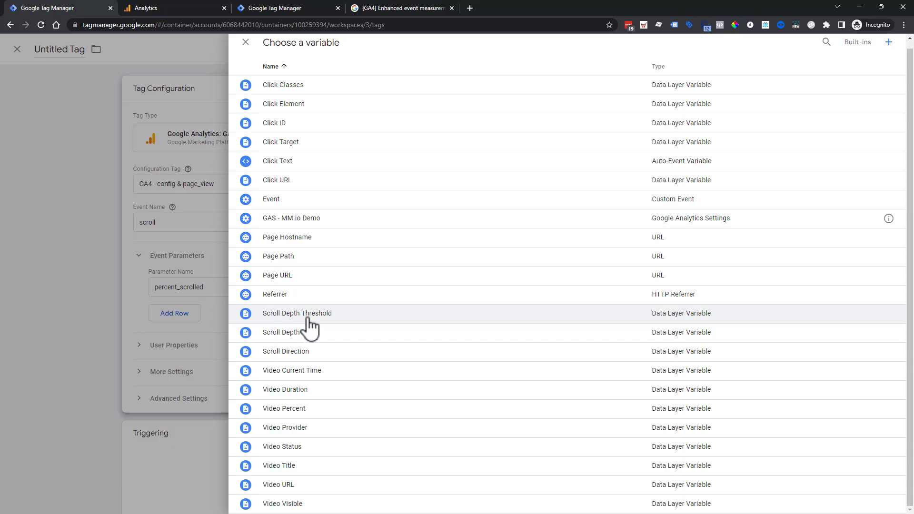
left_click(297, 313)
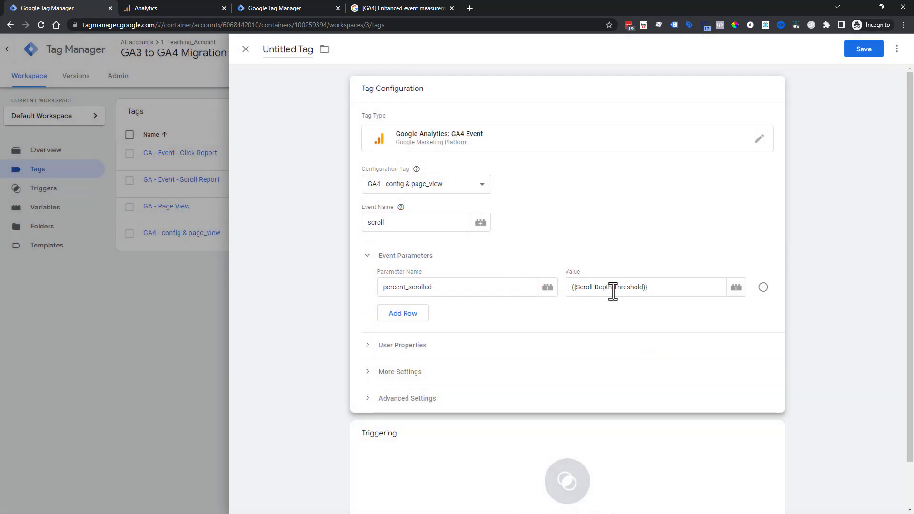
mouse_move(65, 215)
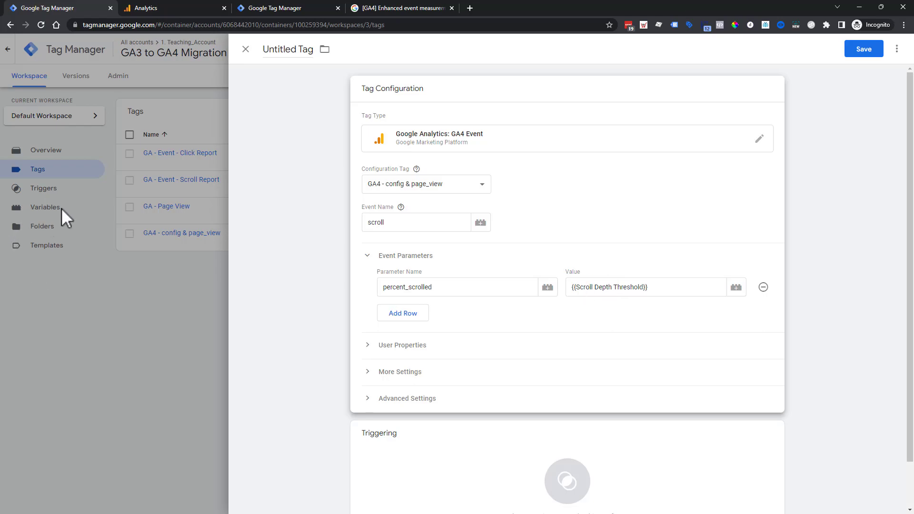
mouse_move(609, 276)
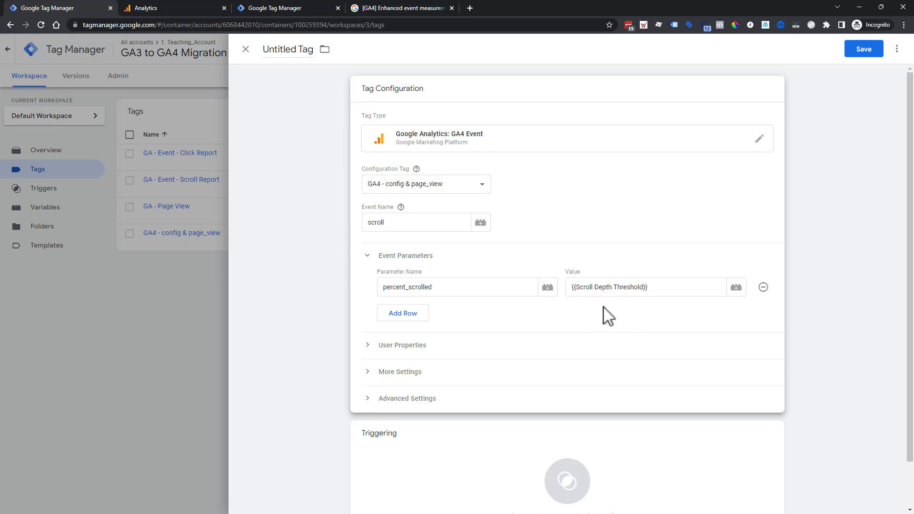
mouse_move(616, 319)
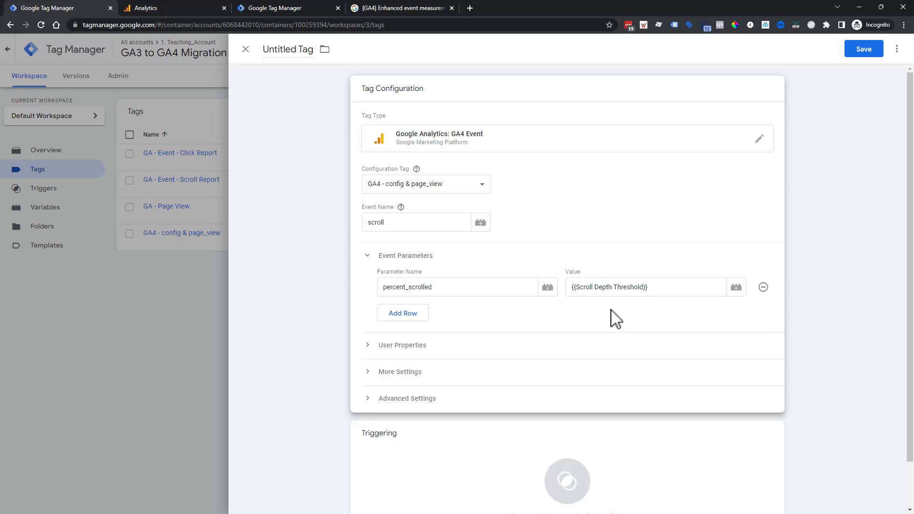
scroll("down", 3)
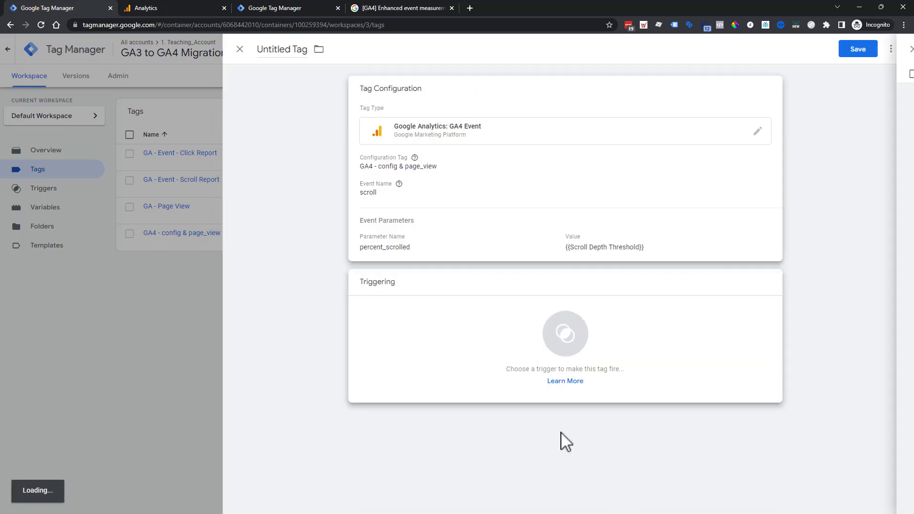
Trigger the tag on 'Scroll - 10,25,50,75,90', name it 'GA4 - scroll', and save.
left_click(565, 333)
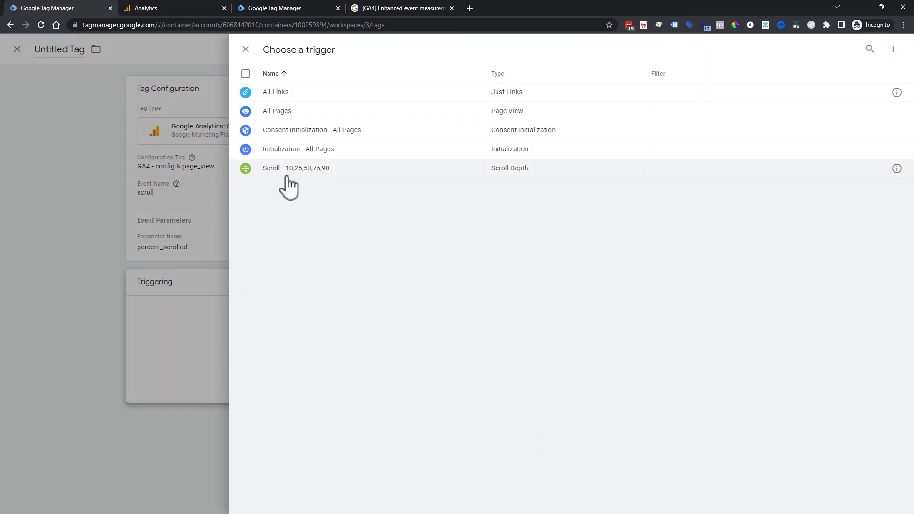
left_click(295, 168)
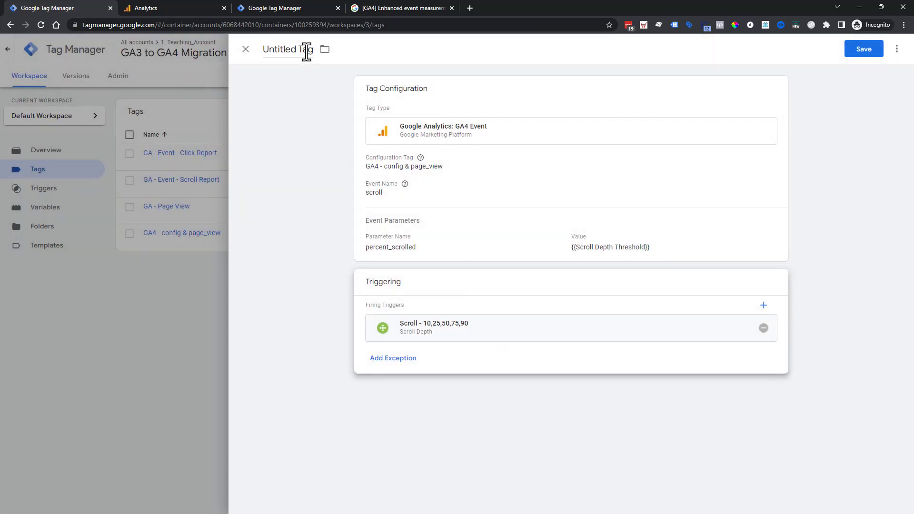
type("GA4 - s")
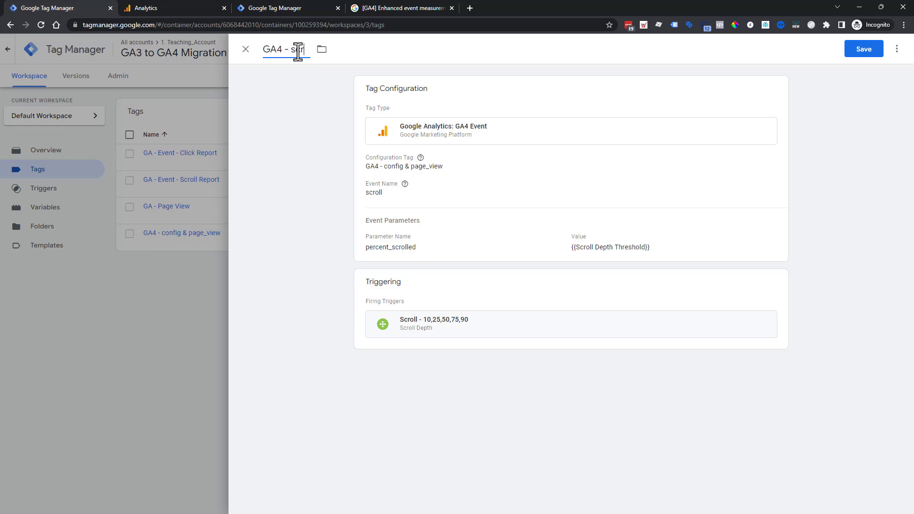
type("croll")
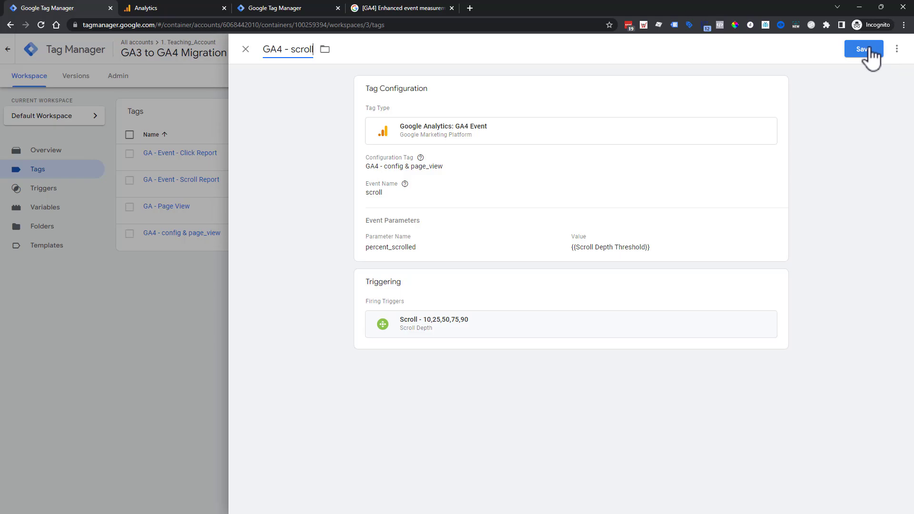
left_click(864, 49)
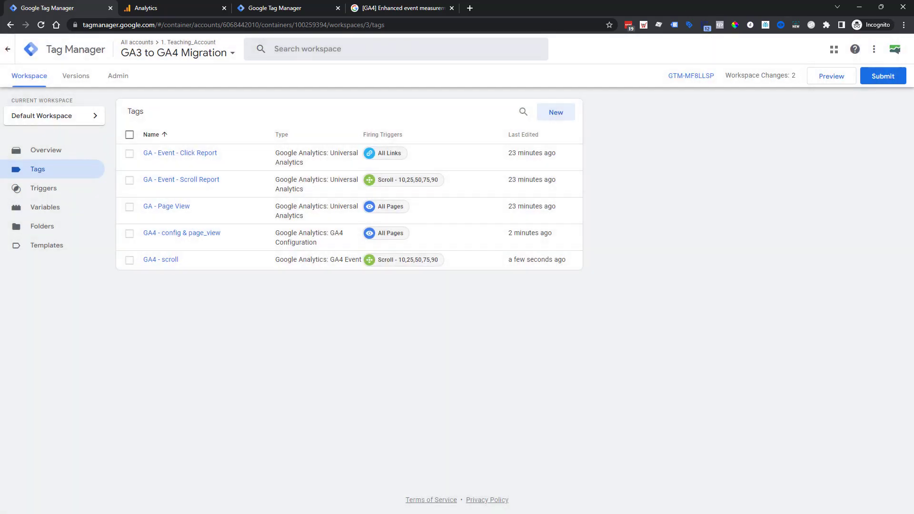
mouse_move(196, 266)
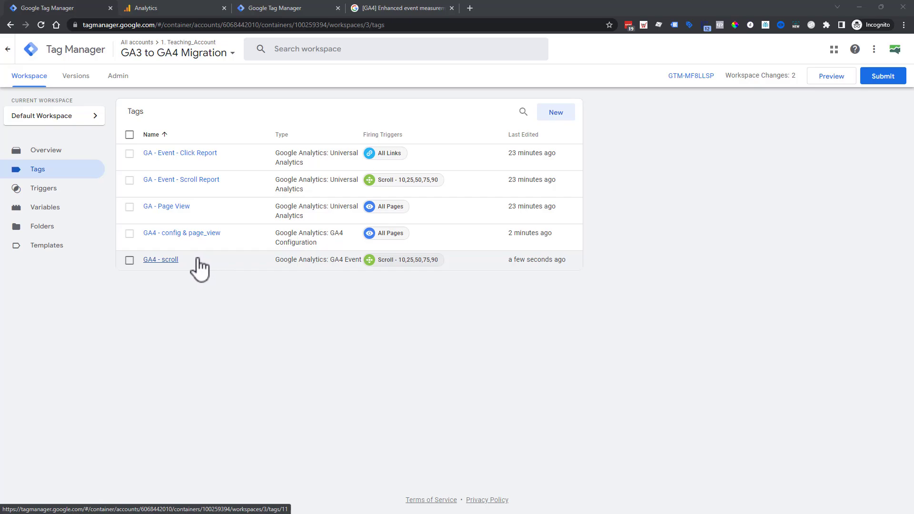
left_click(45, 207)
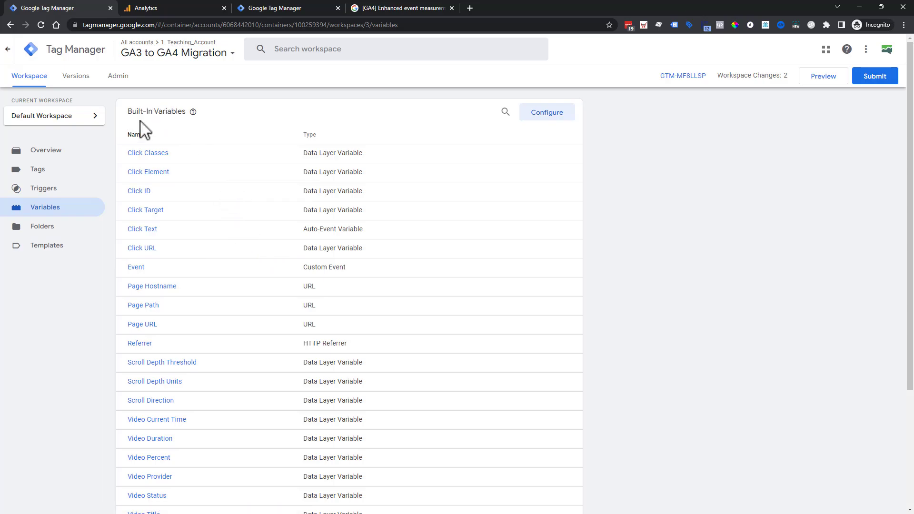
left_click(547, 112)
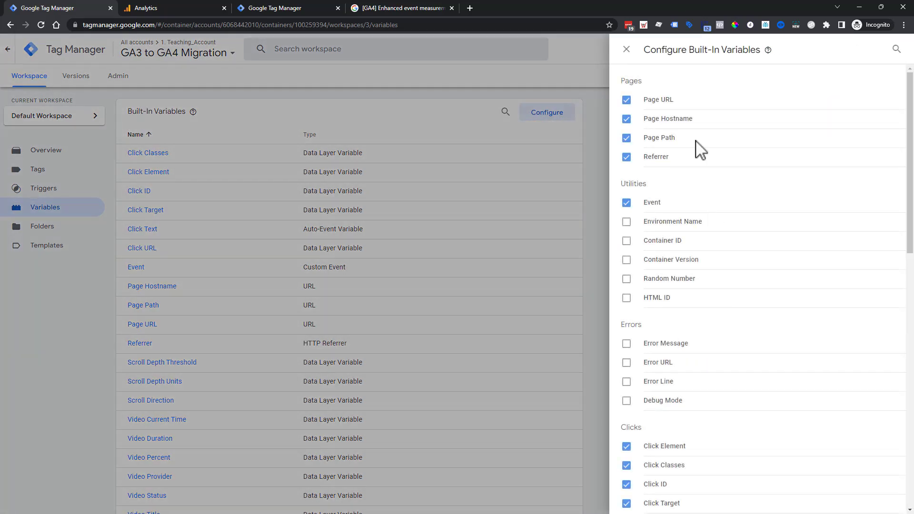
scroll("down", 3)
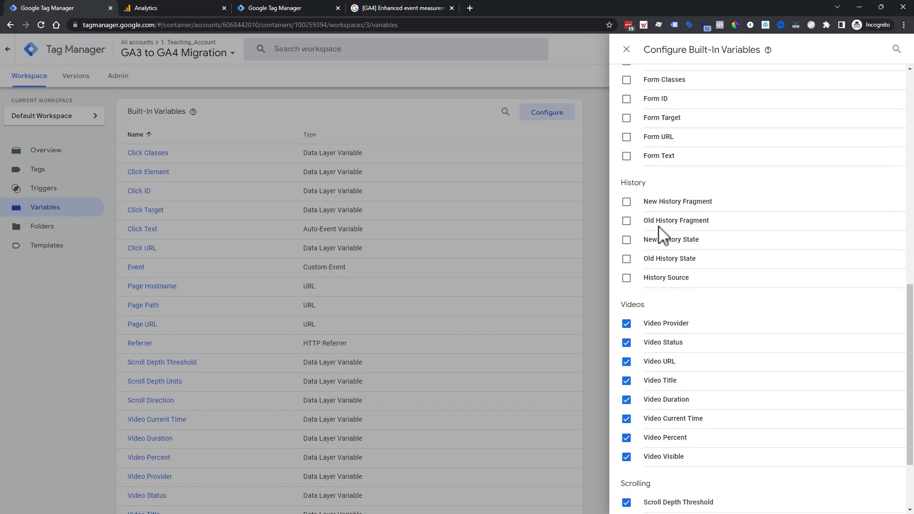
scroll("down", 3)
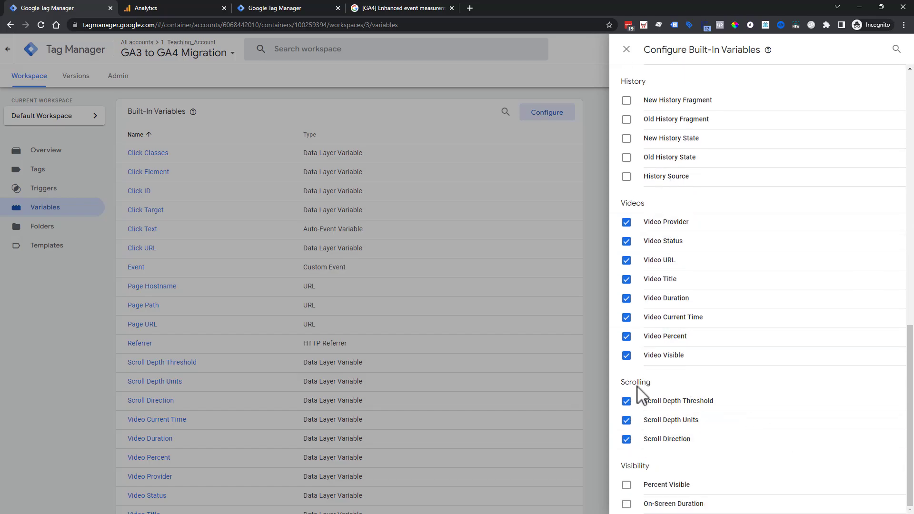
left_click(626, 401)
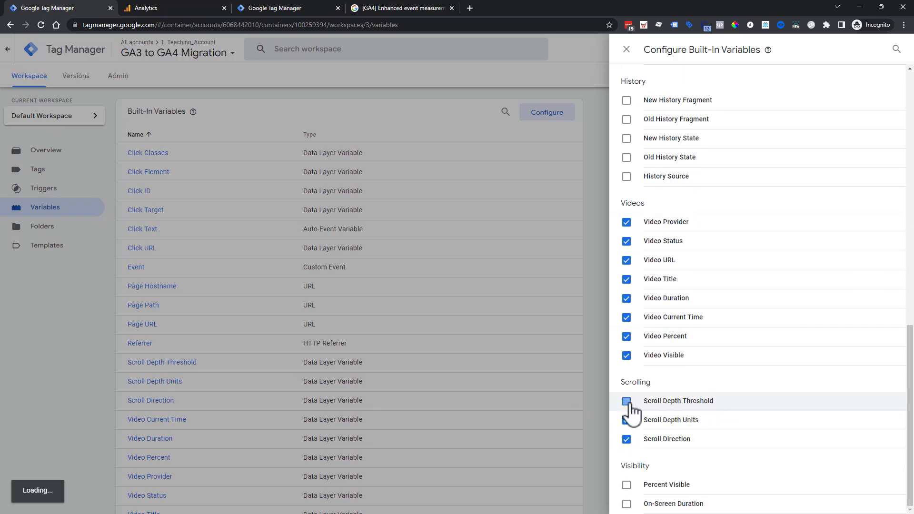
left_click(626, 401)
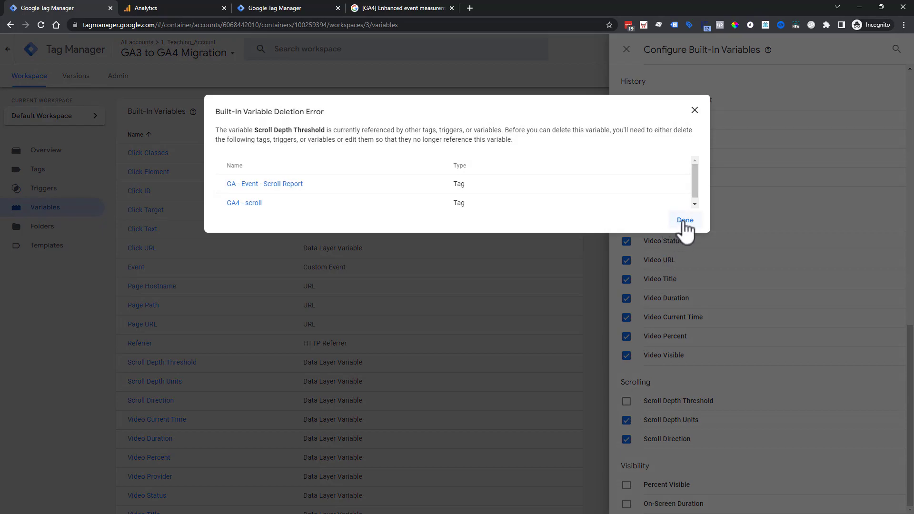
left_click(685, 220)
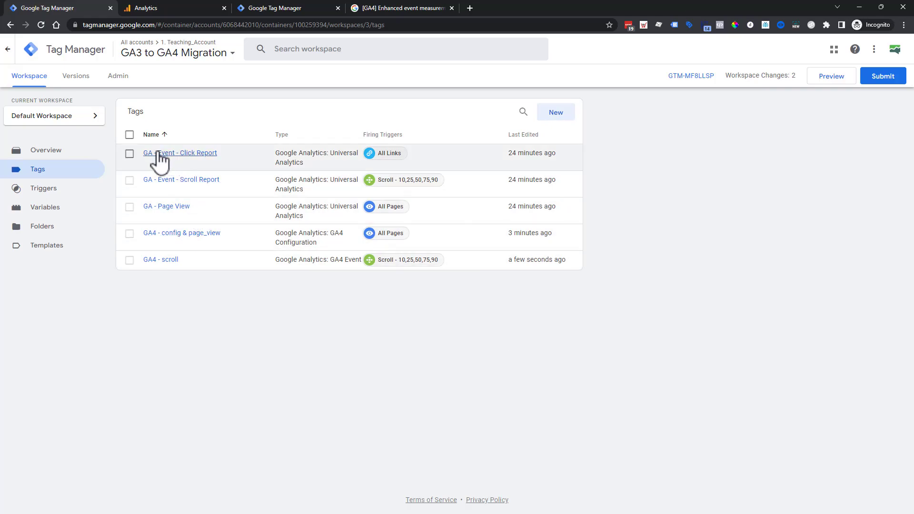
mouse_move(221, 246)
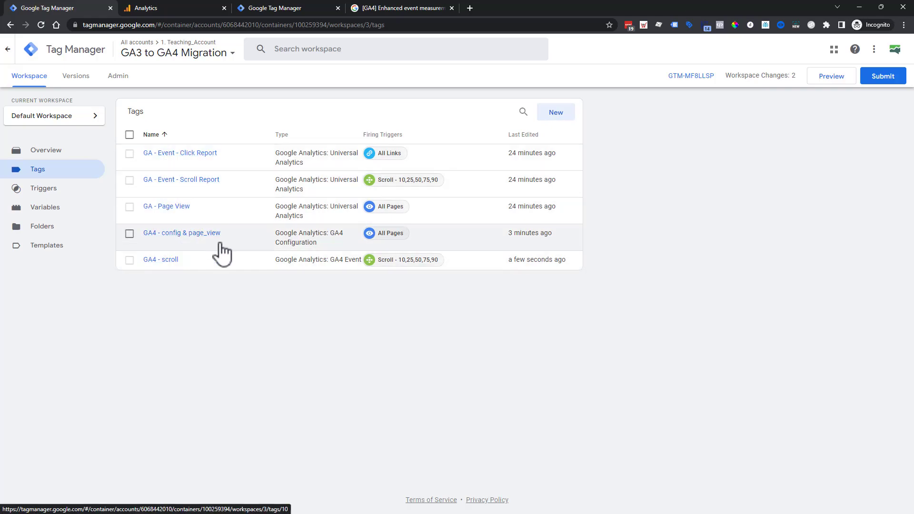
mouse_move(554, 141)
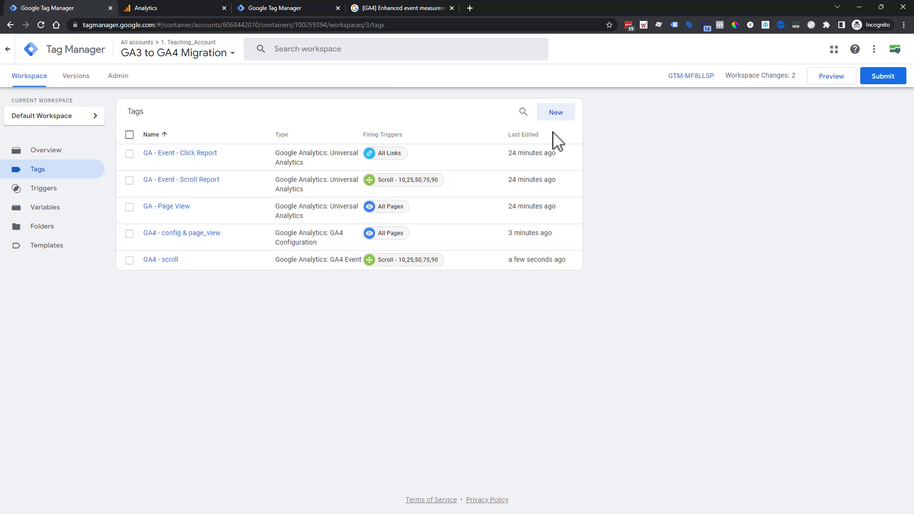
Create a third GA4 Event tag with 'click' as its event name.
left_click(556, 112)
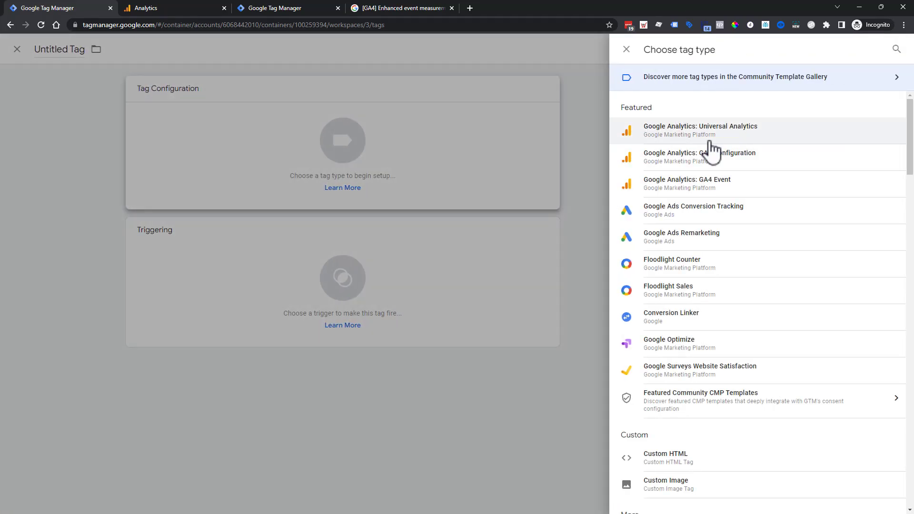
left_click(695, 183)
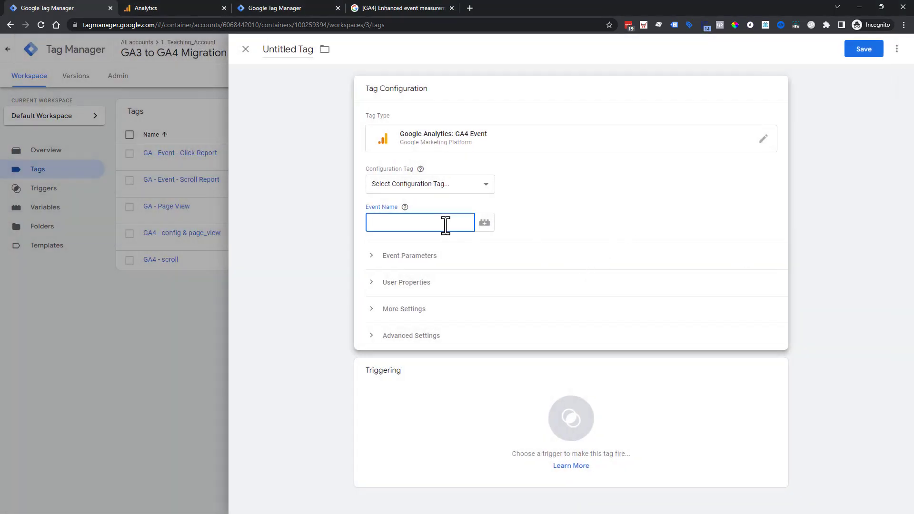
type("click")
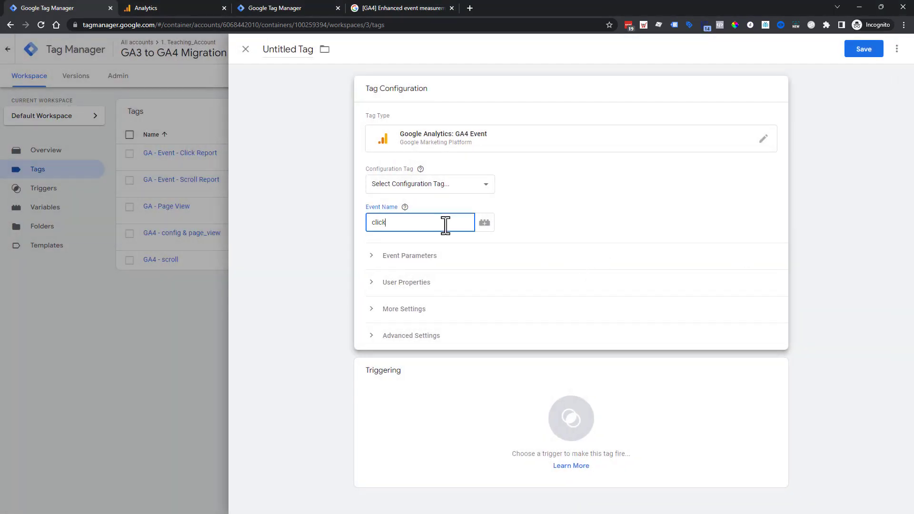
Scroll the enhanced measurement help article to Outbound clicks and highlight its link_* and outbound parameters.
left_click(411, 8)
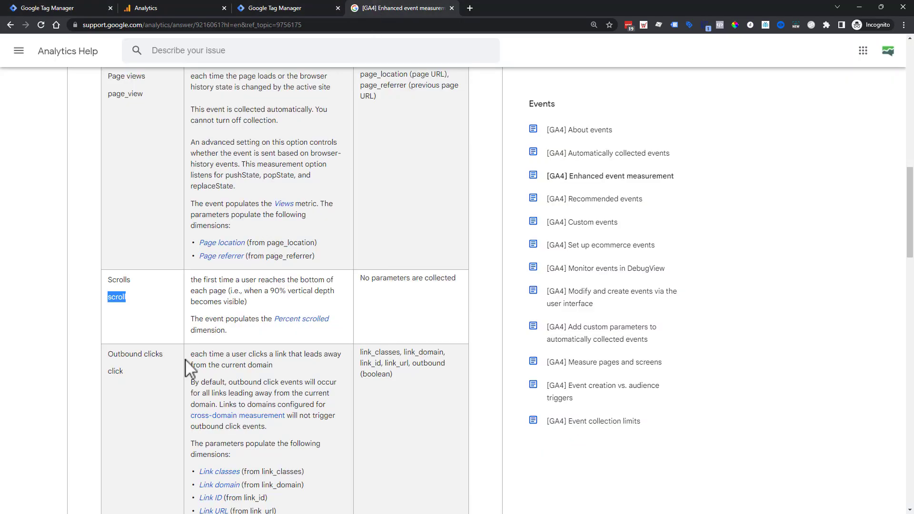
scroll("down", 3)
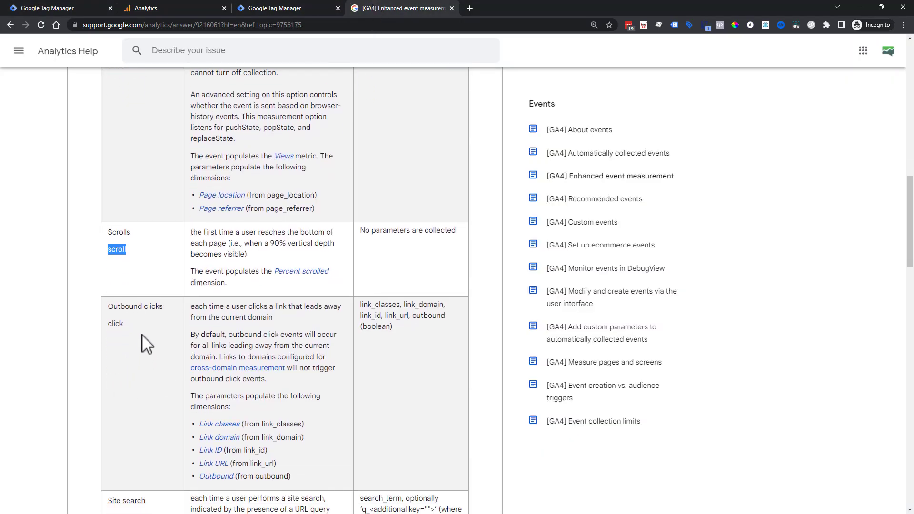
mouse_move(363, 313)
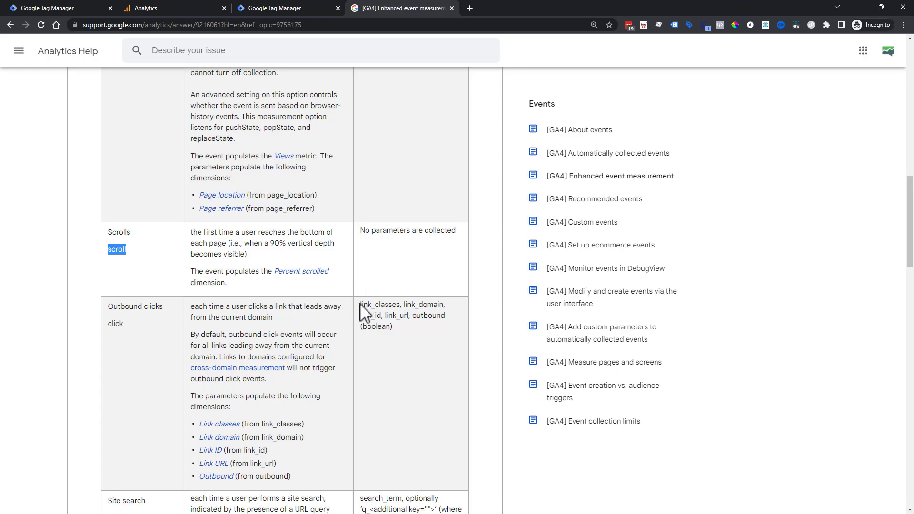
left_click_drag(360, 304, 392, 326)
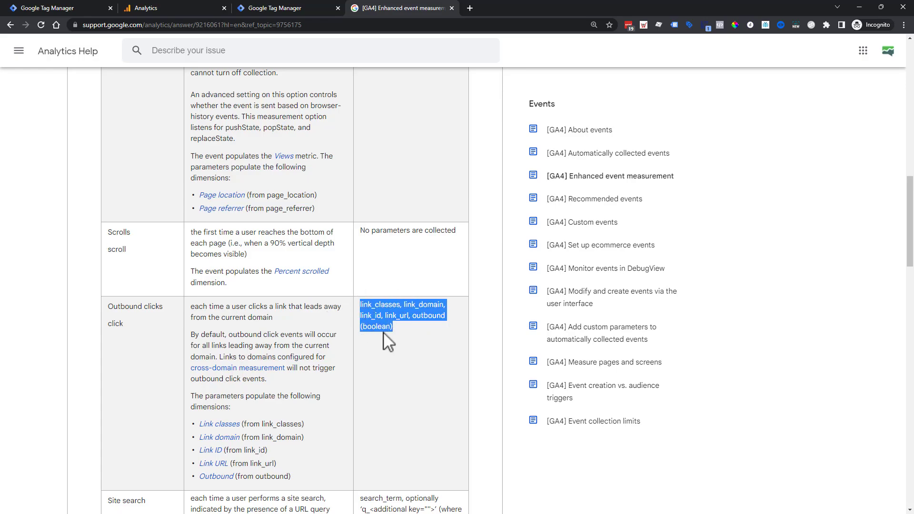
mouse_move(401, 355)
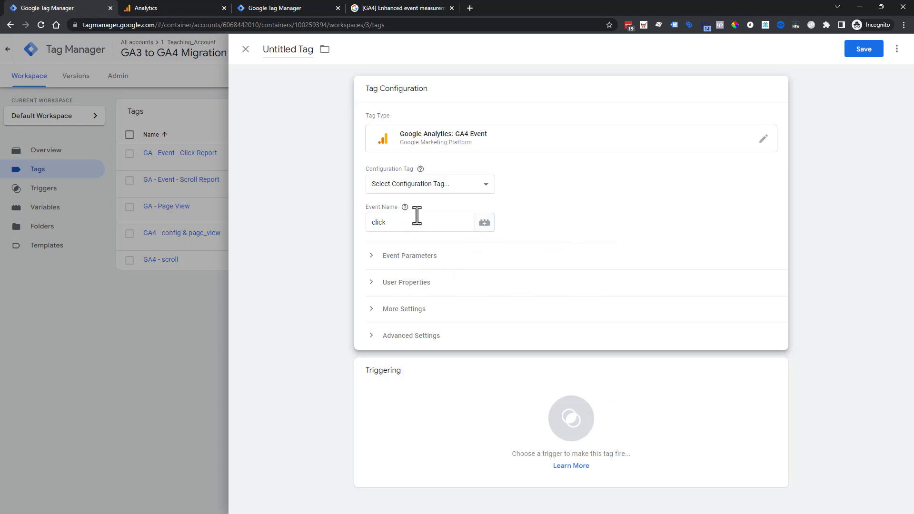
mouse_move(402, 222)
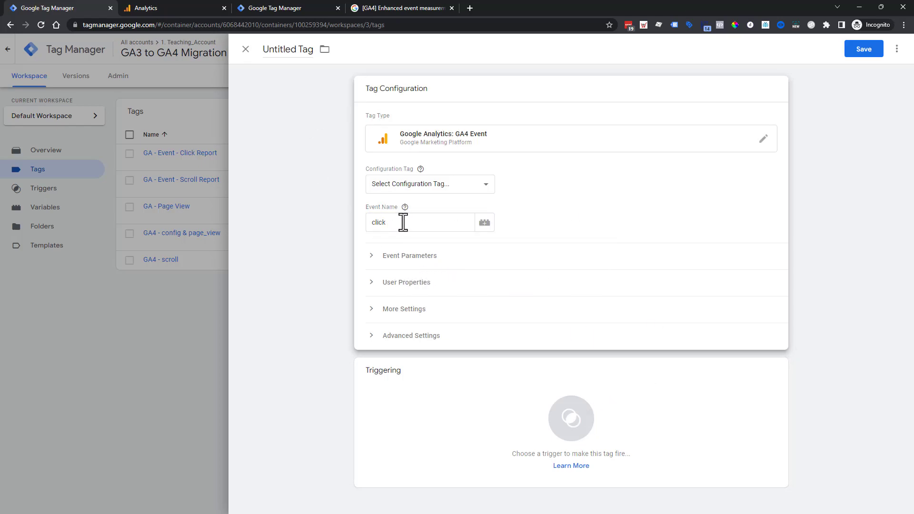
Fire the event tag on All Links, name it 'GA4 - Click', and link the configuration tag.
left_click(570, 419)
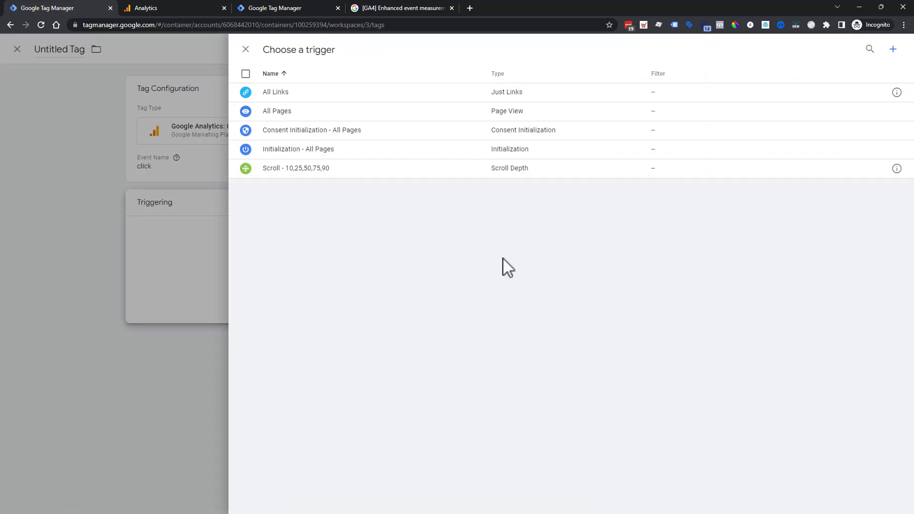
mouse_move(282, 97)
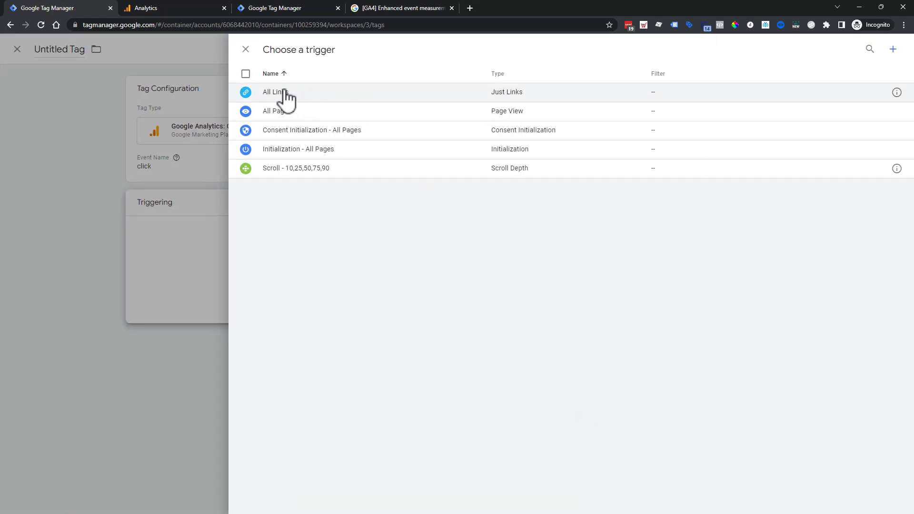
left_click(274, 92)
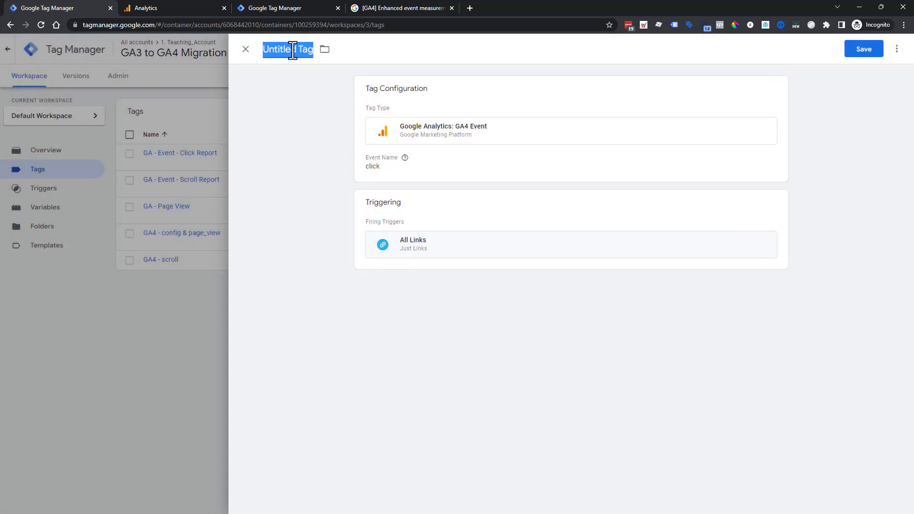
type("GA4 - Click")
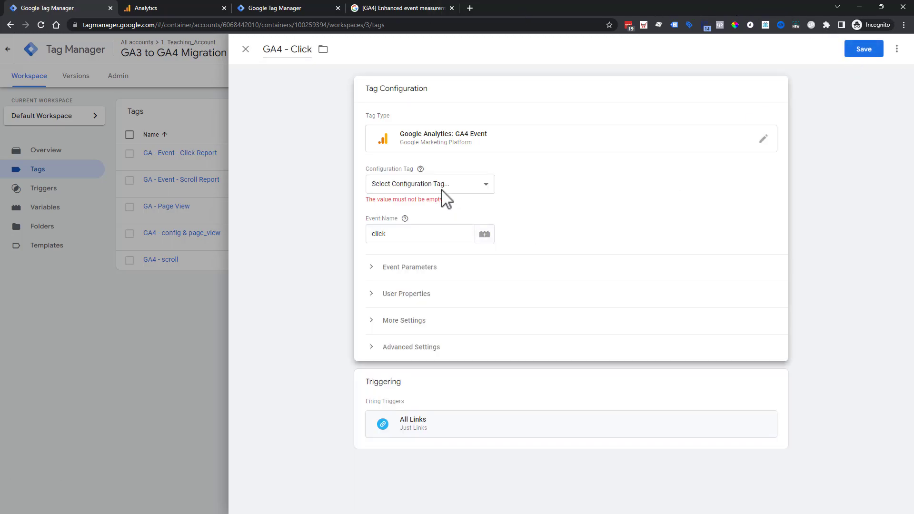
left_click(430, 183)
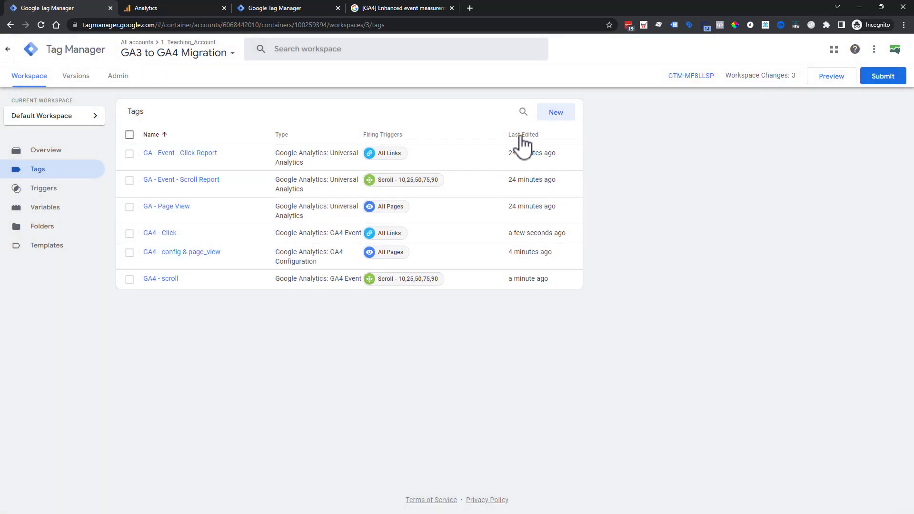
Sort tags by Last Edited so GA4 - Click appears first.
left_click(523, 134)
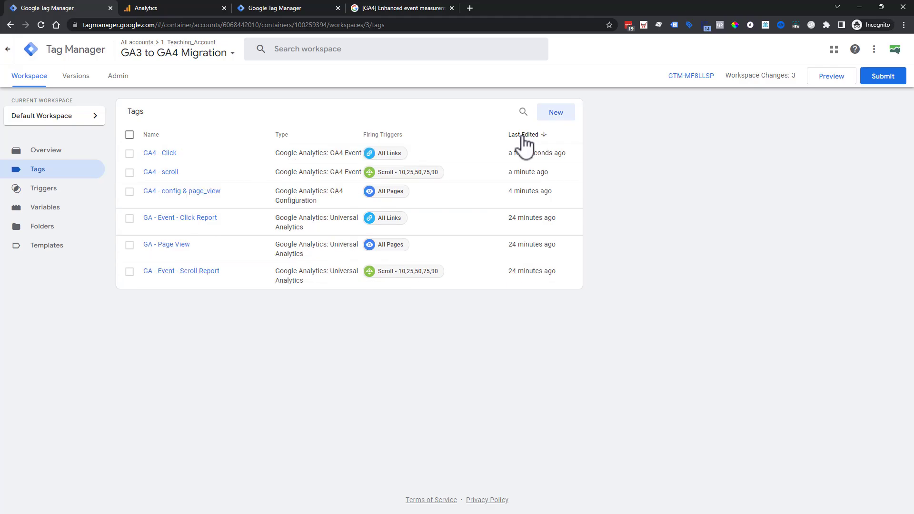
mouse_move(501, 200)
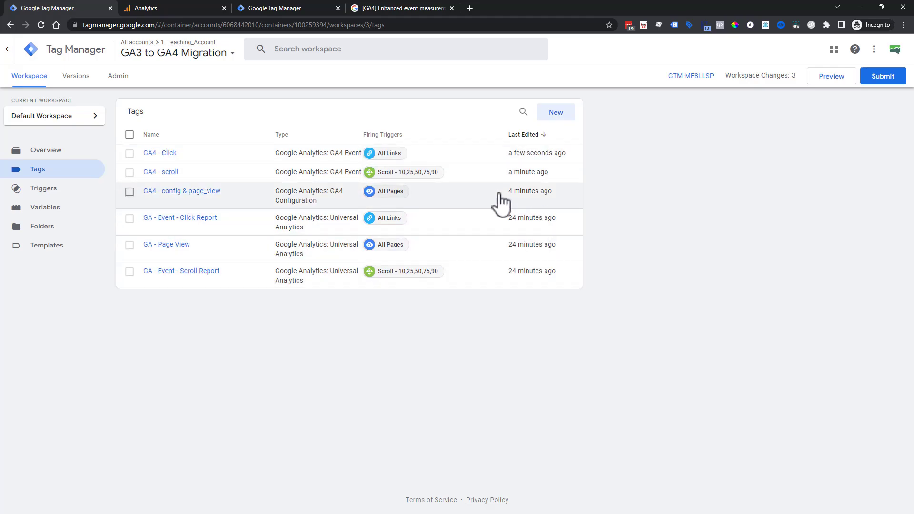
mouse_move(530, 200)
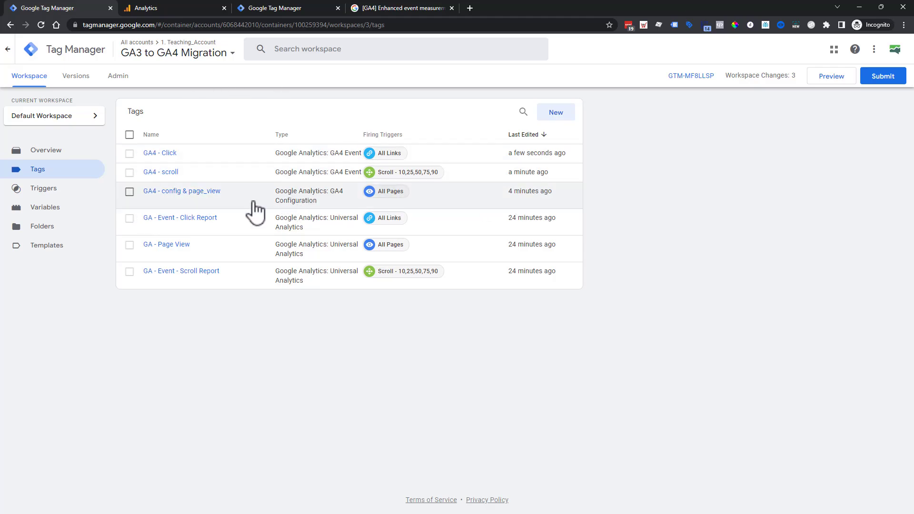
mouse_move(469, 104)
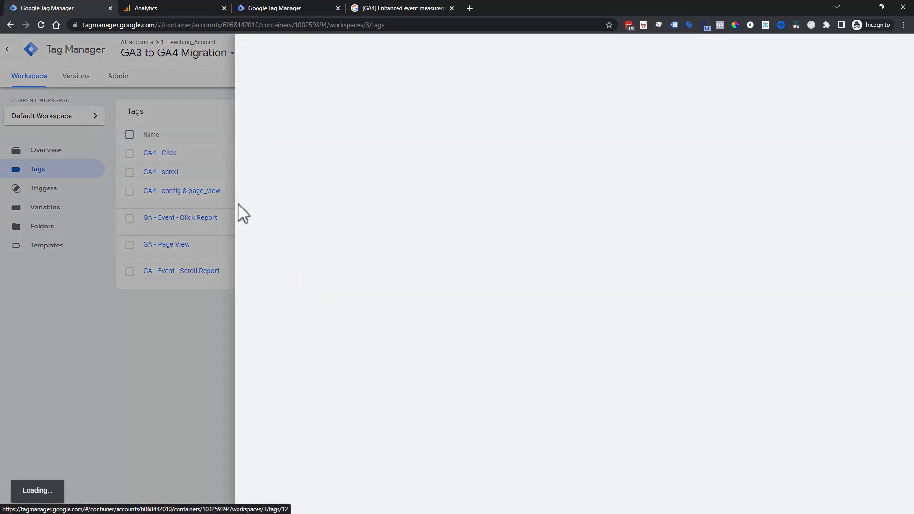
Save and reopen the GA4 - Click tag, then add an event parameter row.
left_click(160, 153)
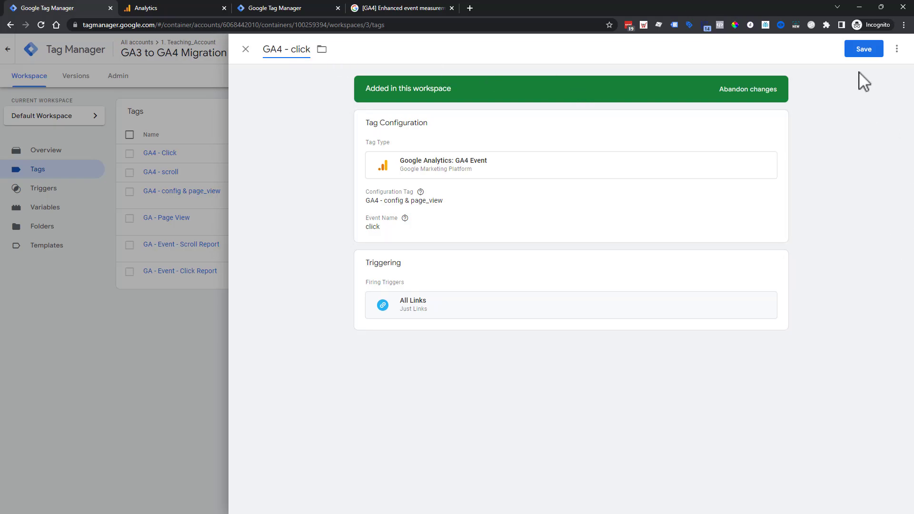
left_click(863, 49)
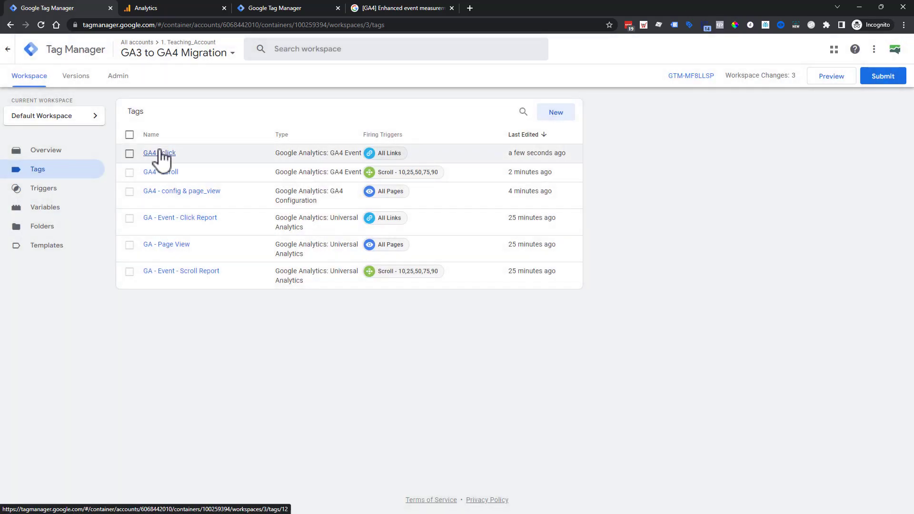
left_click(159, 153)
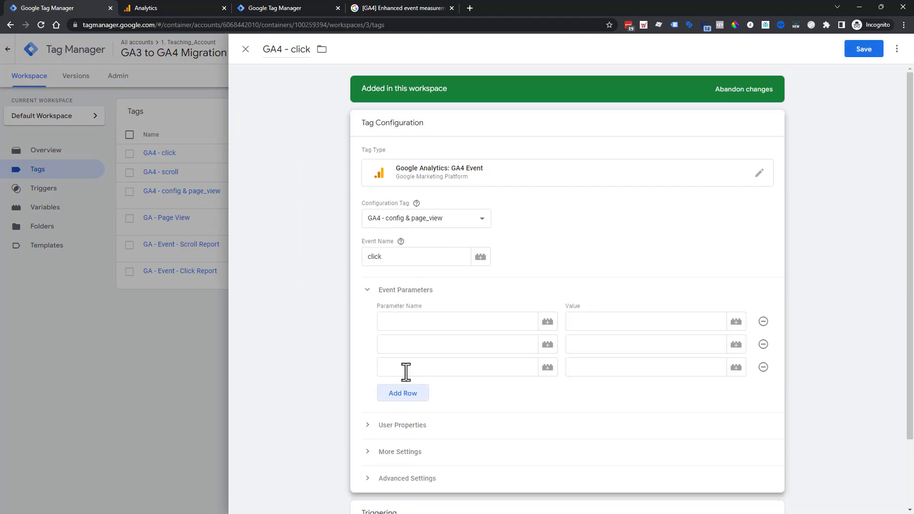
left_click(403, 393)
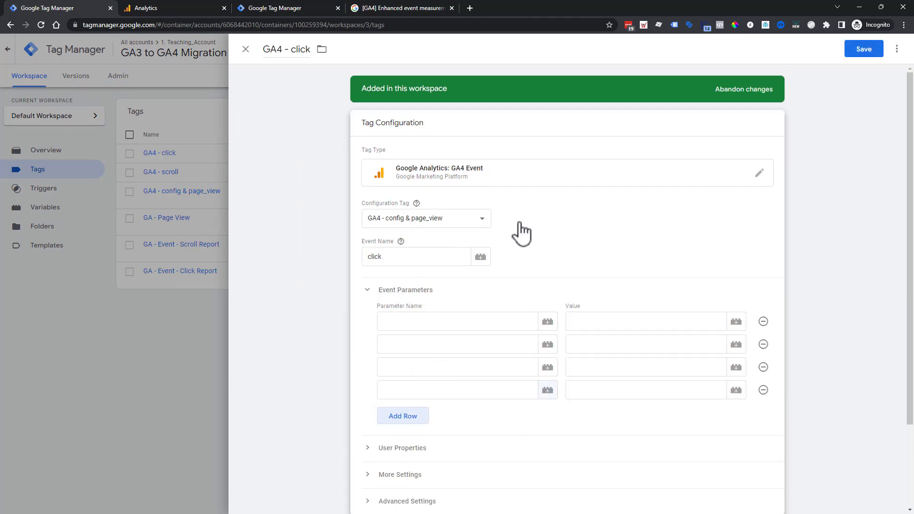
left_click(406, 8)
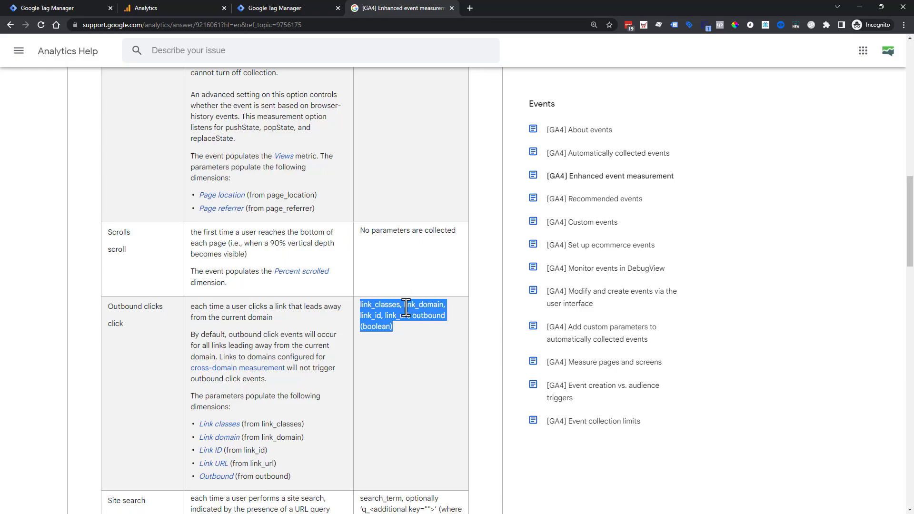
left_click(408, 305)
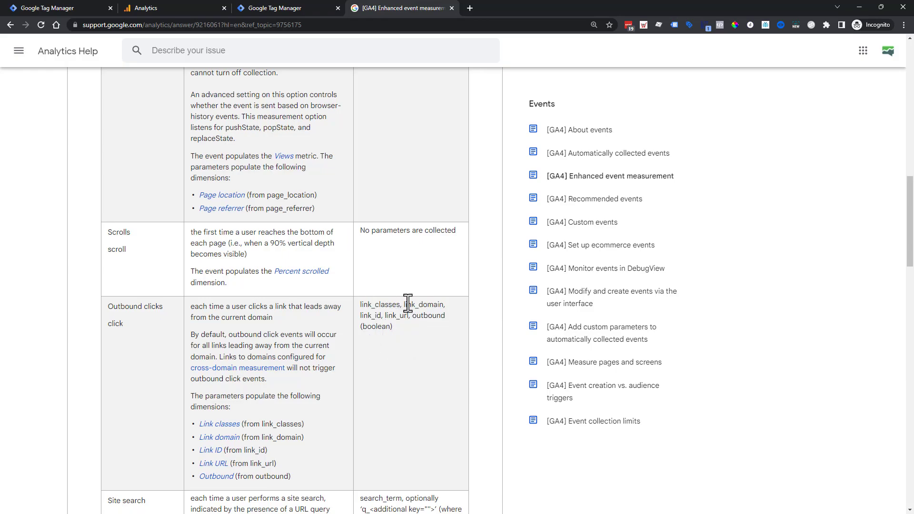
left_click(57, 8)
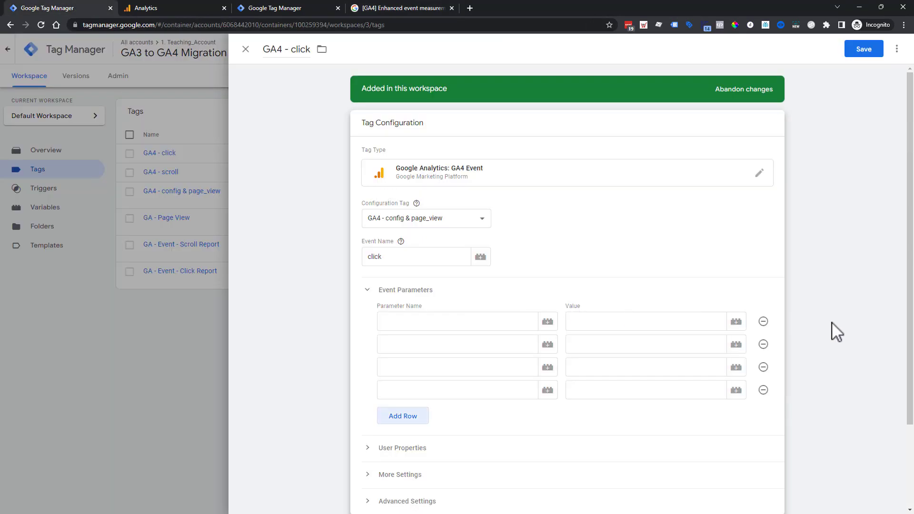
Enter link_id and link_classes as the first two parameter names.
left_click(457, 321)
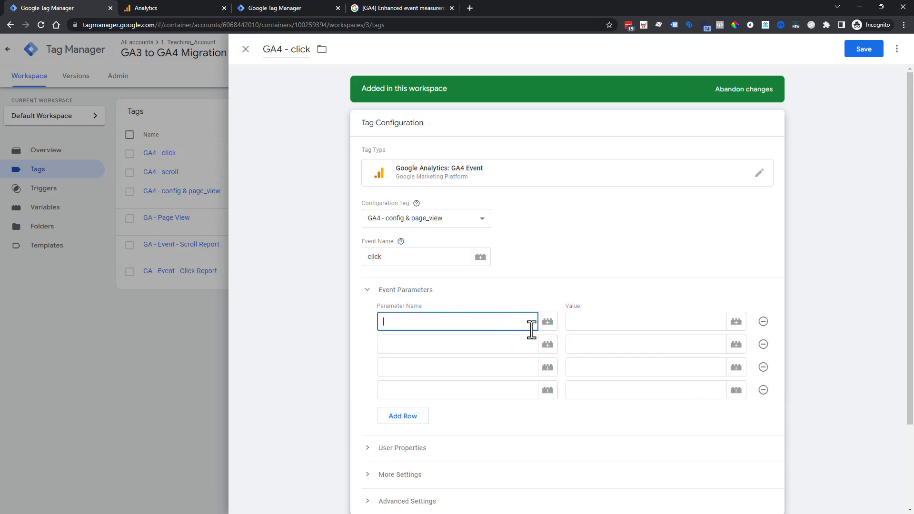
type("link_")
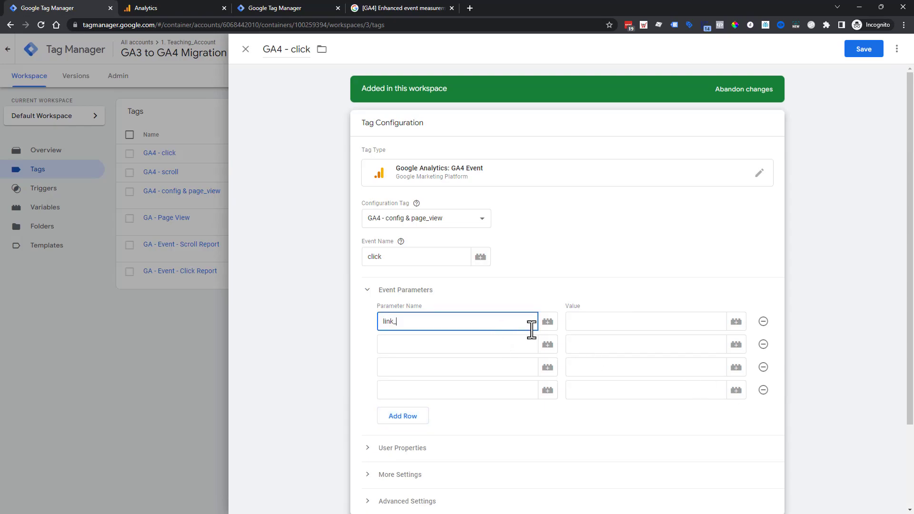
left_click(457, 344)
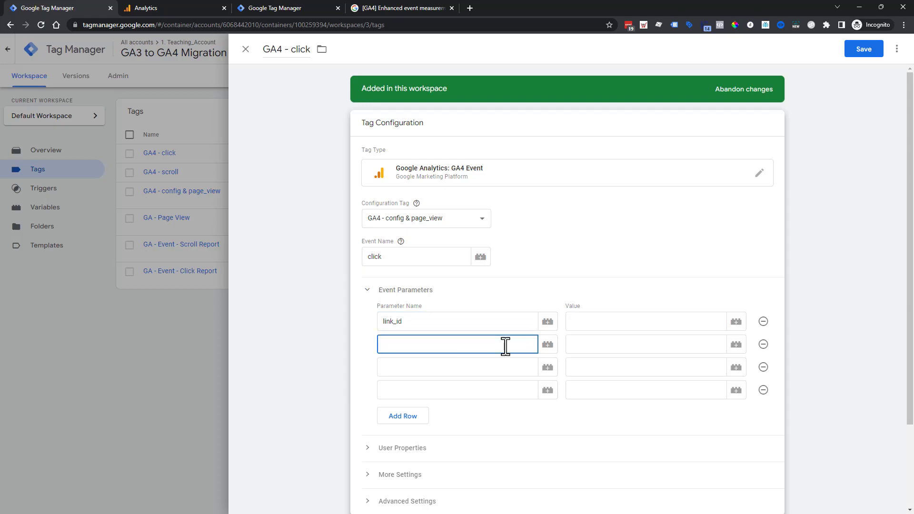
type("link_classes")
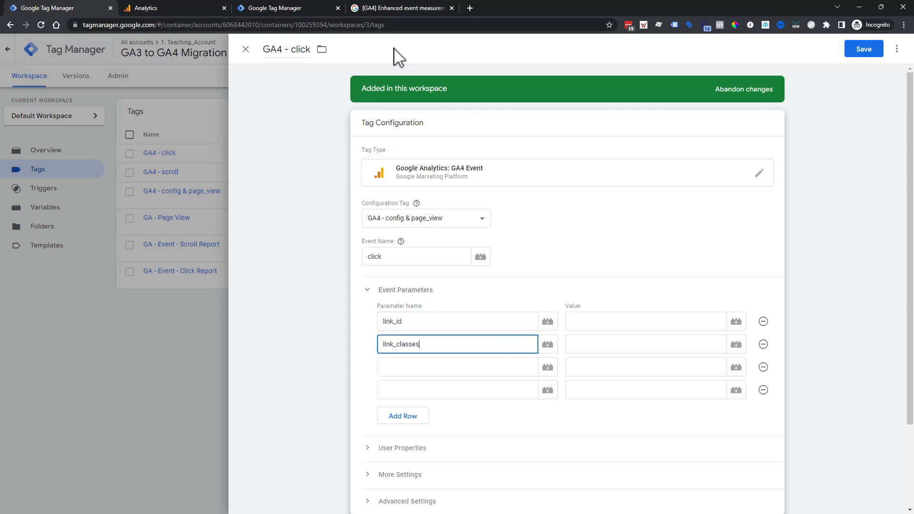
Recheck the help parameter list, then enter link_url and link_text parameter names.
left_click(410, 8)
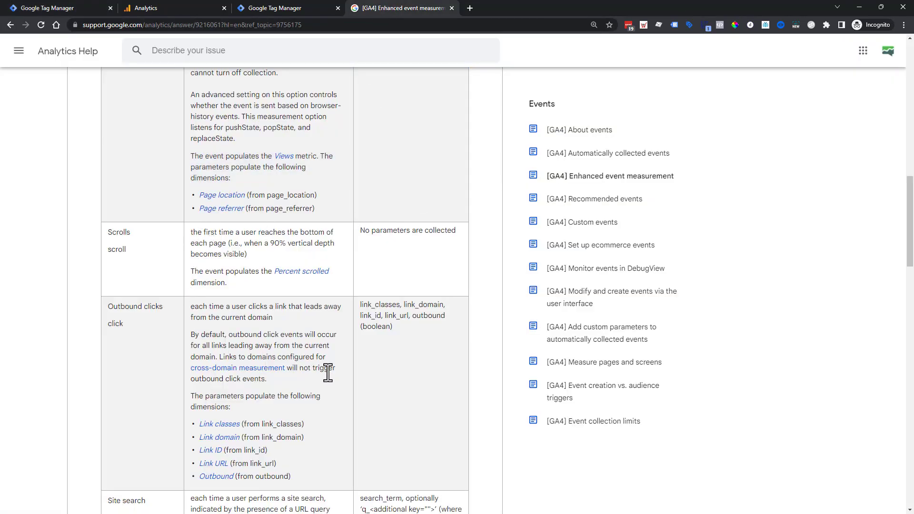
mouse_move(395, 309)
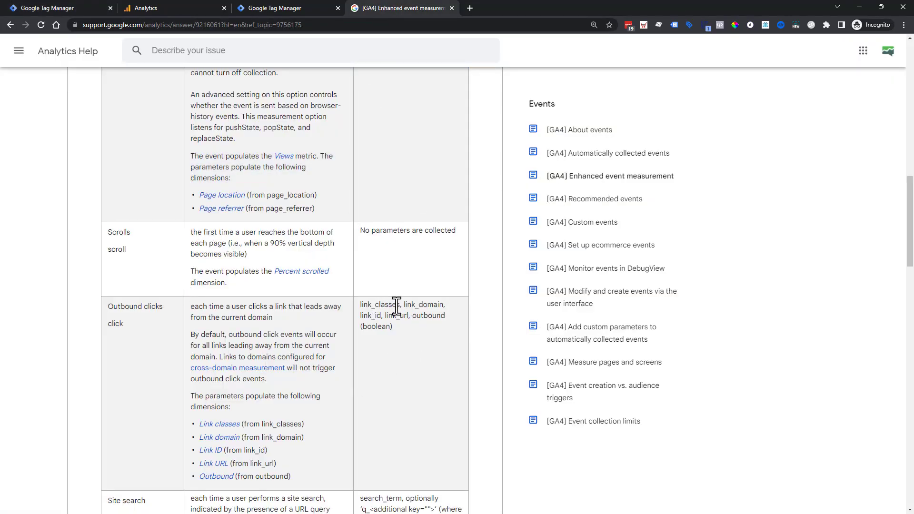
left_click(57, 8)
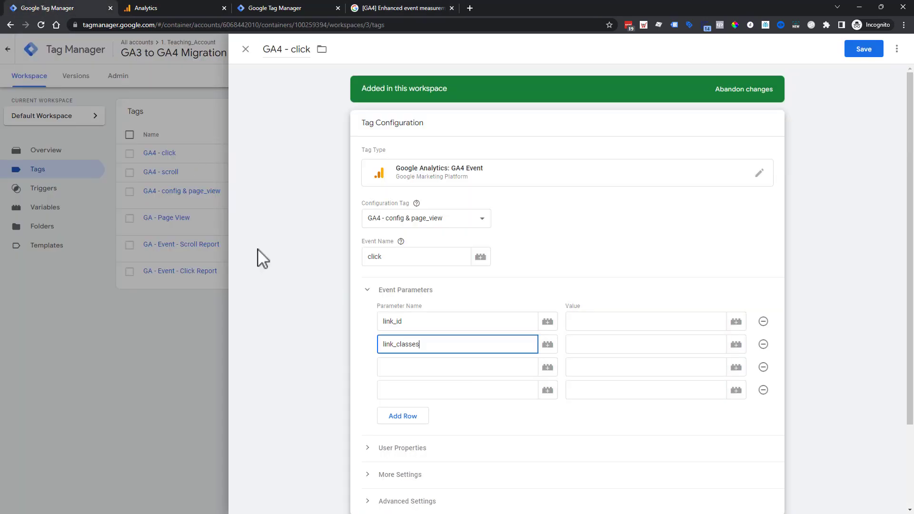
left_click(457, 367)
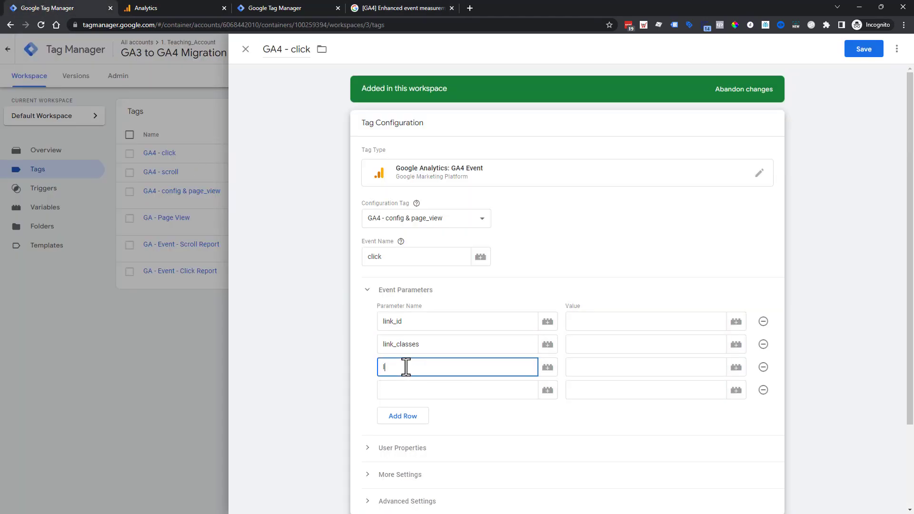
type("link_url")
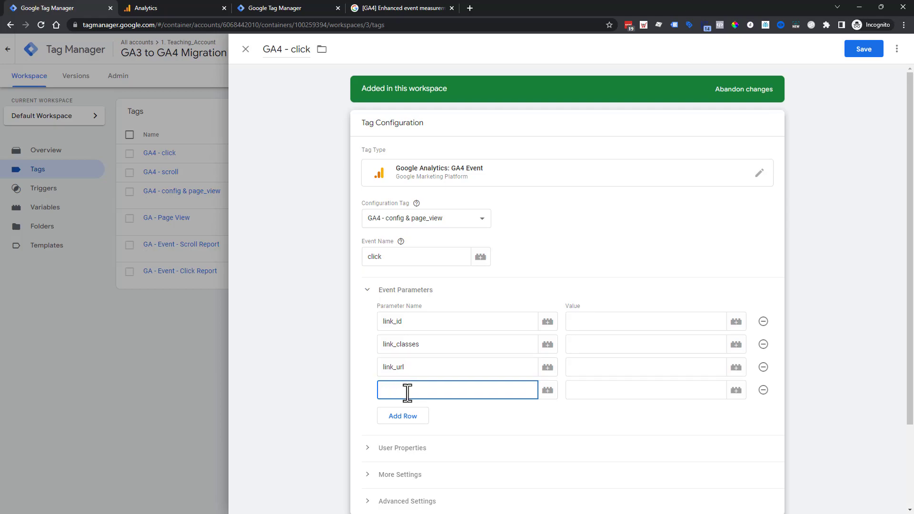
type("link_text")
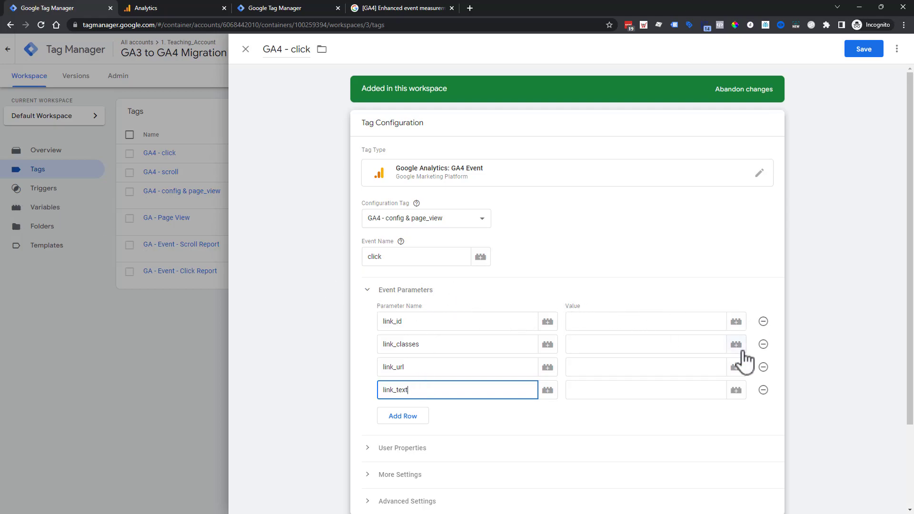
Map link_id, link_classes and link_url to Click ID, Click Classes and Click URL.
left_click(646, 322)
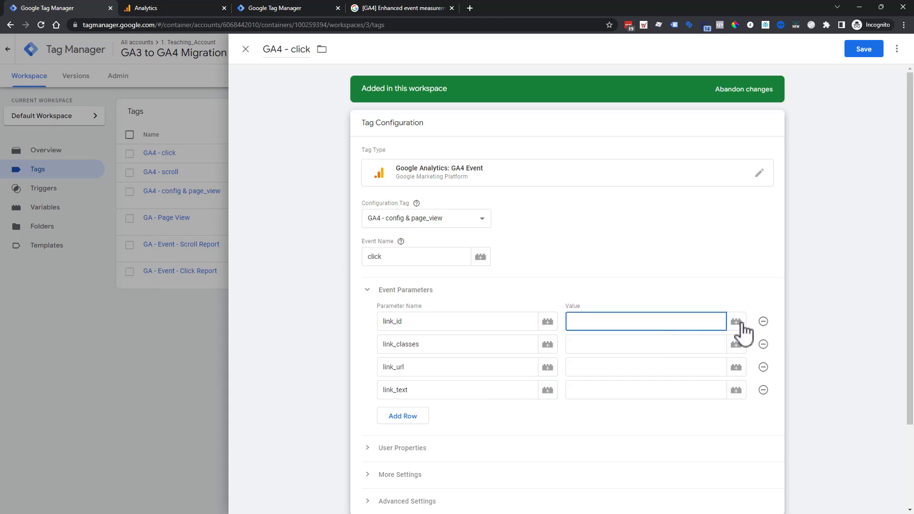
left_click(736, 322)
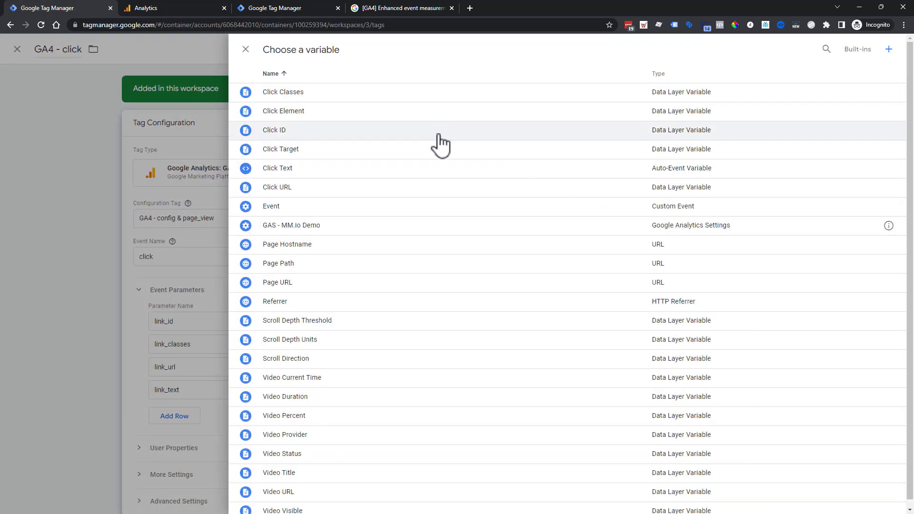
left_click(274, 130)
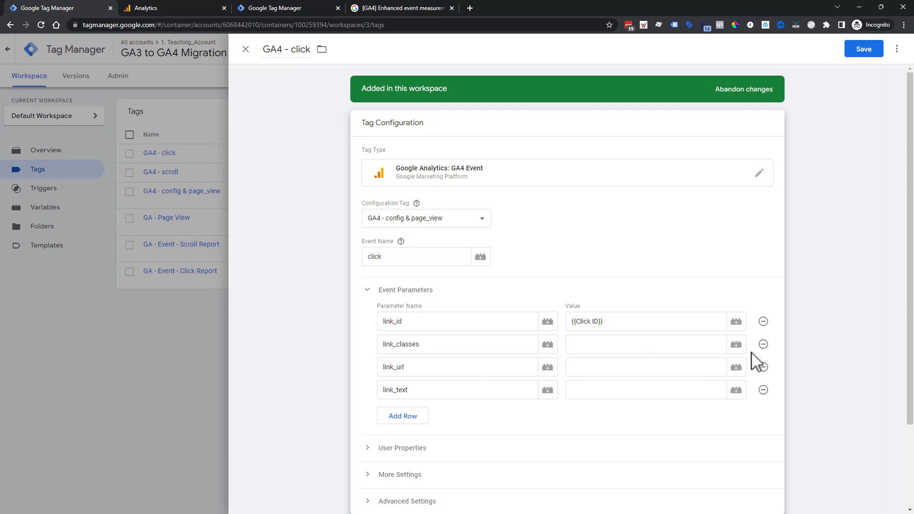
left_click(736, 344)
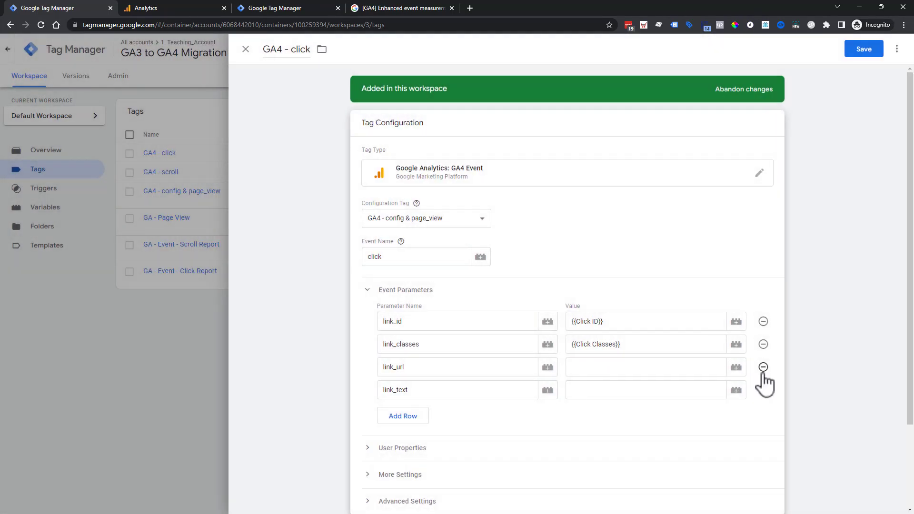
left_click(736, 367)
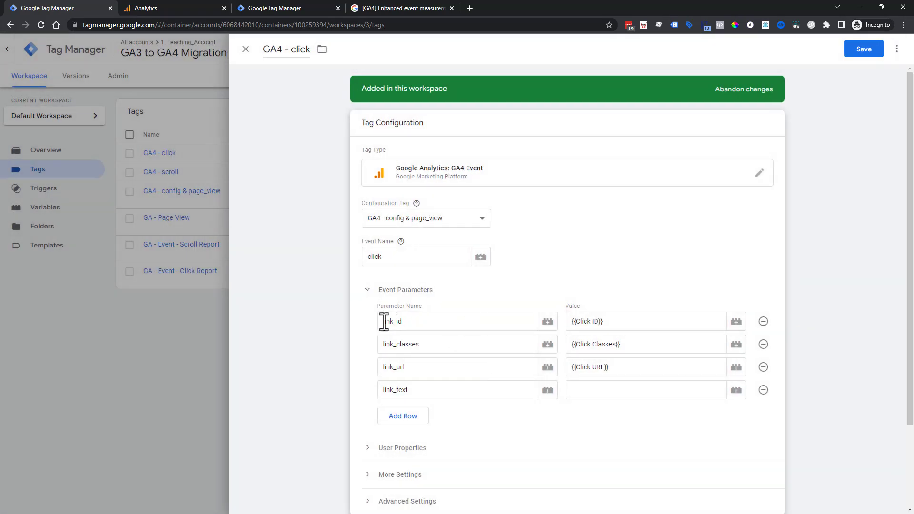
mouse_move(390, 344)
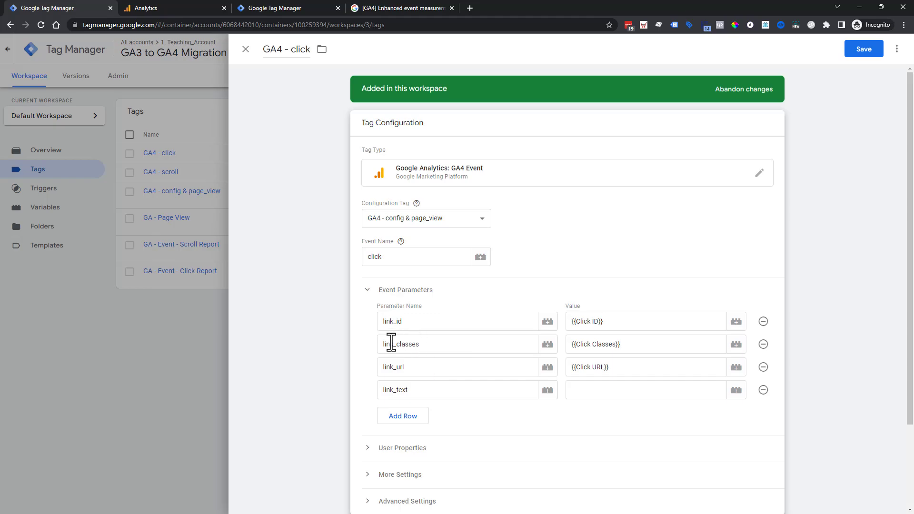
mouse_move(531, 356)
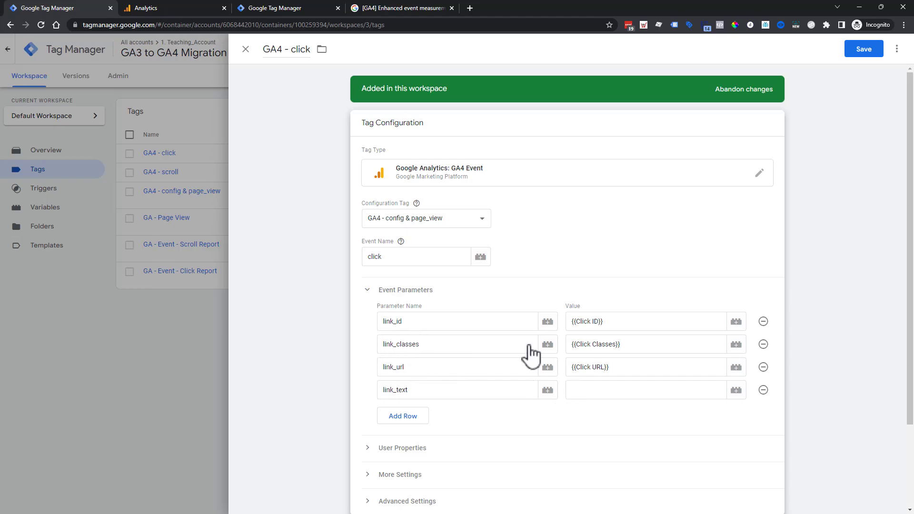
After rechecking the help page, set link_text's value to the Click Text variable via {{.
left_click(405, 8)
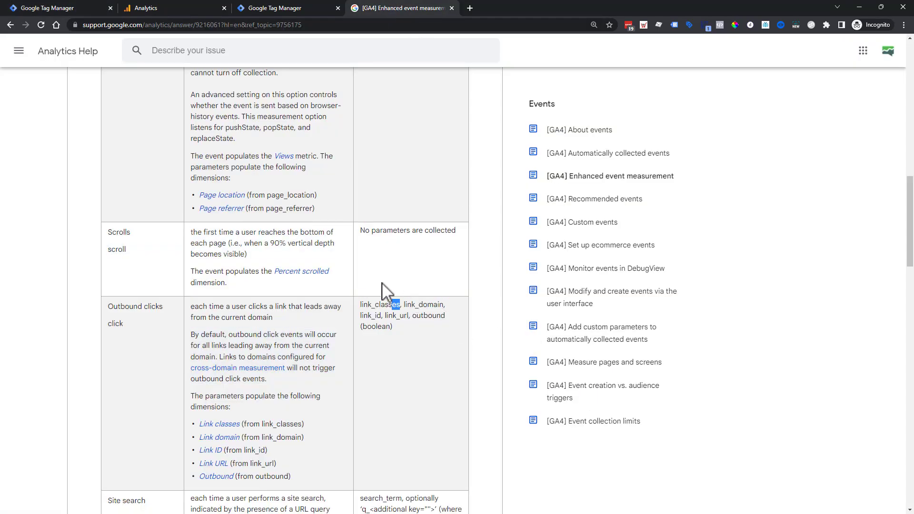
mouse_move(65, 14)
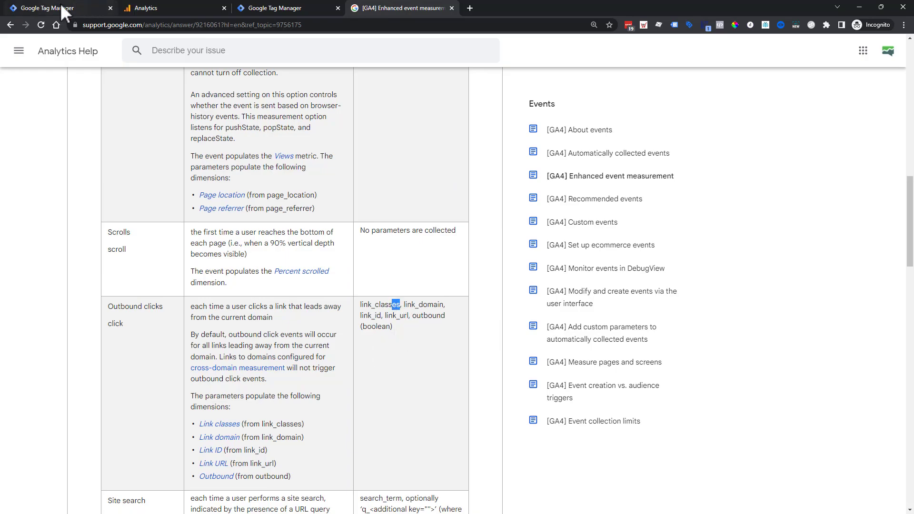
left_click(53, 8)
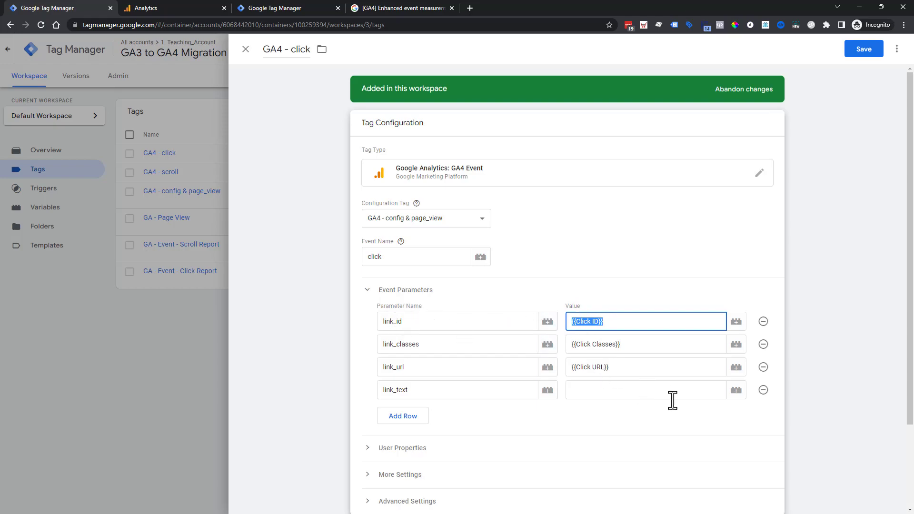
type("{{cl")
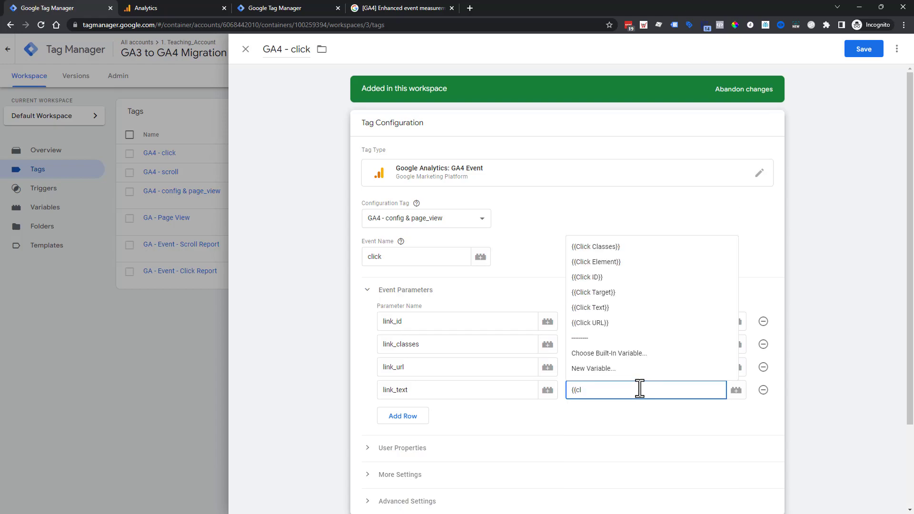
mouse_move(604, 320)
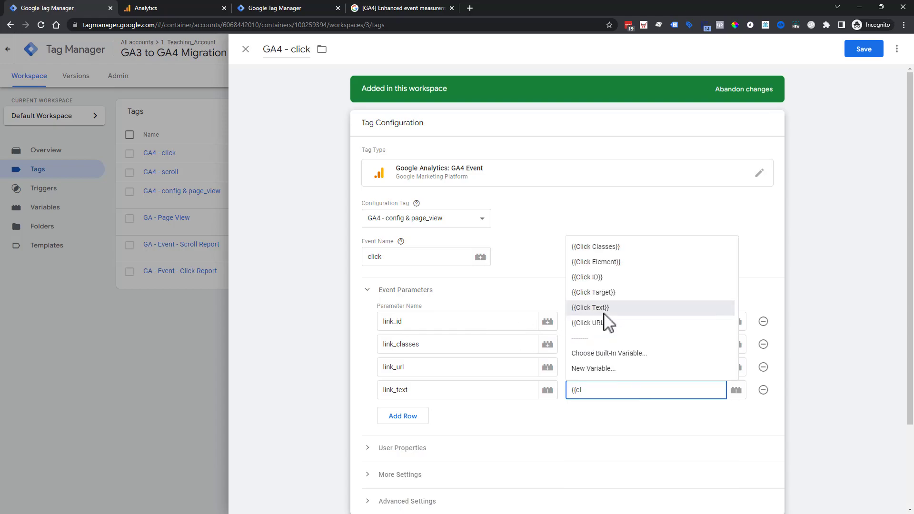
left_click(590, 308)
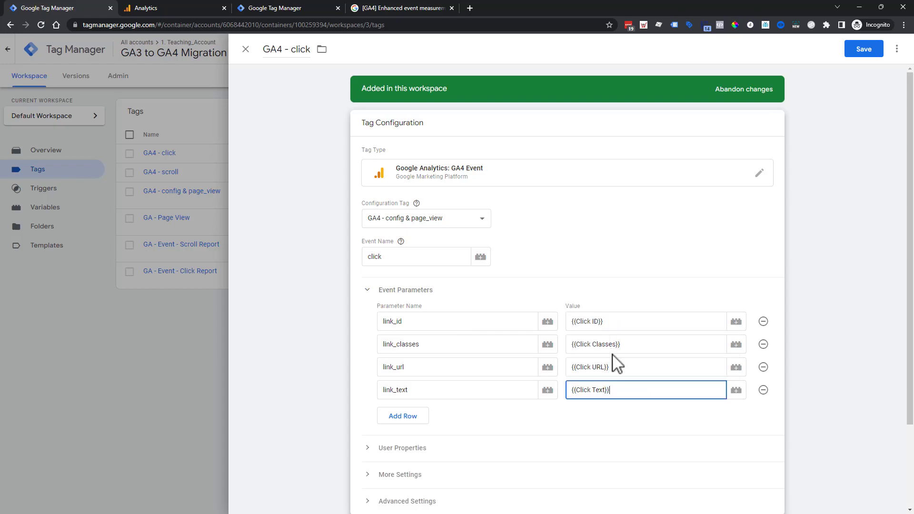
mouse_move(548, 367)
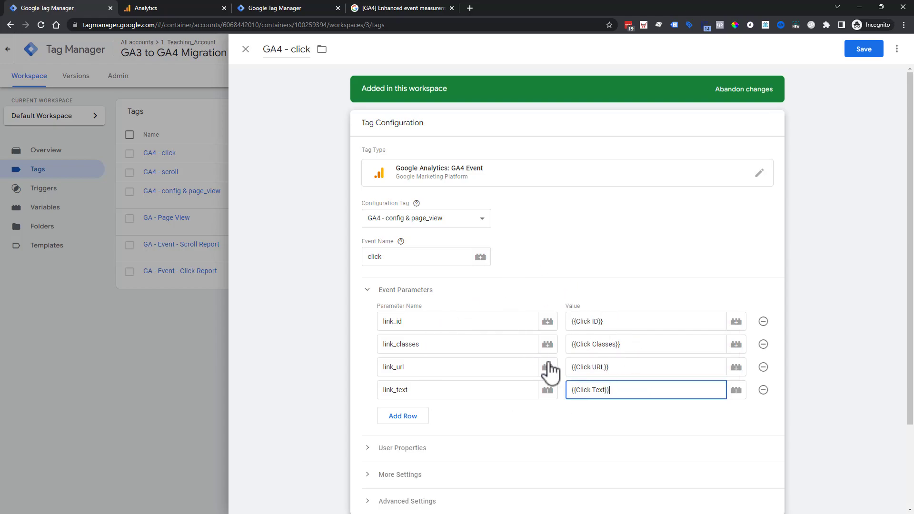
mouse_move(834, 153)
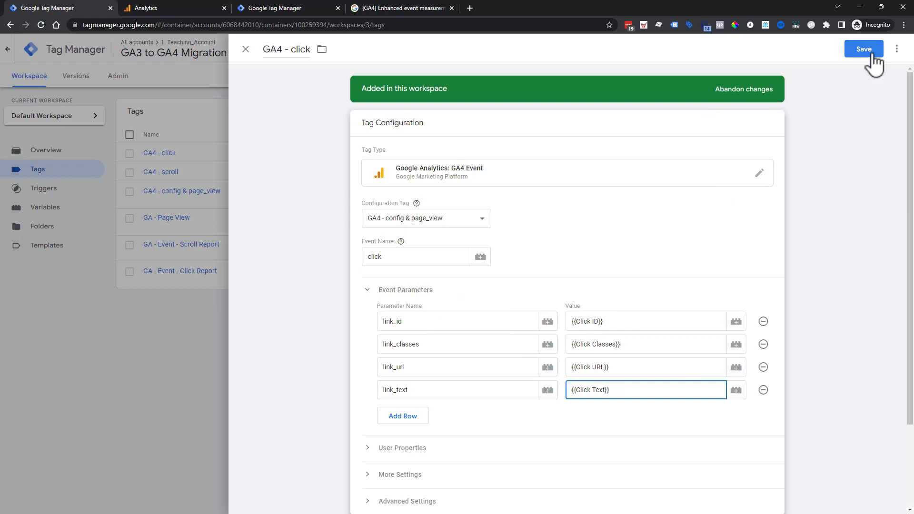
left_click(864, 49)
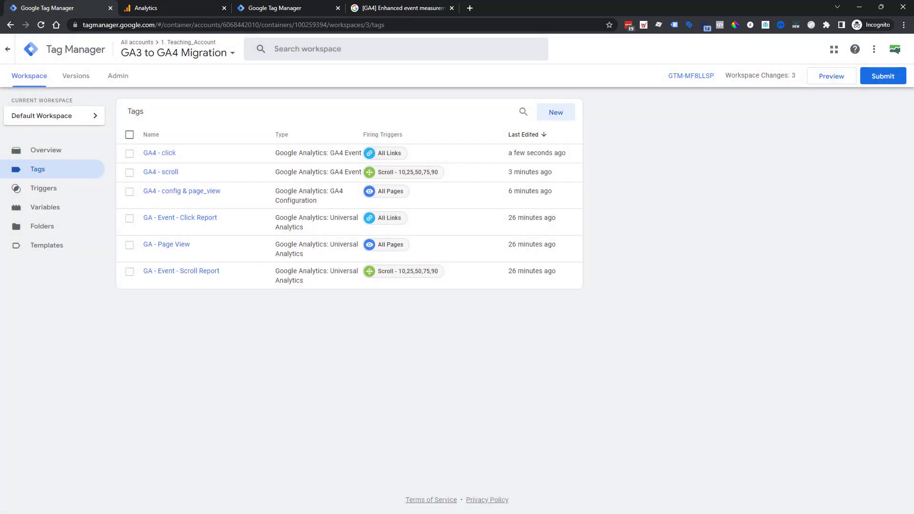
mouse_move(681, 335)
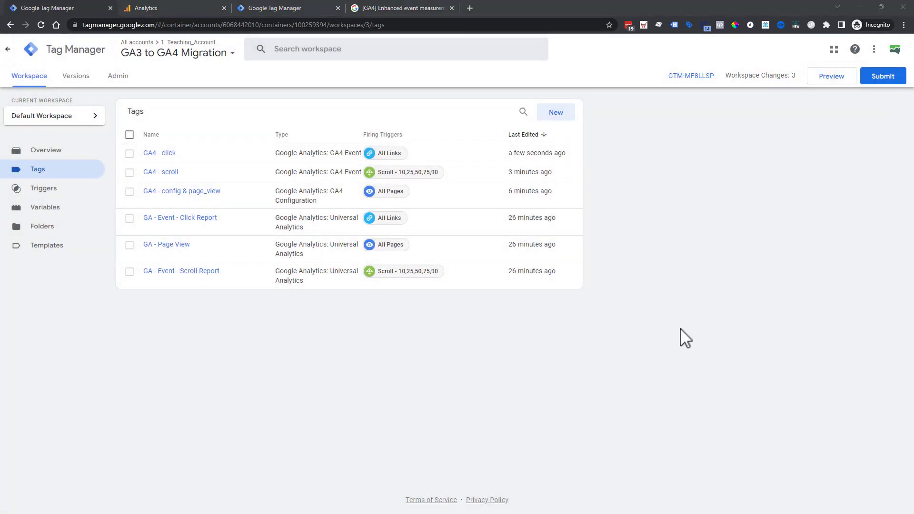
mouse_move(664, 305)
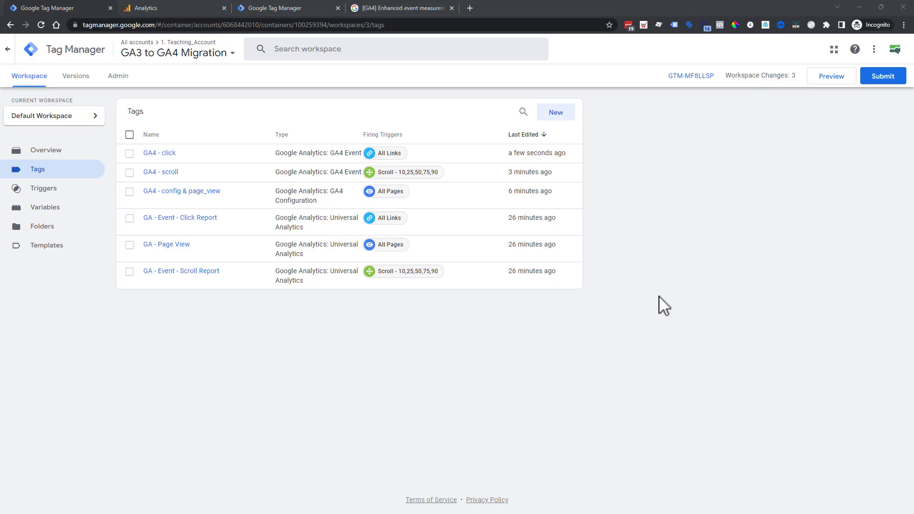
mouse_move(394, 261)
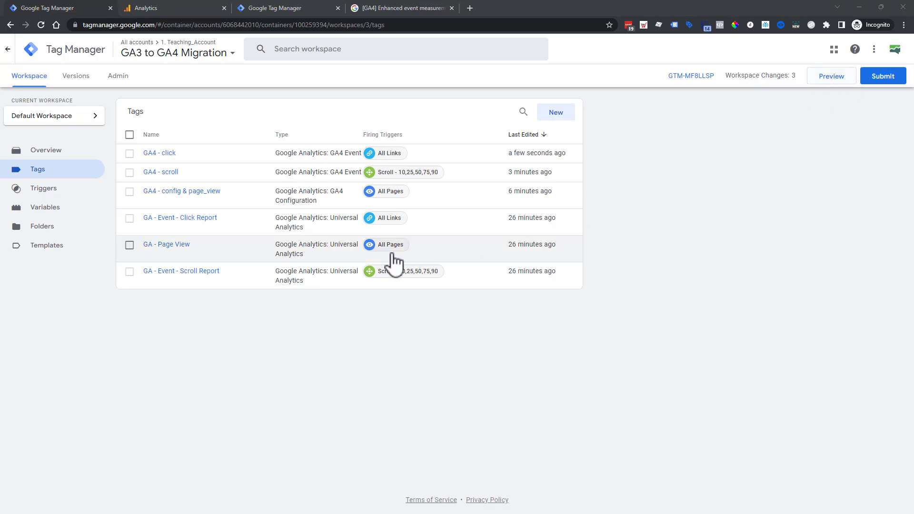
mouse_move(244, 286)
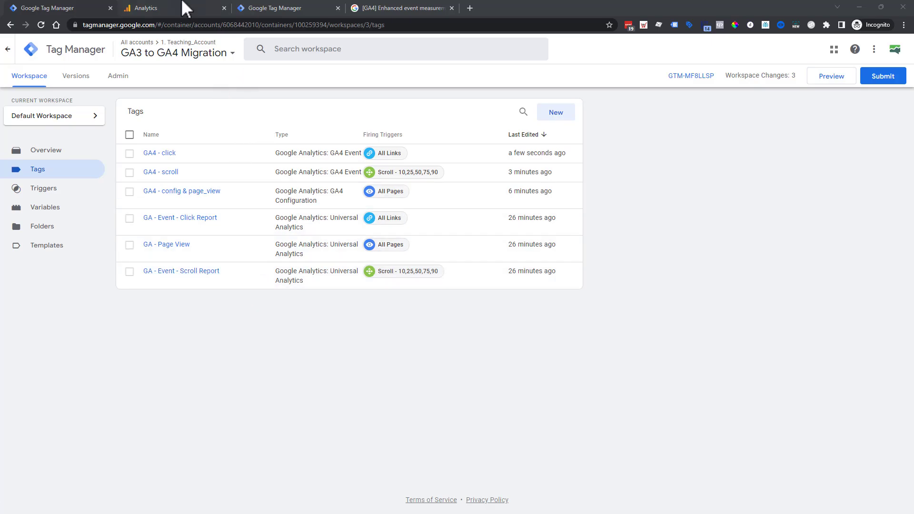
left_click(145, 8)
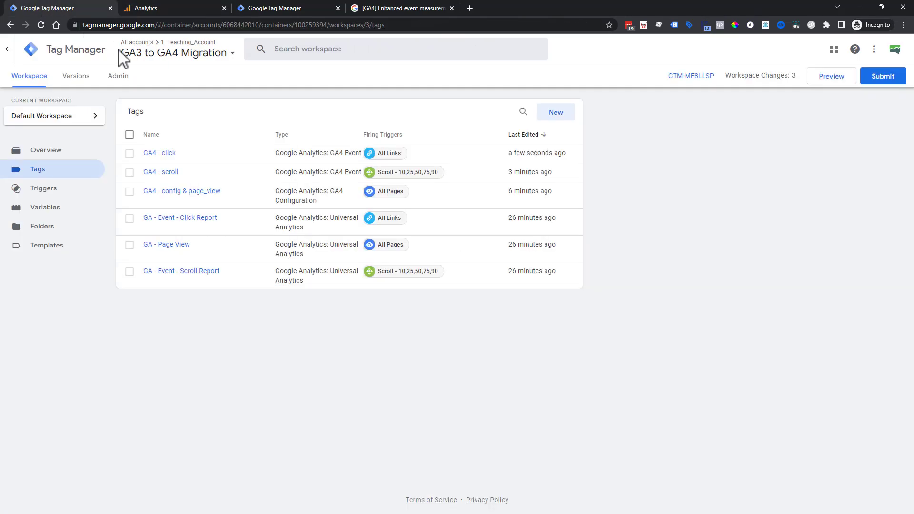
mouse_move(442, 379)
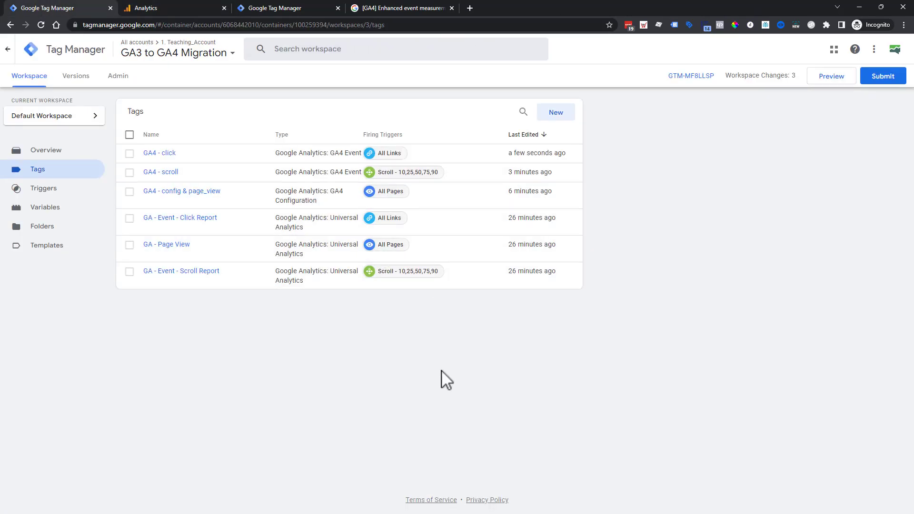
mouse_move(452, 390)
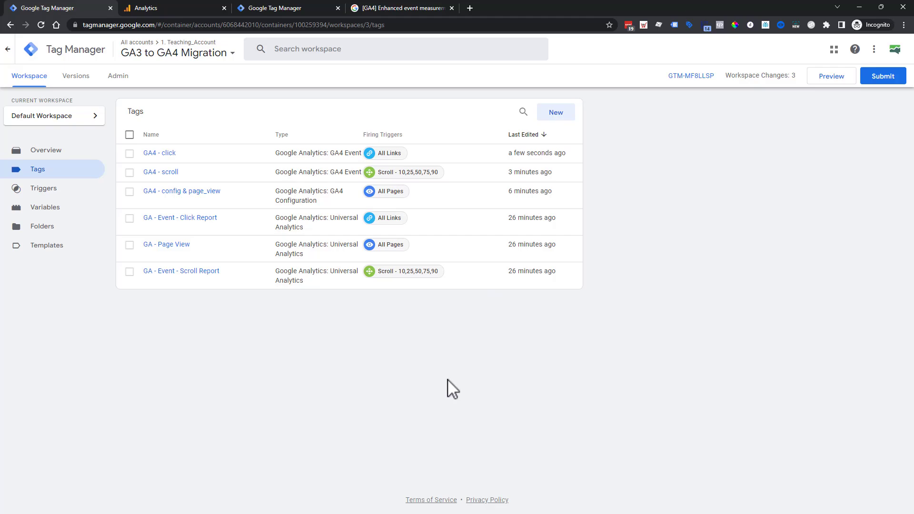
mouse_move(439, 385)
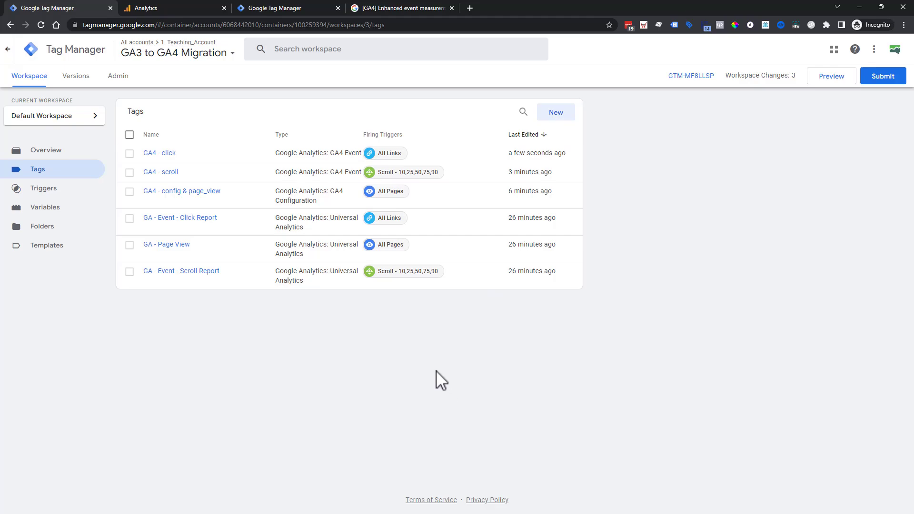
mouse_move(293, 186)
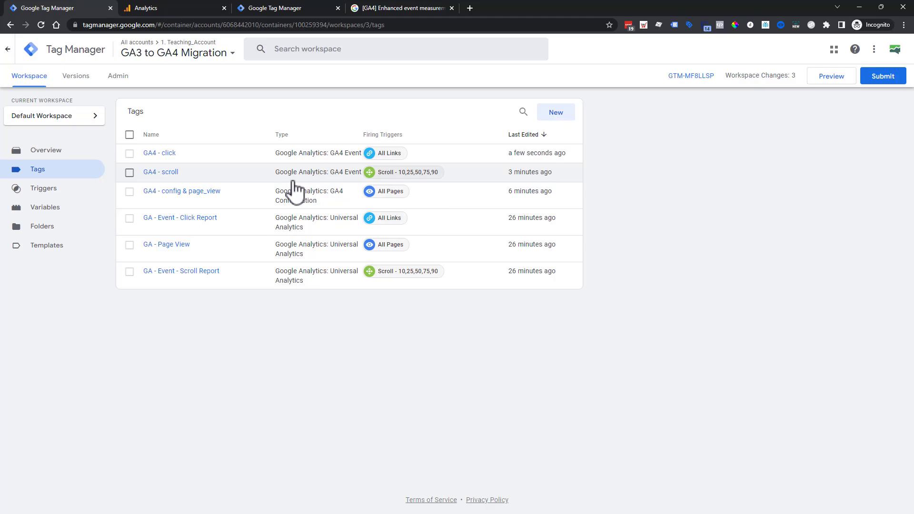
mouse_move(324, 207)
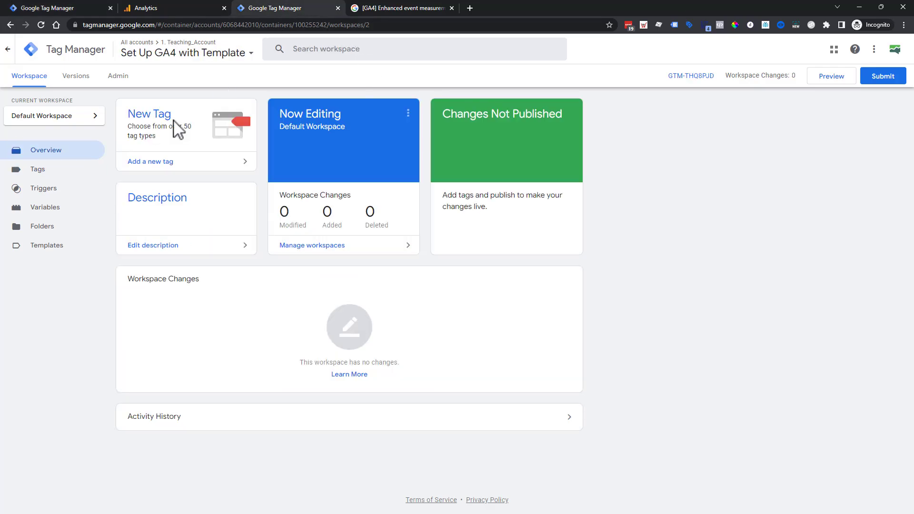
From Tags, go to Admin and open Import Container for the template container.
left_click(37, 169)
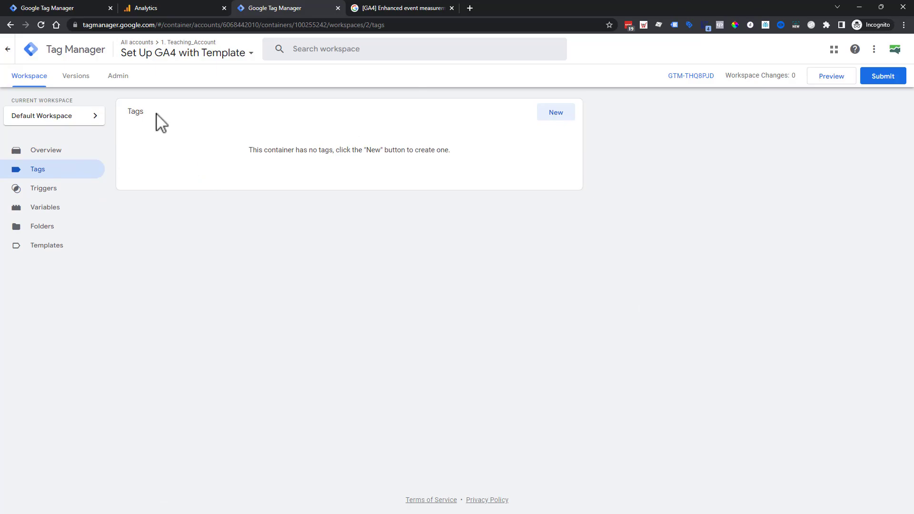
left_click(118, 76)
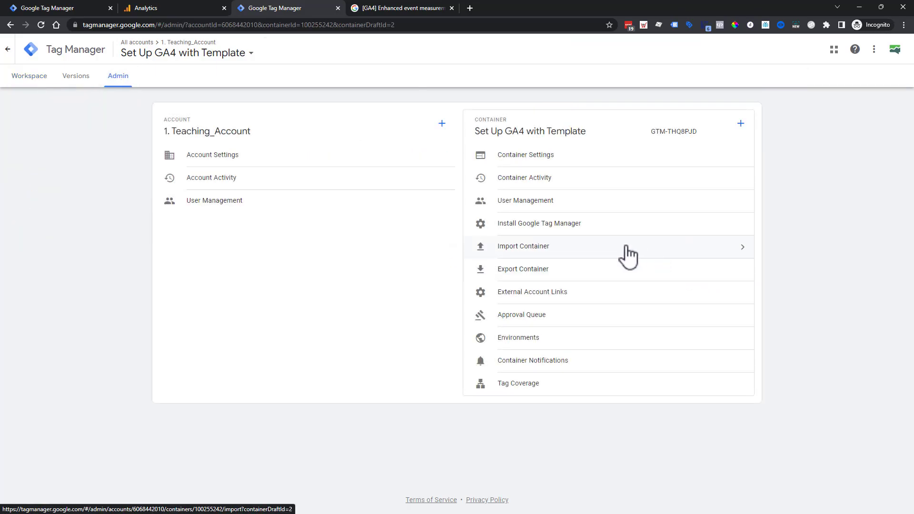
left_click(523, 246)
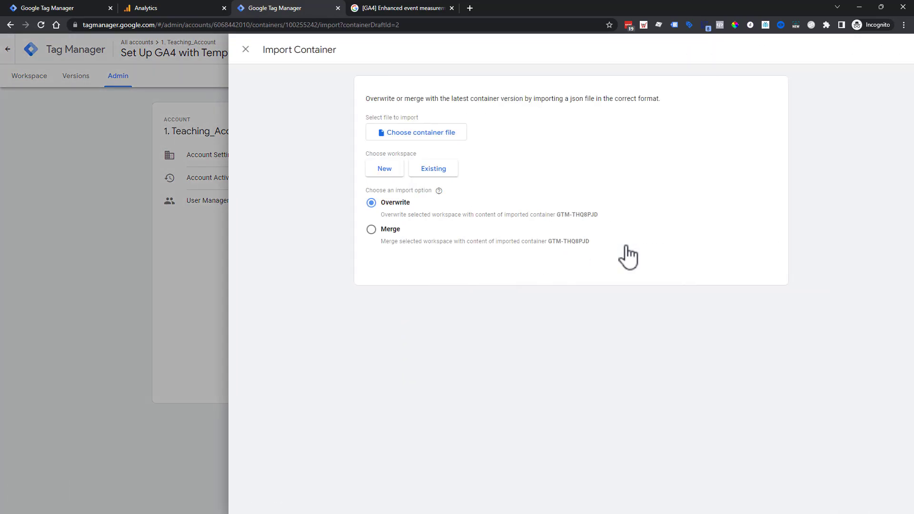
mouse_move(534, 157)
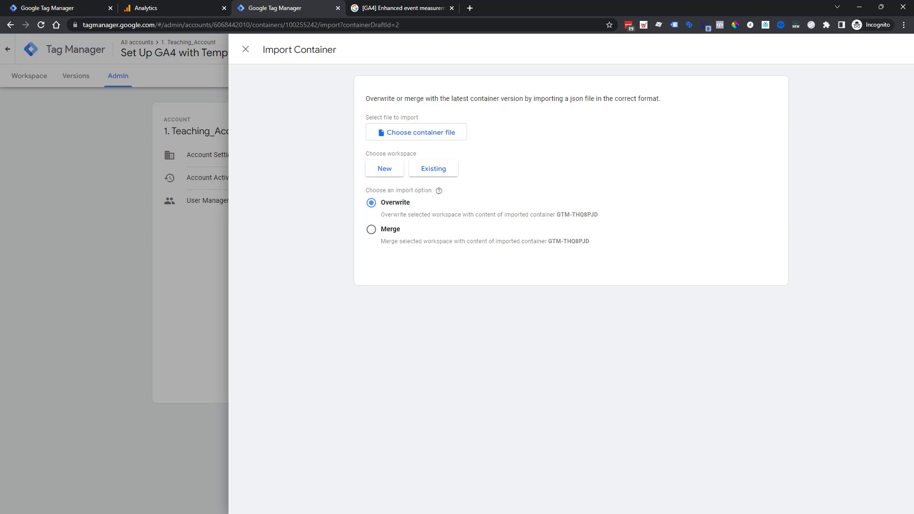
Select Basic GA4 Container.json as the container file to import.
left_click(416, 132)
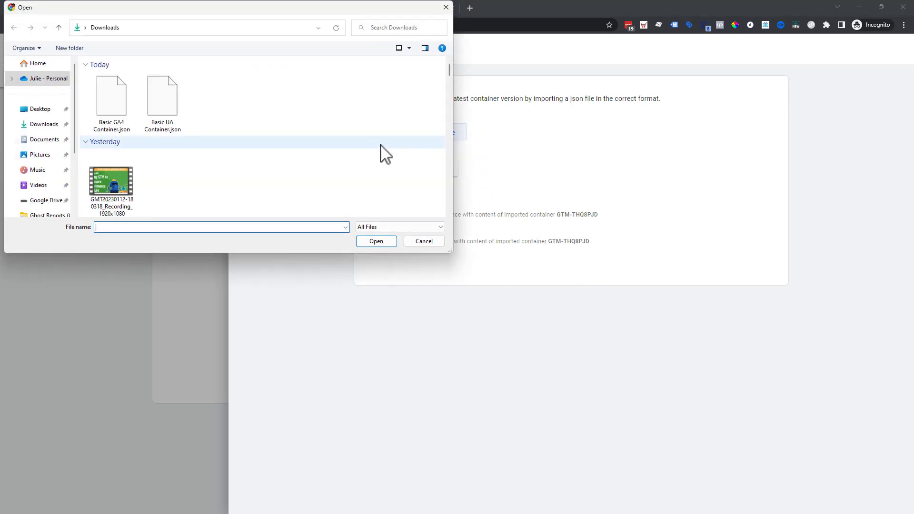
left_click(111, 95)
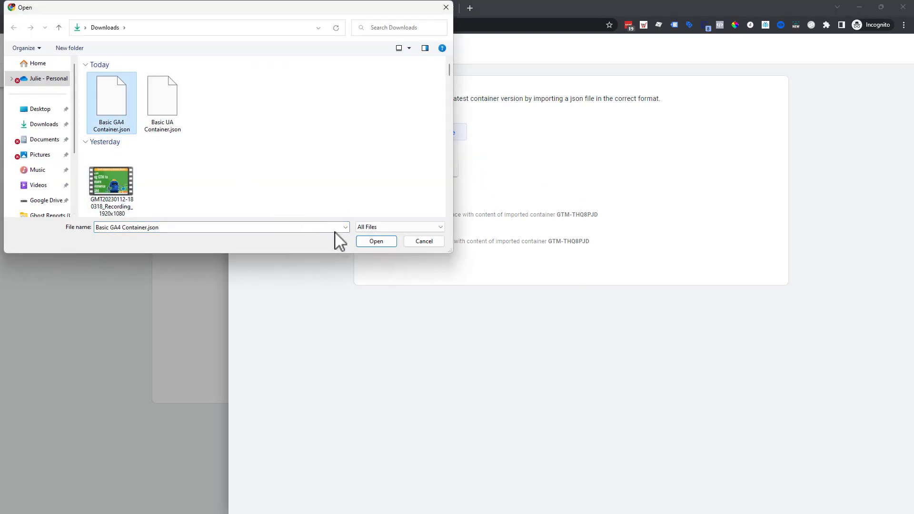
left_click(376, 241)
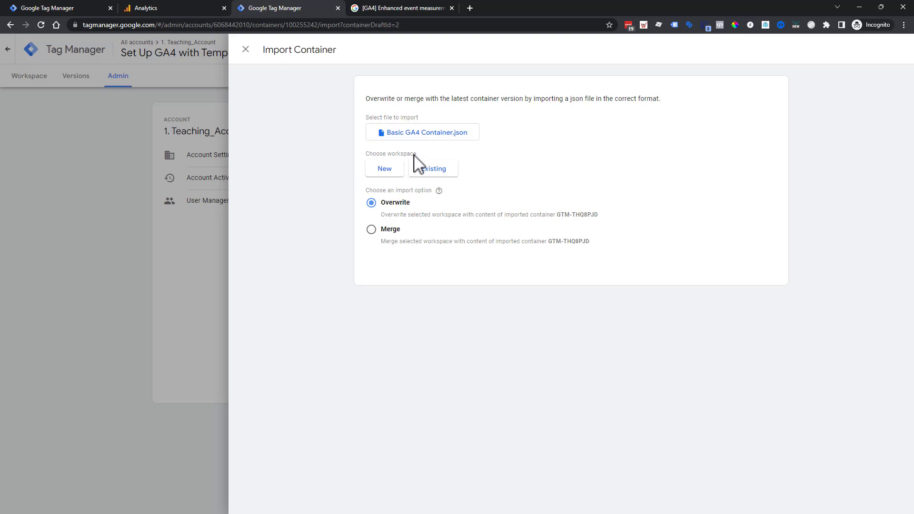
Import into existing Default Workspace with Merge and Rename conflicting, then confirm.
left_click(434, 168)
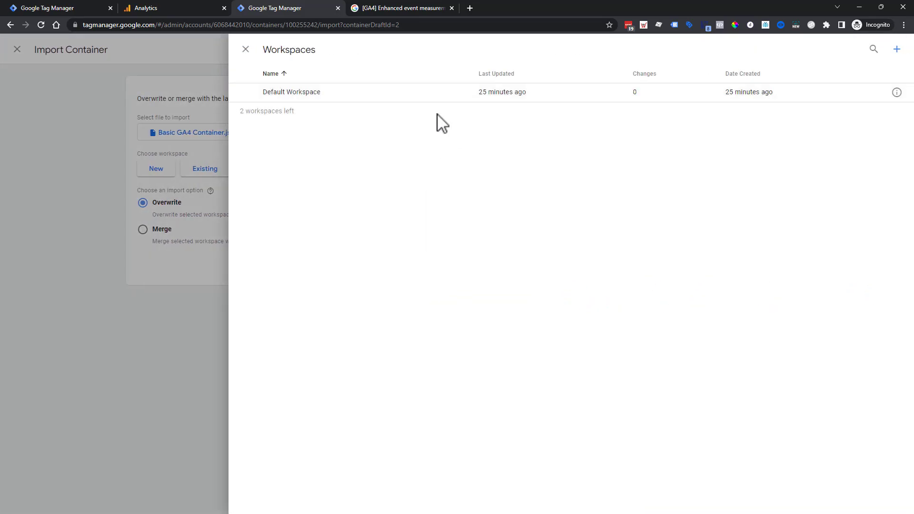
left_click(291, 92)
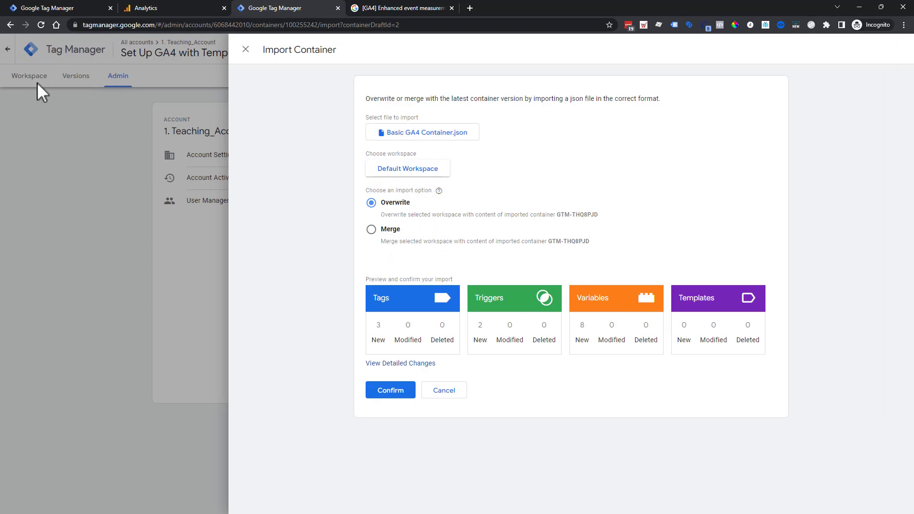
mouse_move(210, 277)
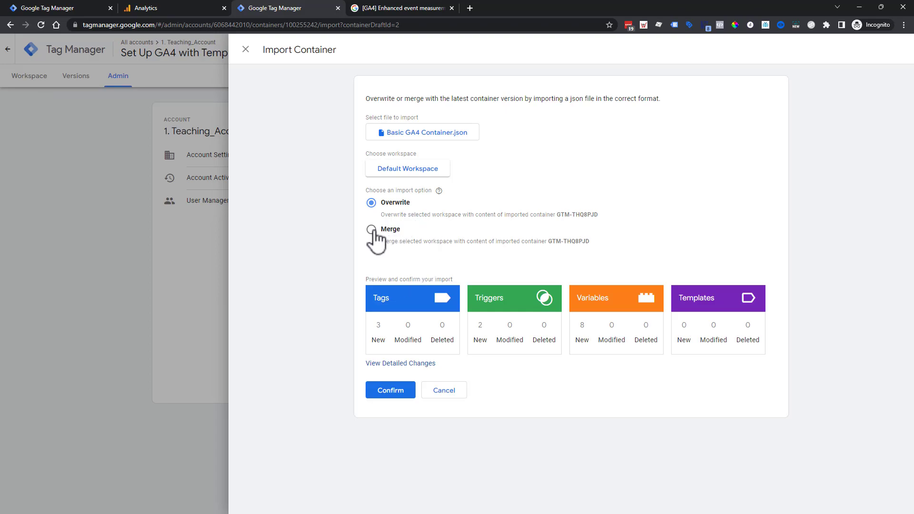
left_click(371, 229)
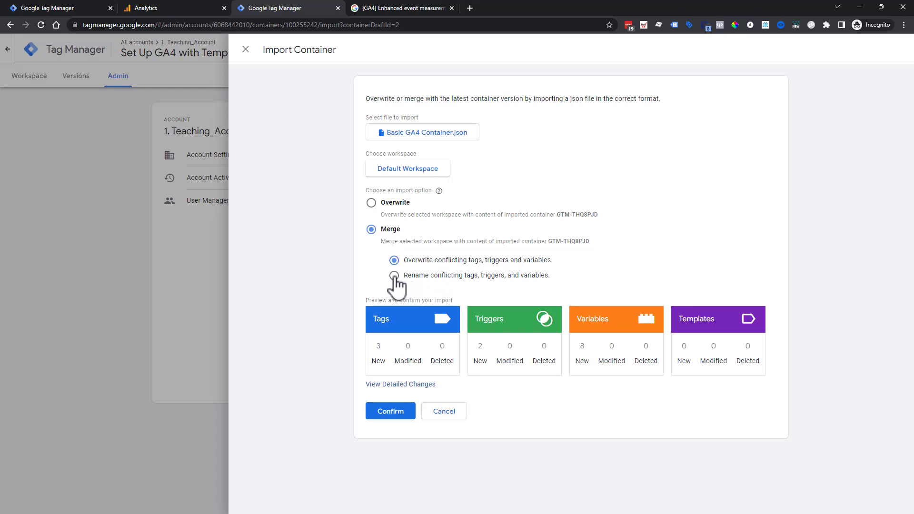
left_click(393, 275)
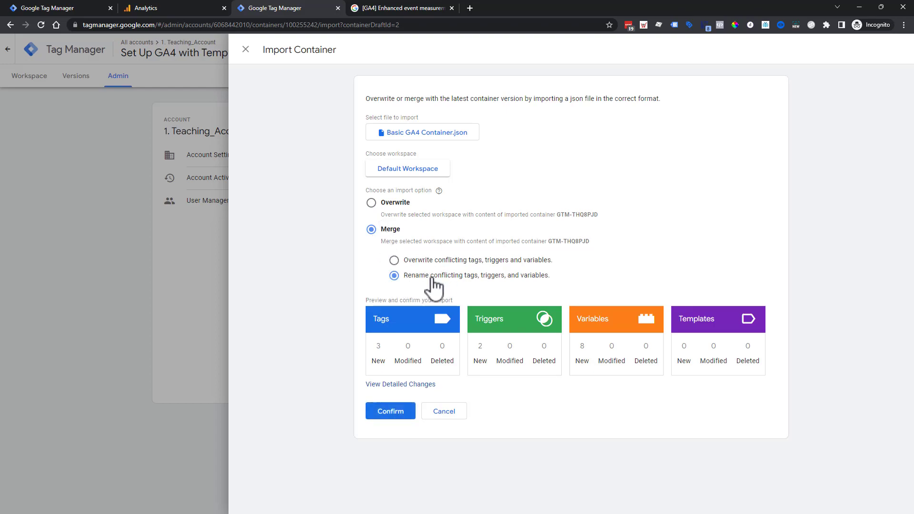
mouse_move(720, 347)
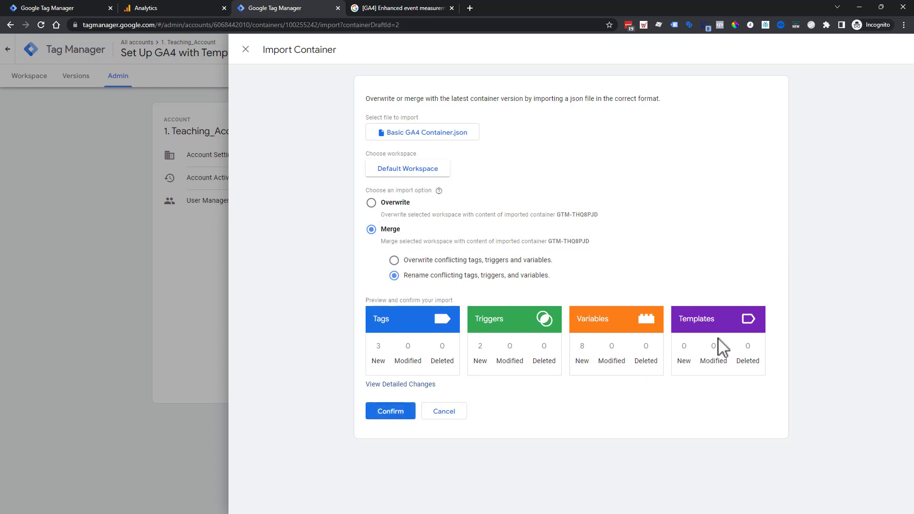
mouse_move(460, 306)
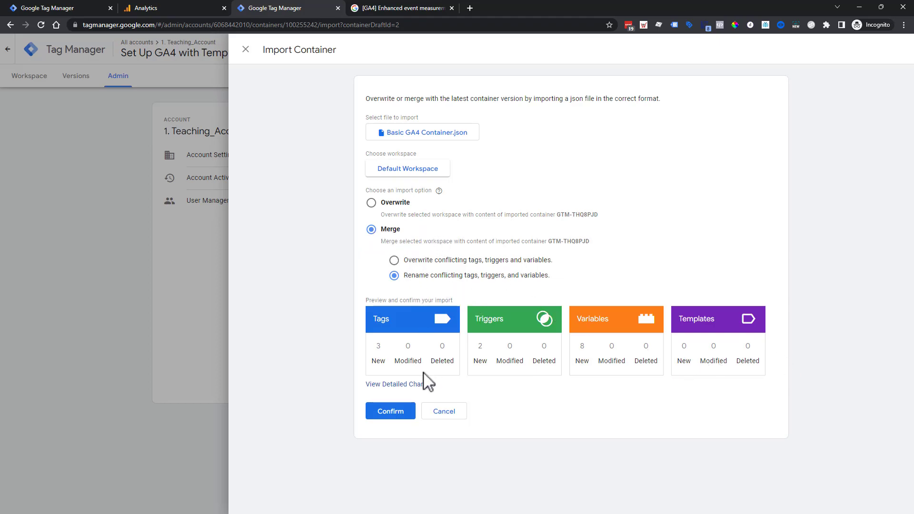
mouse_move(390, 410)
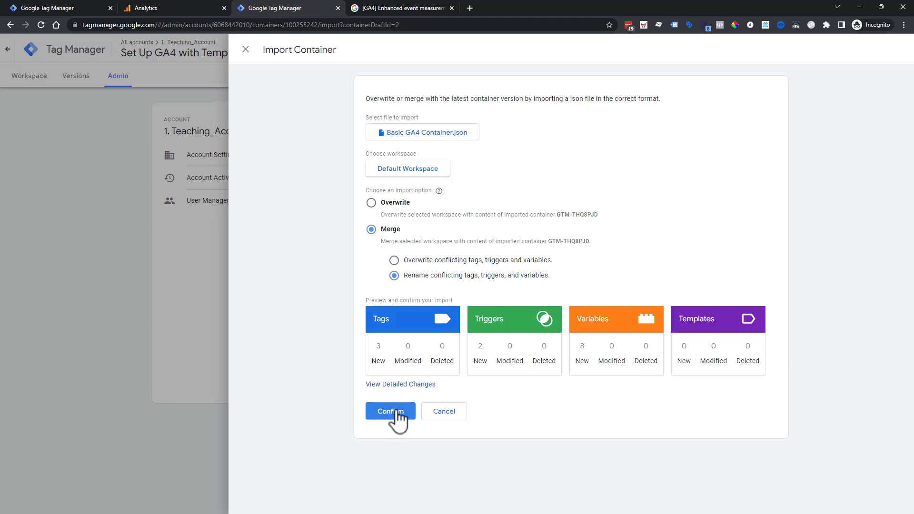
left_click(390, 410)
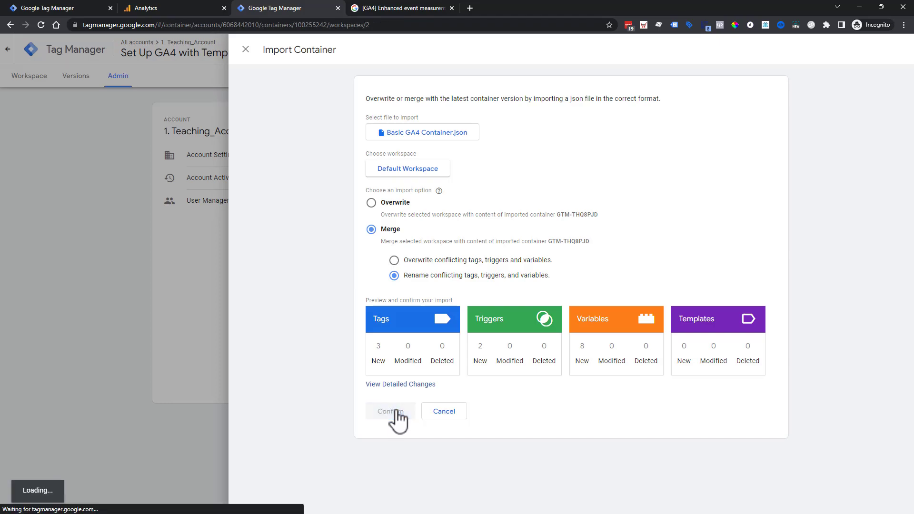
Open GA4 - Configuration & Pageview, check it uses GA4 - Measurement Id, and close it.
left_click(390, 410)
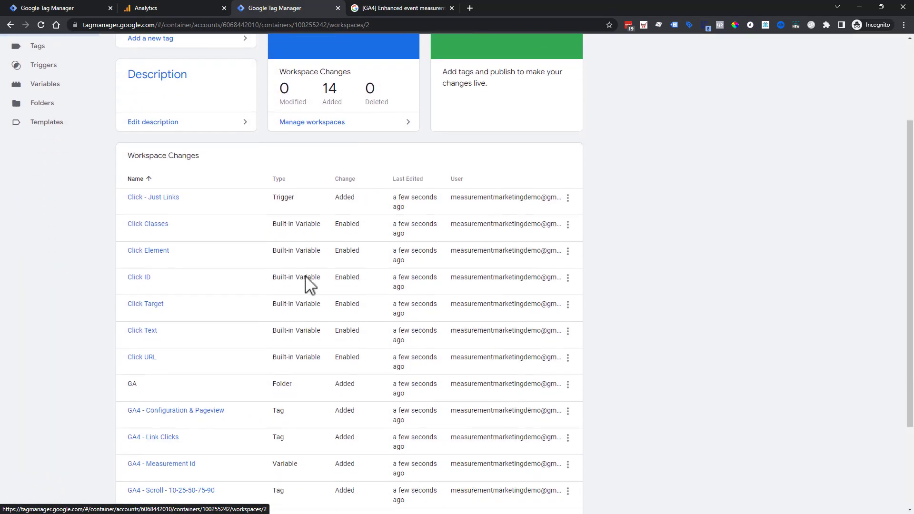
scroll("down", 3)
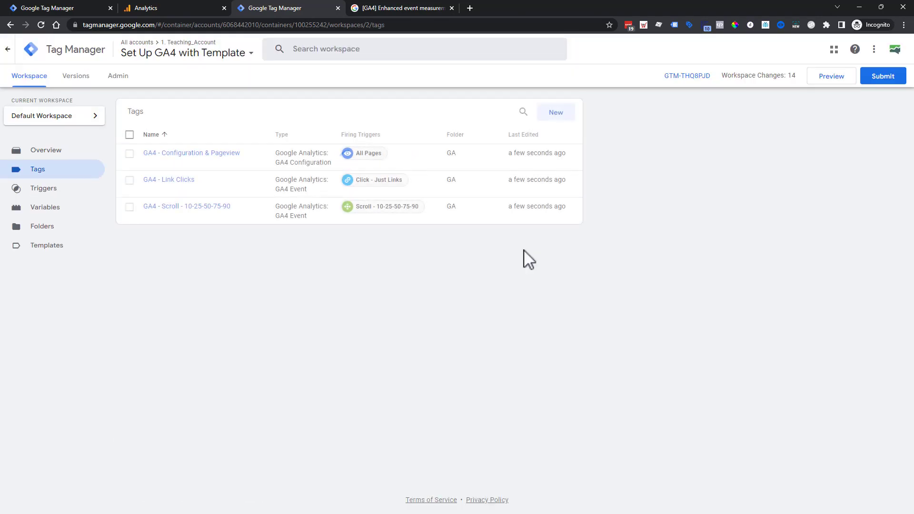
mouse_move(191, 161)
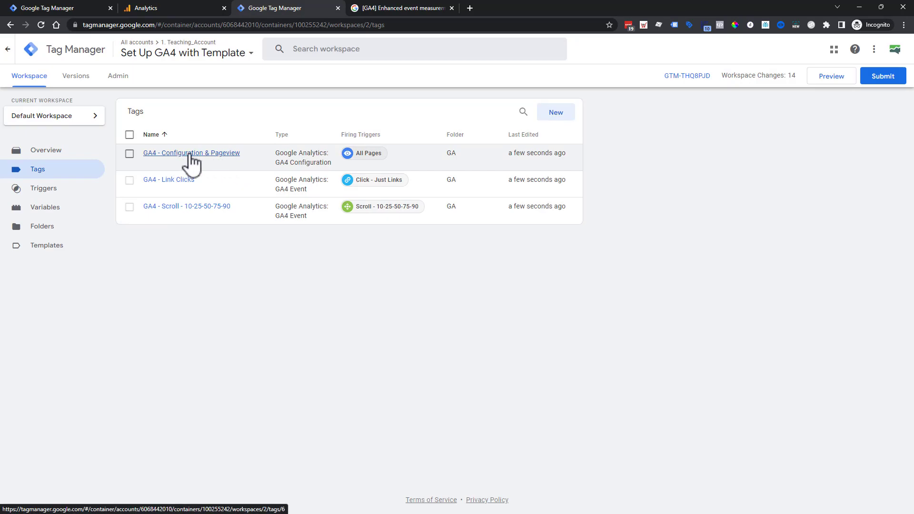
left_click(190, 152)
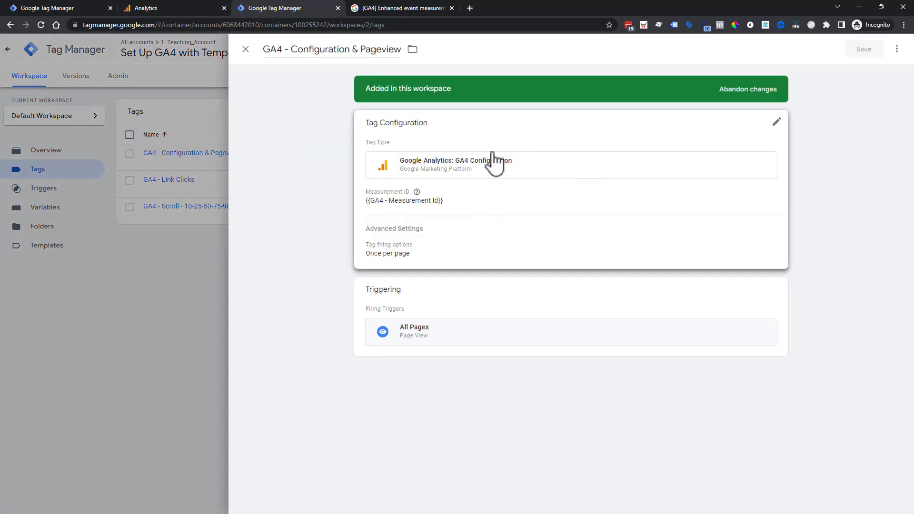
mouse_move(405, 216)
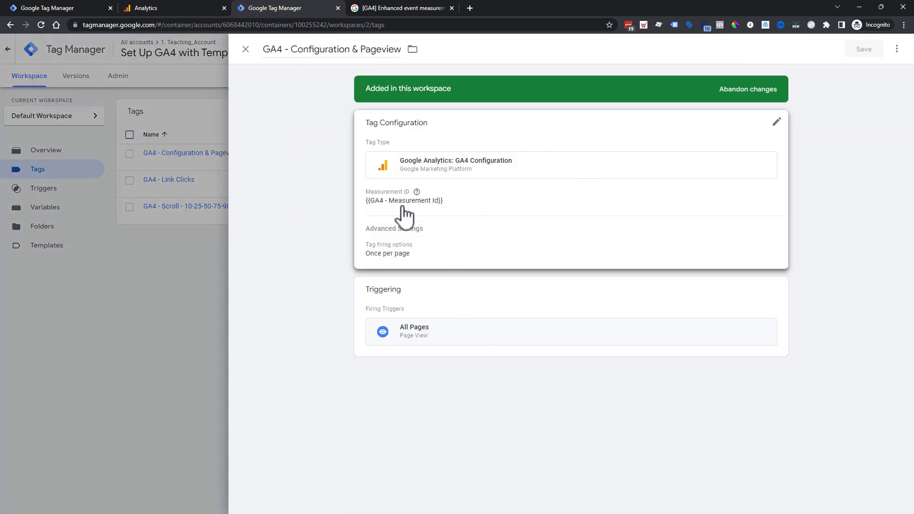
mouse_move(400, 213)
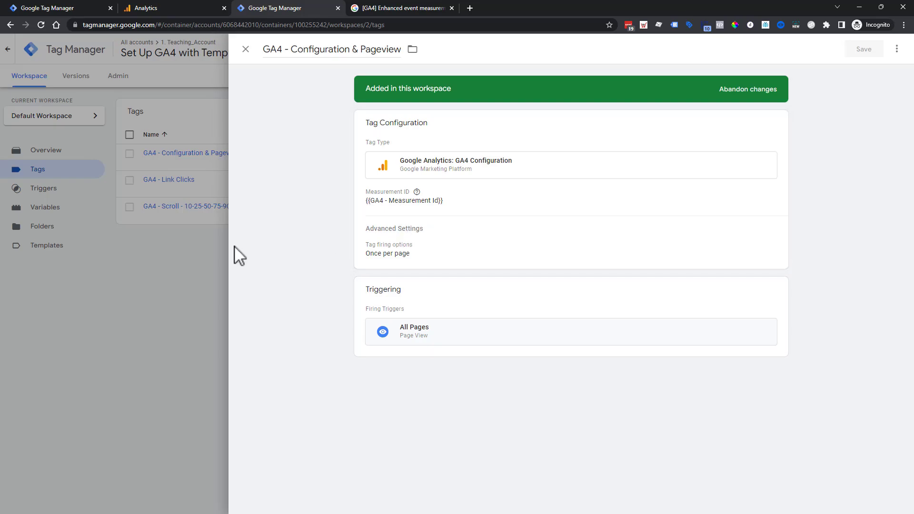
left_click(249, 49)
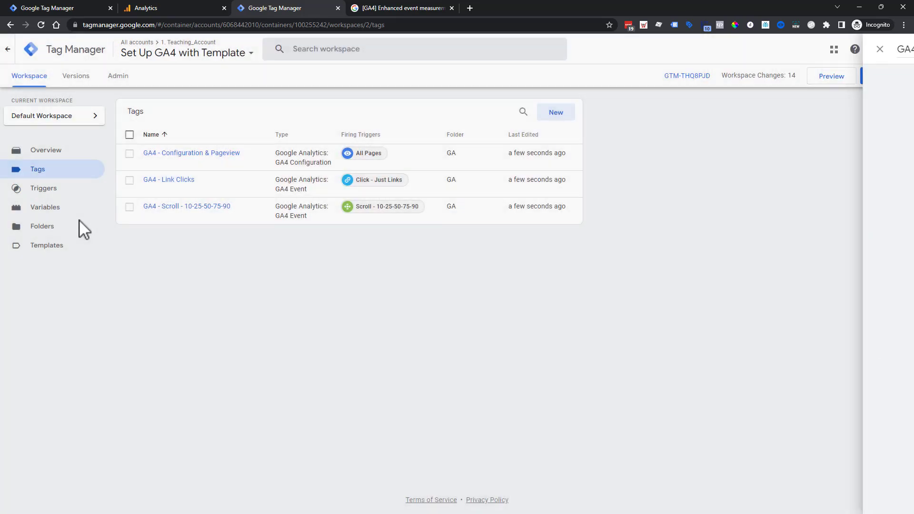
Replace the GA4 - Measurement Id constant's value with G-W5FS9HDF1Z and save.
left_click(44, 207)
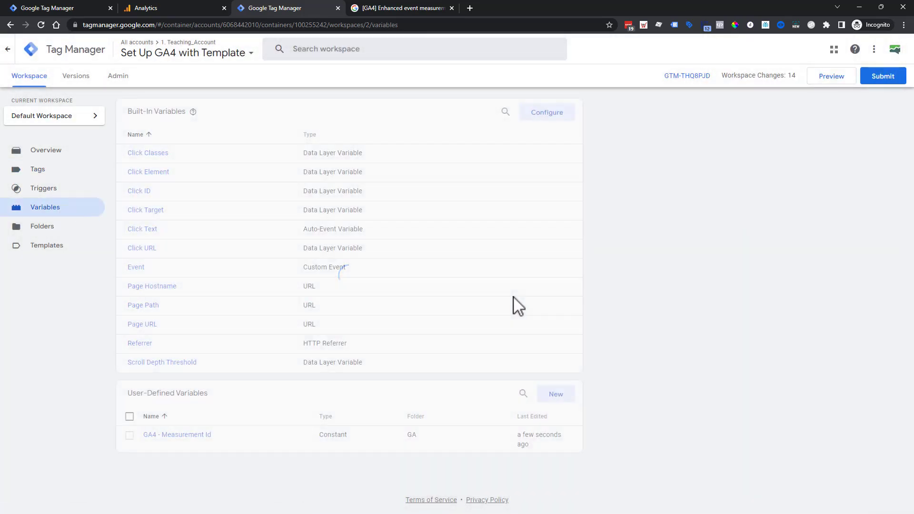
mouse_move(169, 441)
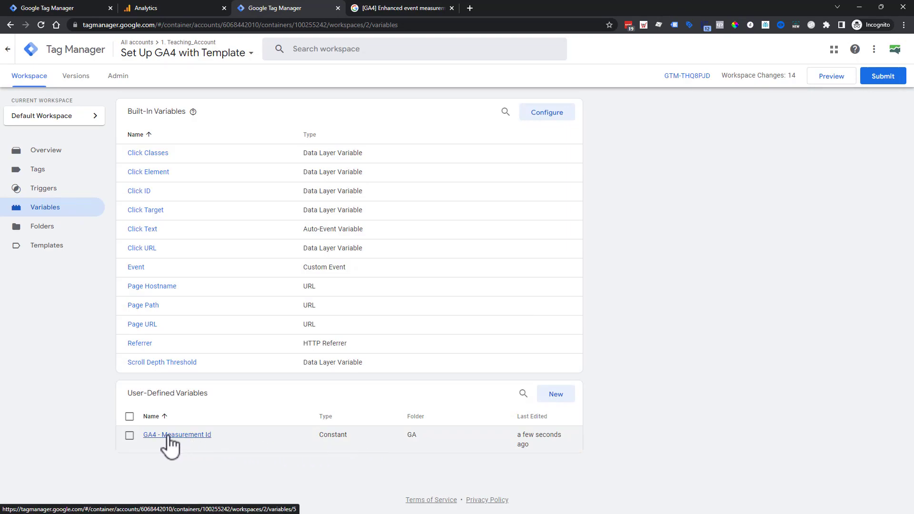
left_click(177, 435)
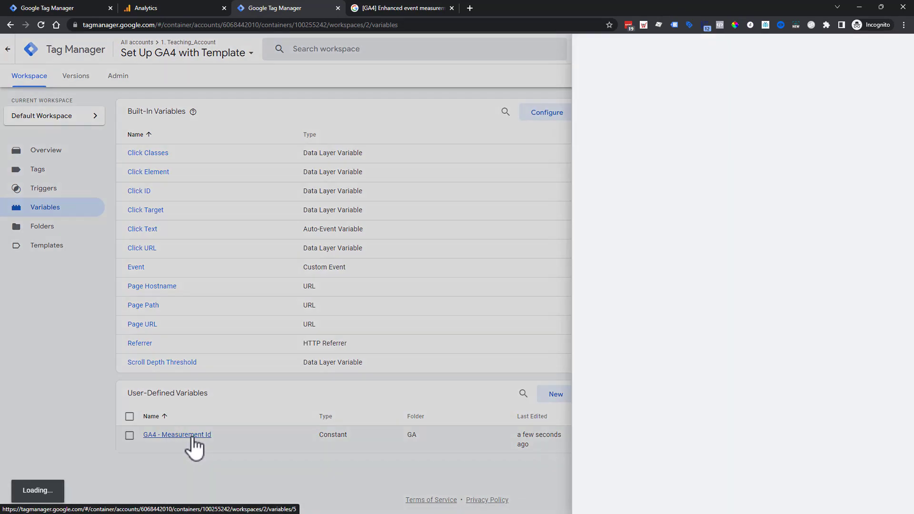
left_click(177, 435)
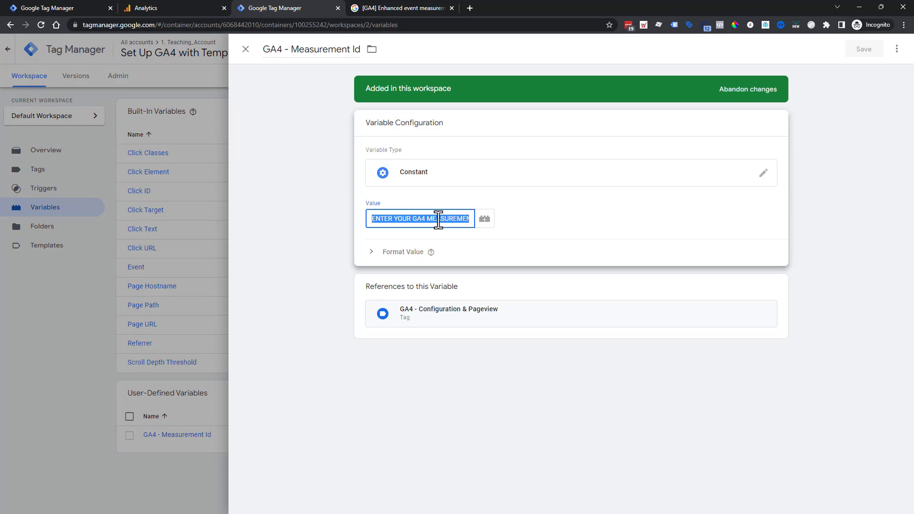
type("G-W5FS9HDF1Z")
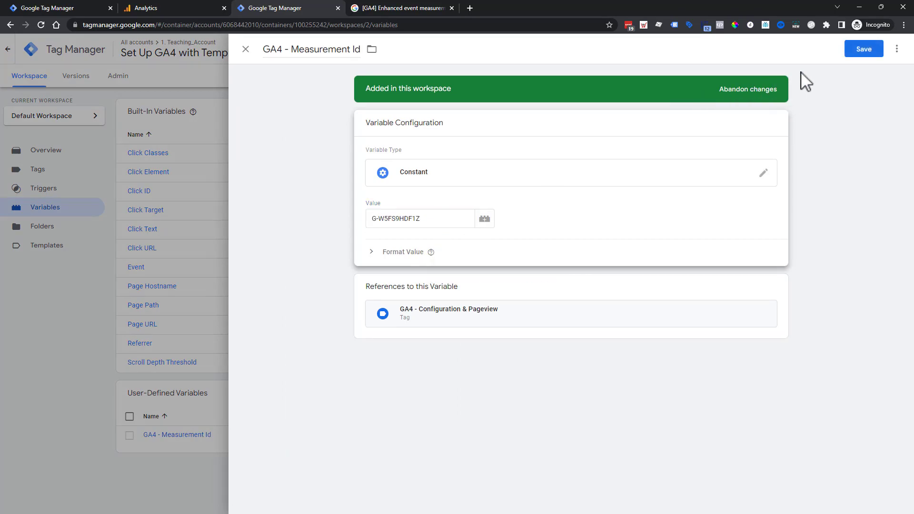
left_click(863, 48)
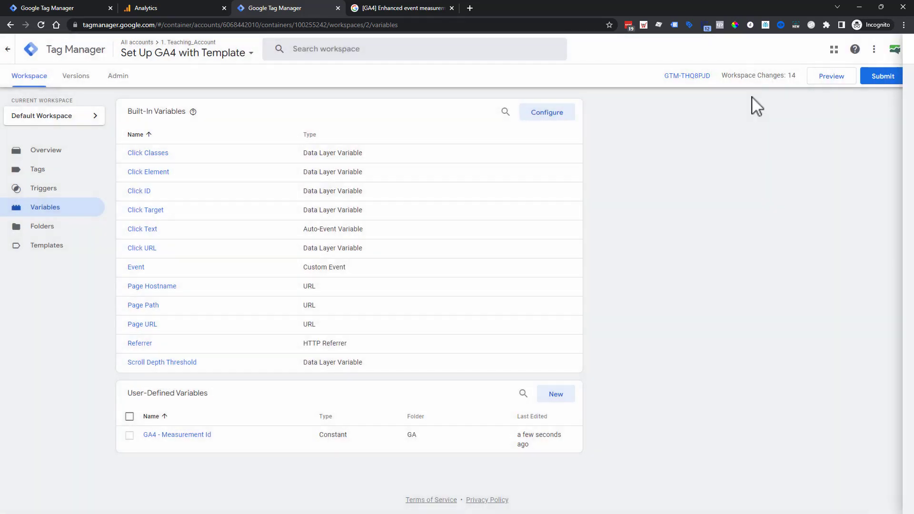
Open and close the Configuration & Pageview, Link Clicks and Scroll tags without changes.
left_click(38, 169)
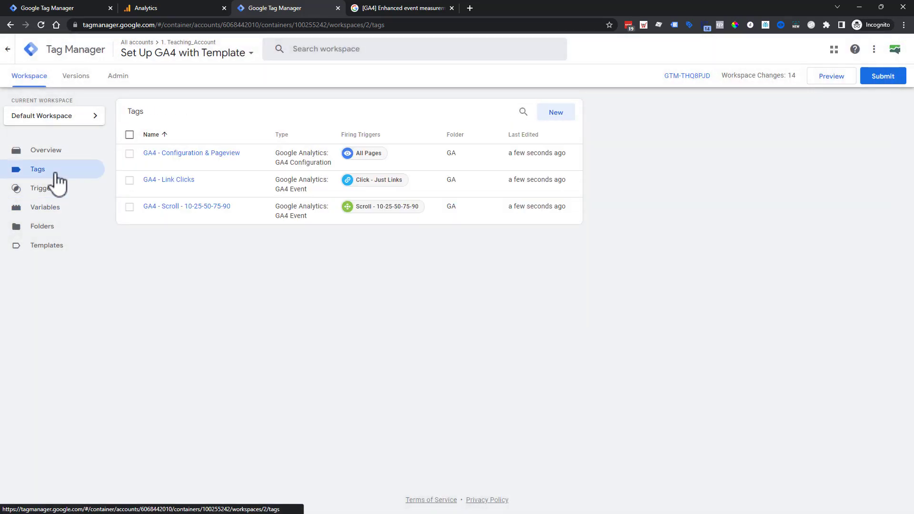
left_click(191, 153)
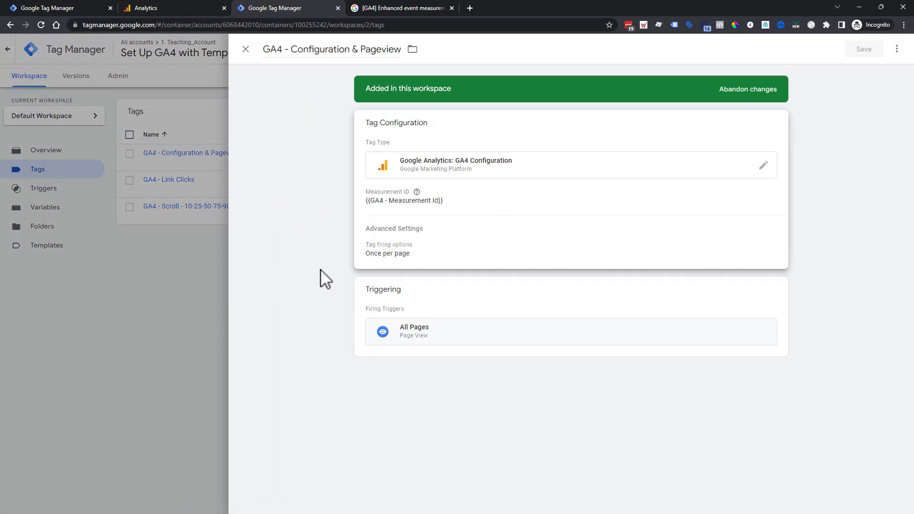
mouse_move(516, 196)
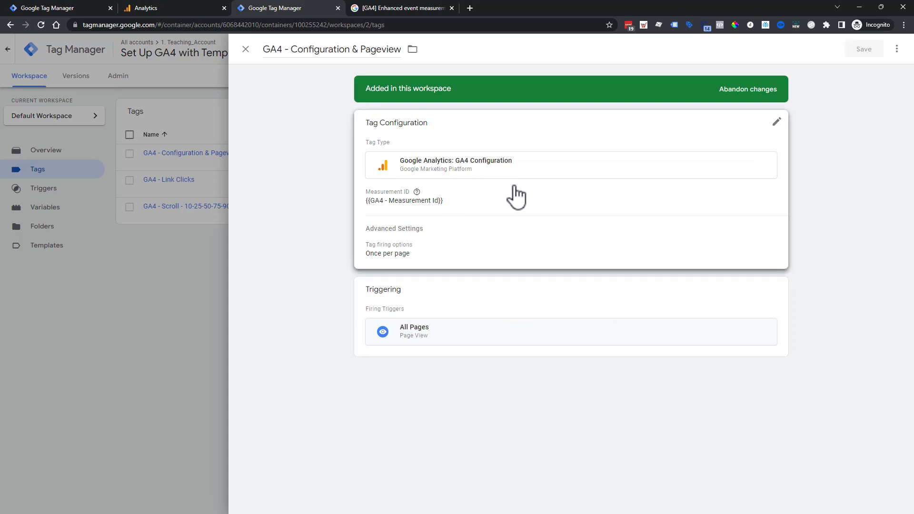
mouse_move(453, 215)
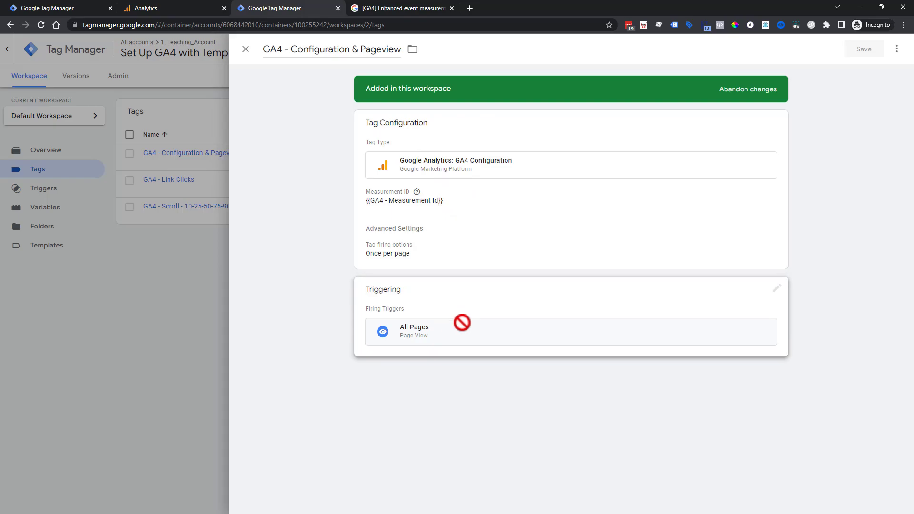
left_click(244, 49)
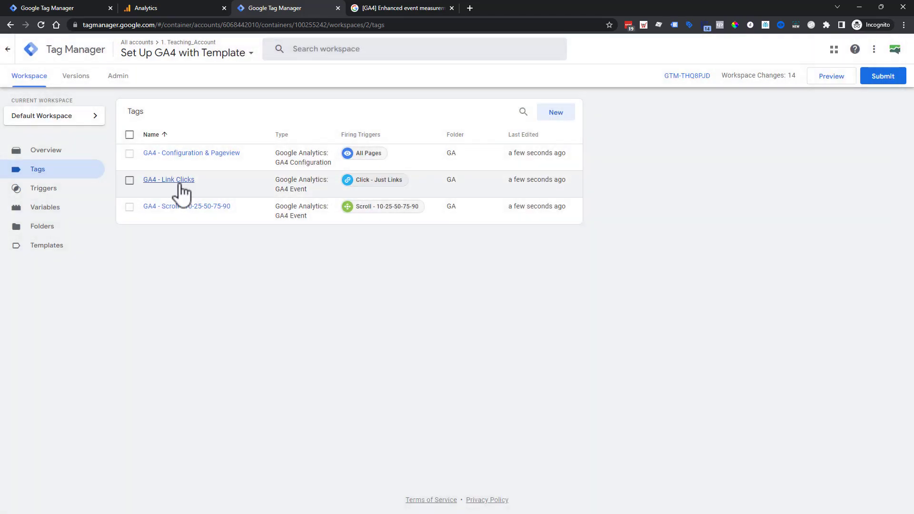
left_click(168, 180)
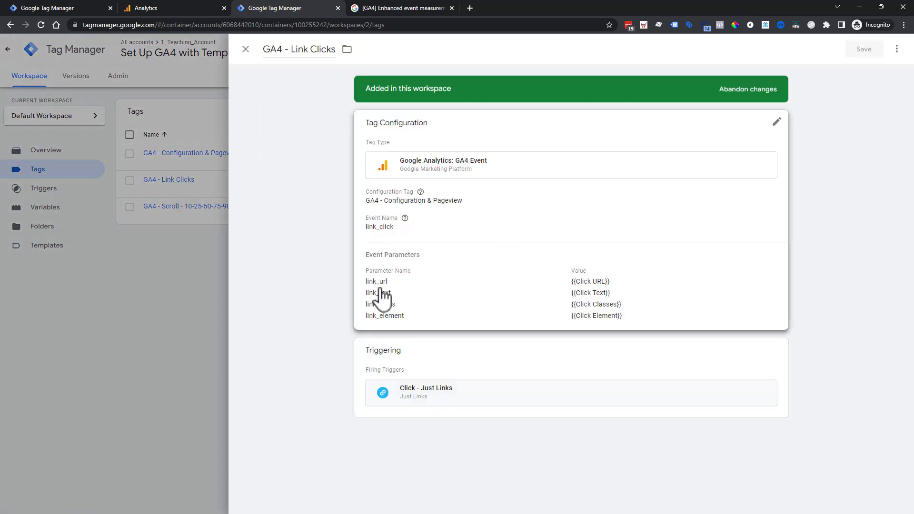
mouse_move(475, 306)
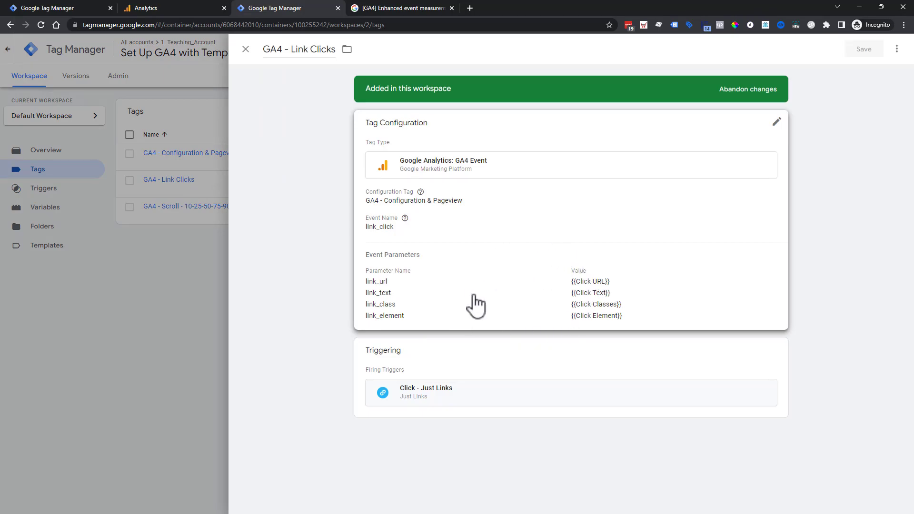
left_click(245, 49)
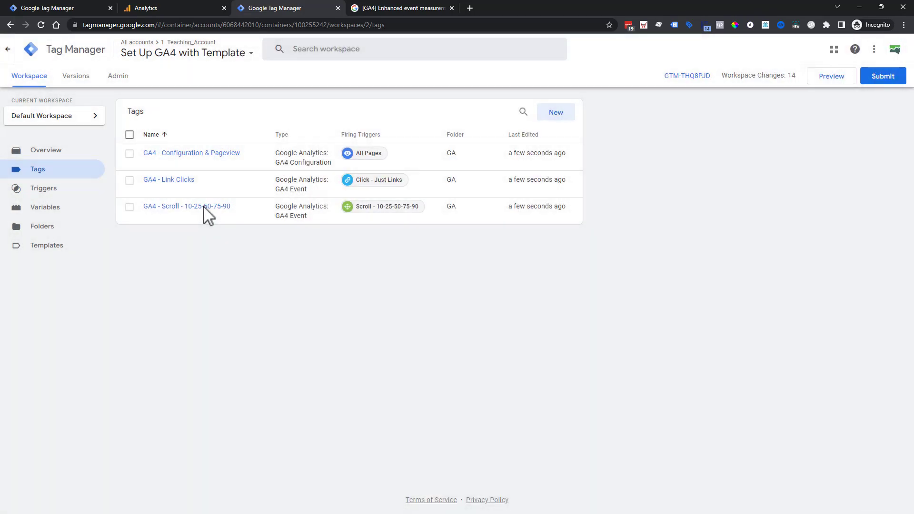
left_click(186, 206)
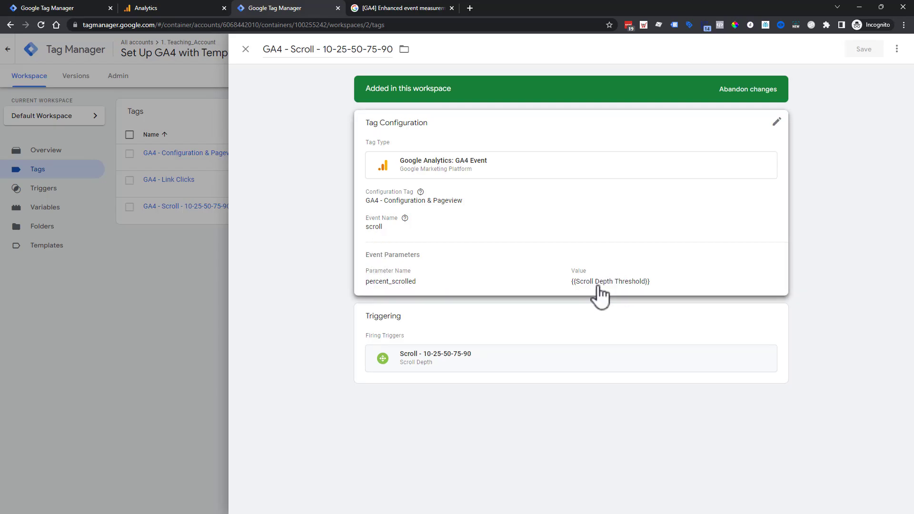
left_click(244, 49)
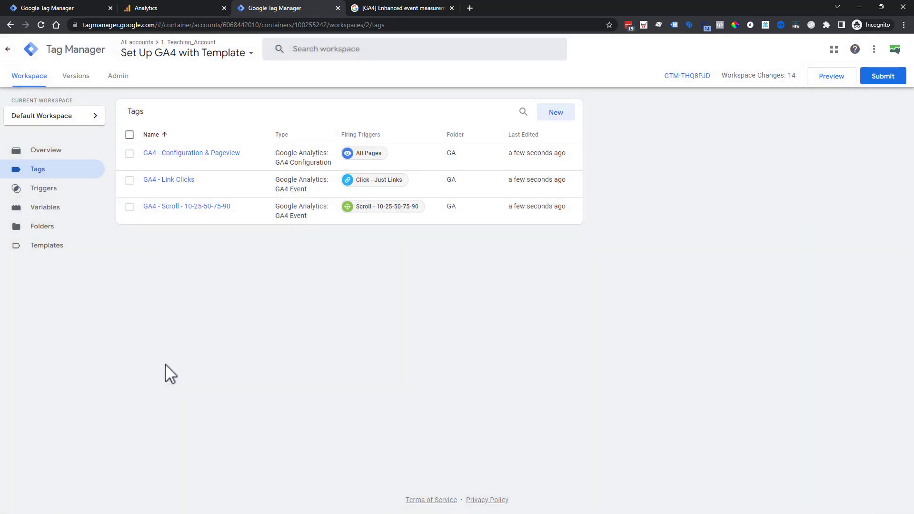
mouse_move(177, 368)
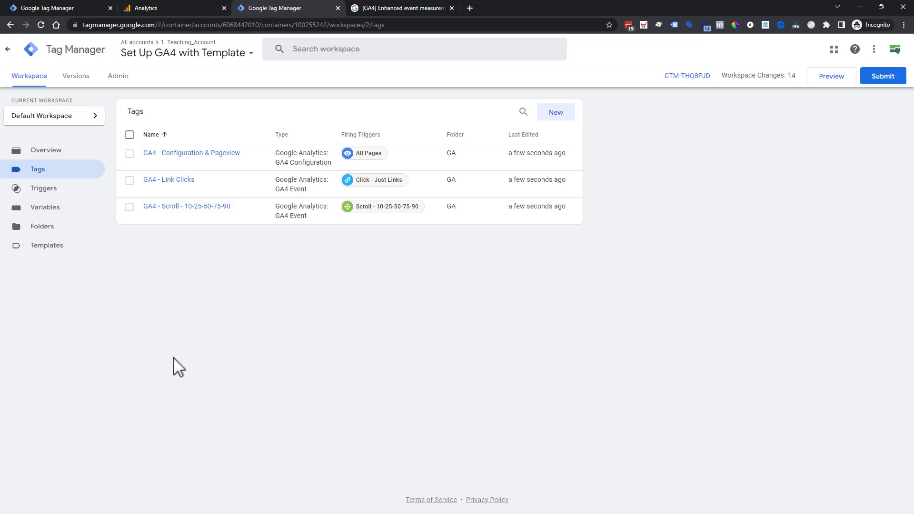
mouse_move(725, 381)
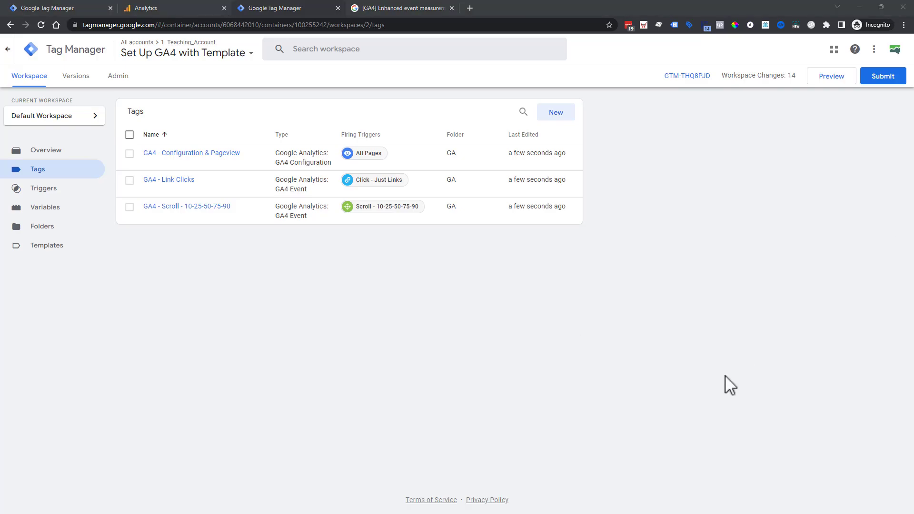
mouse_move(731, 372)
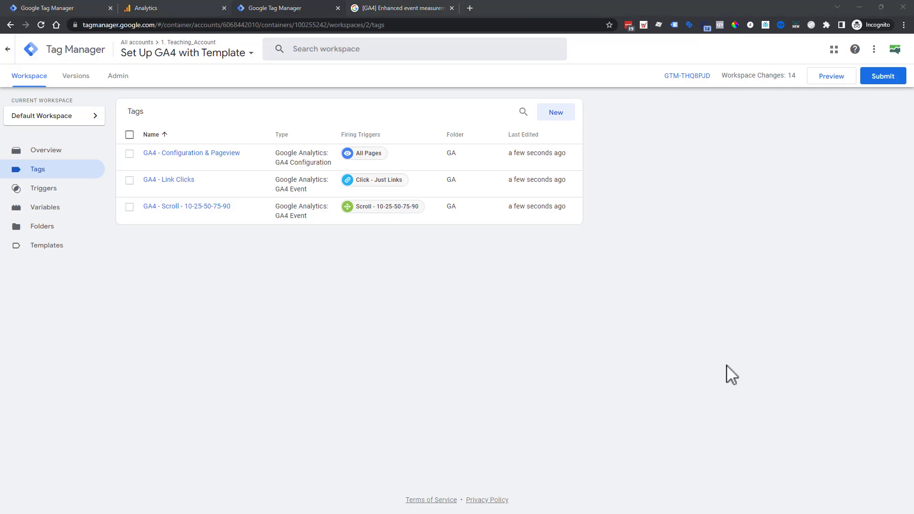
mouse_move(832, 75)
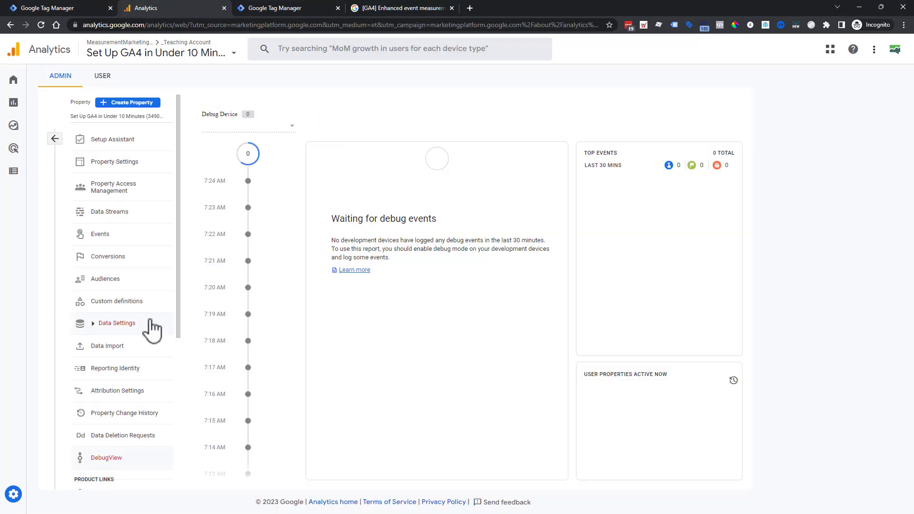
Turn off Scrolls and Outbound clicks in the web data stream's enhanced measurement settings.
left_click(109, 211)
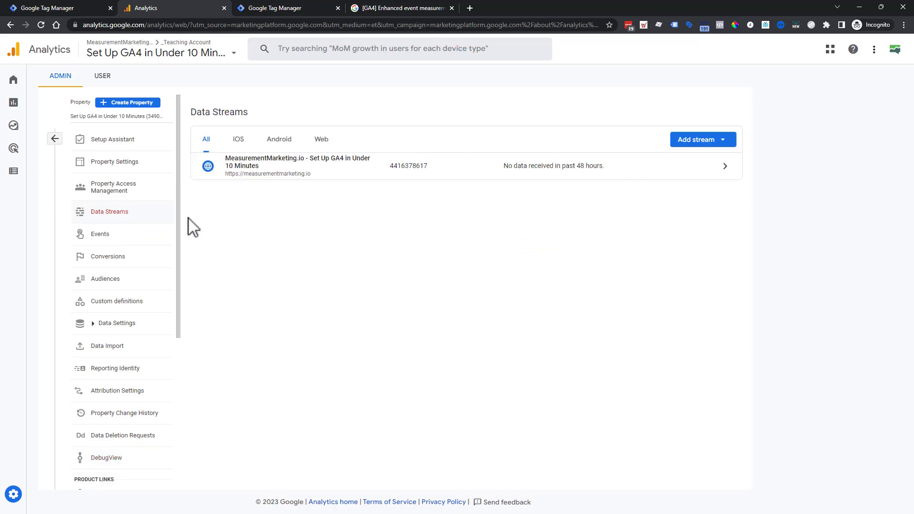
left_click(303, 165)
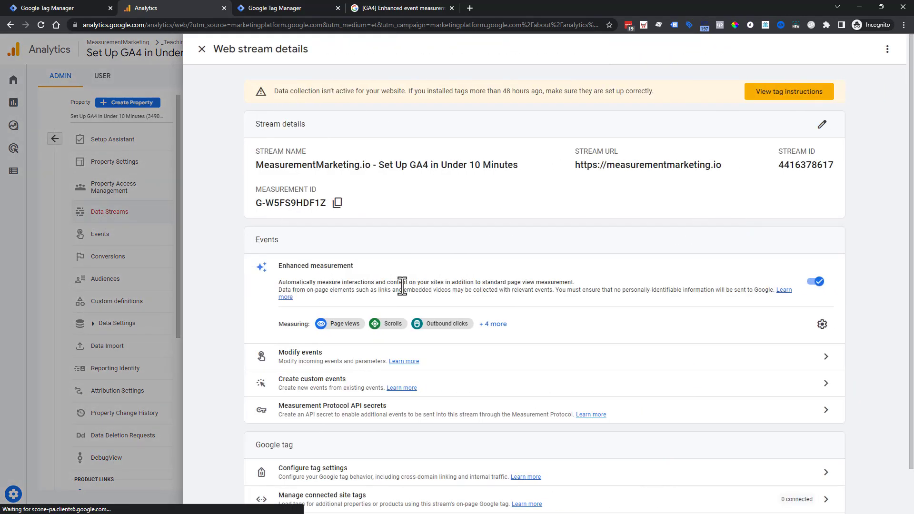
left_click(822, 324)
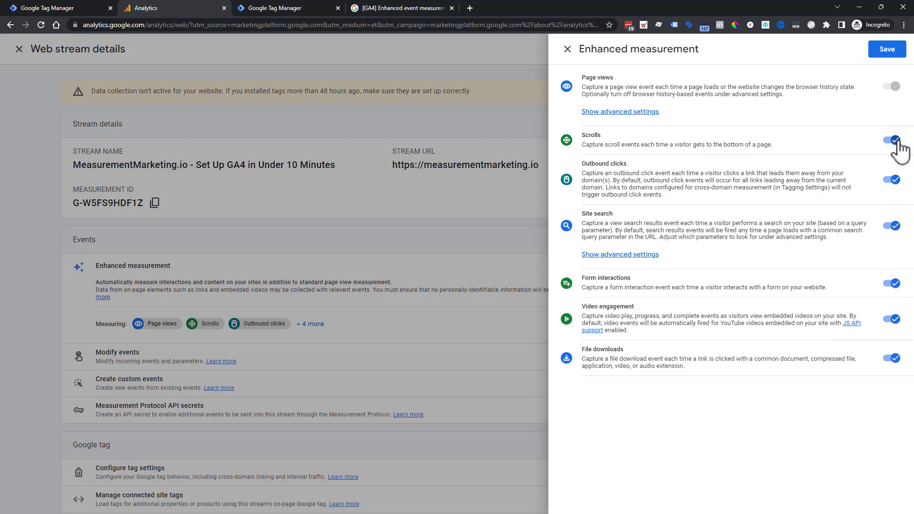
left_click(891, 140)
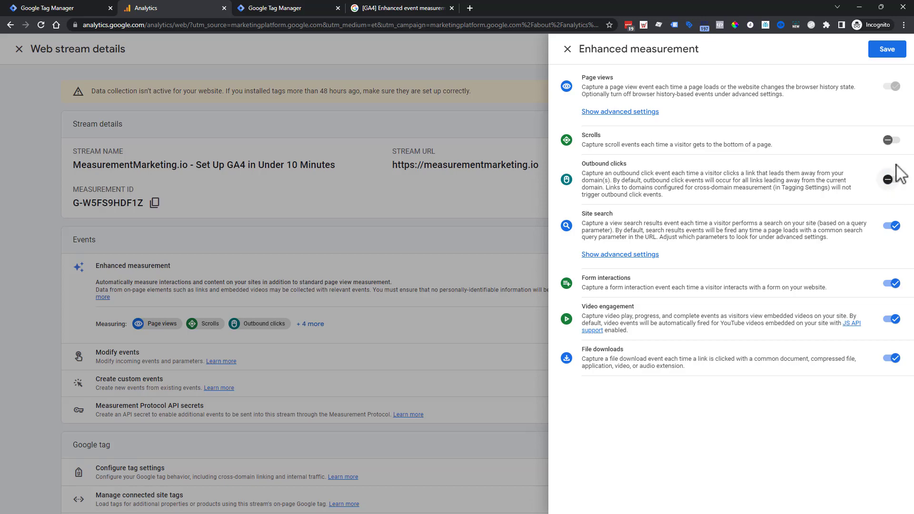
mouse_move(671, 204)
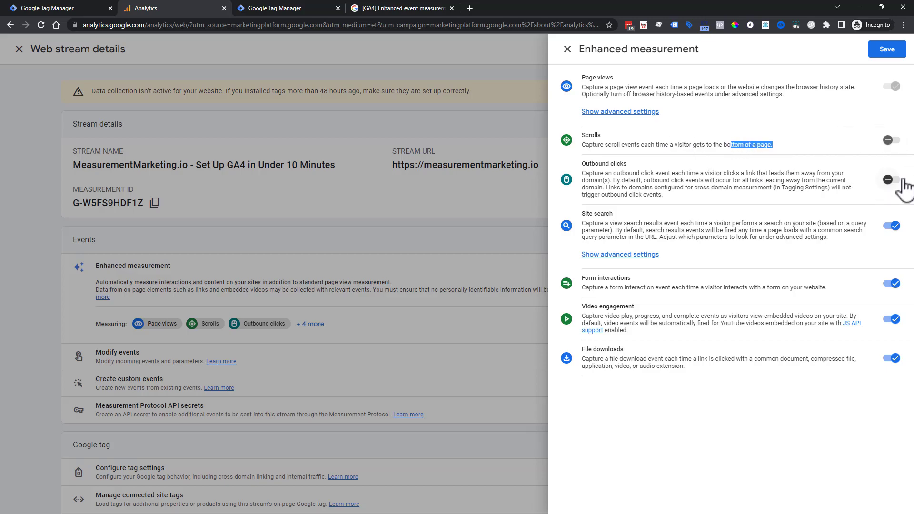
mouse_move(887, 49)
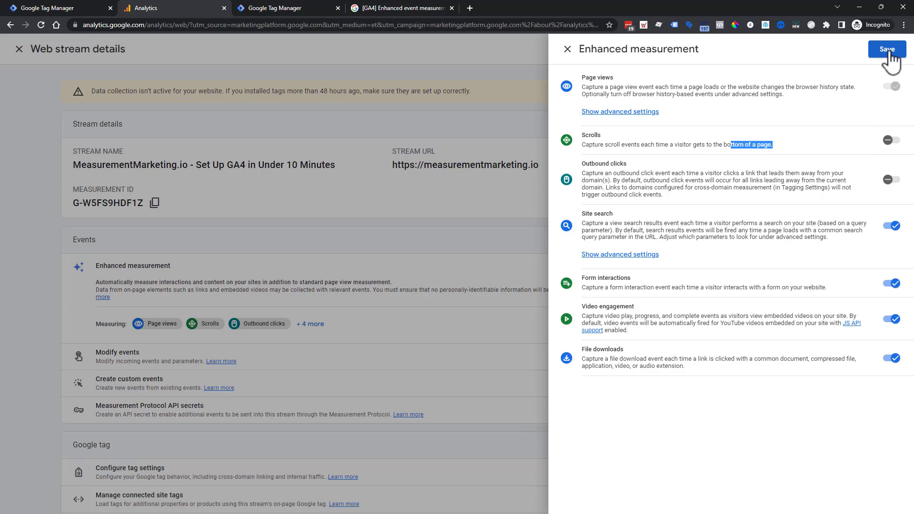
mouse_move(207, 232)
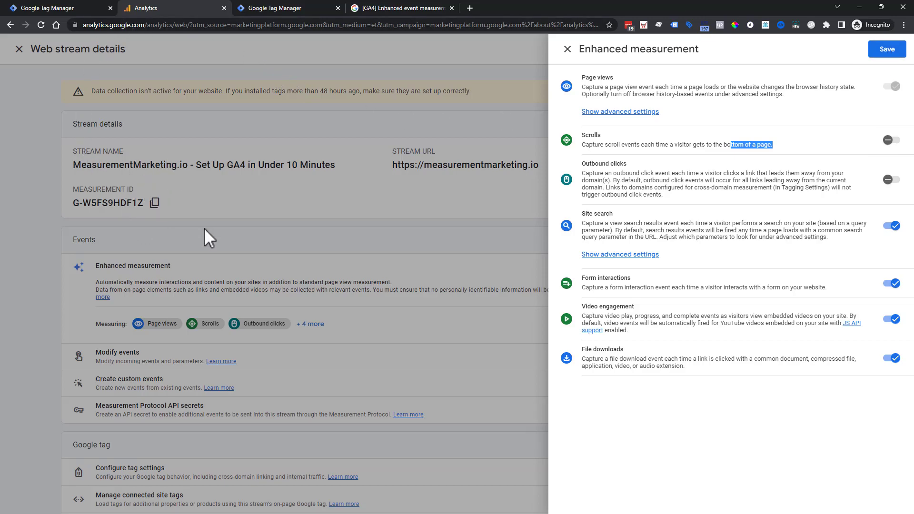
mouse_move(909, 184)
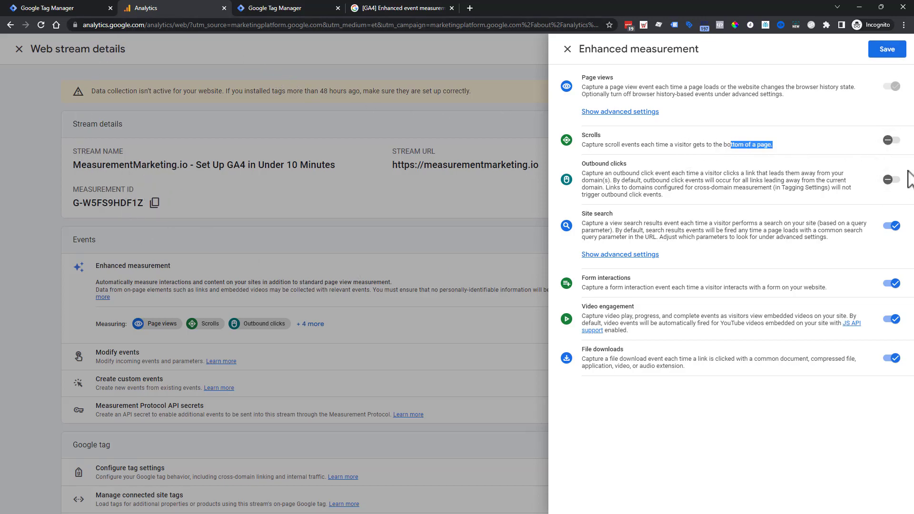
mouse_move(878, 185)
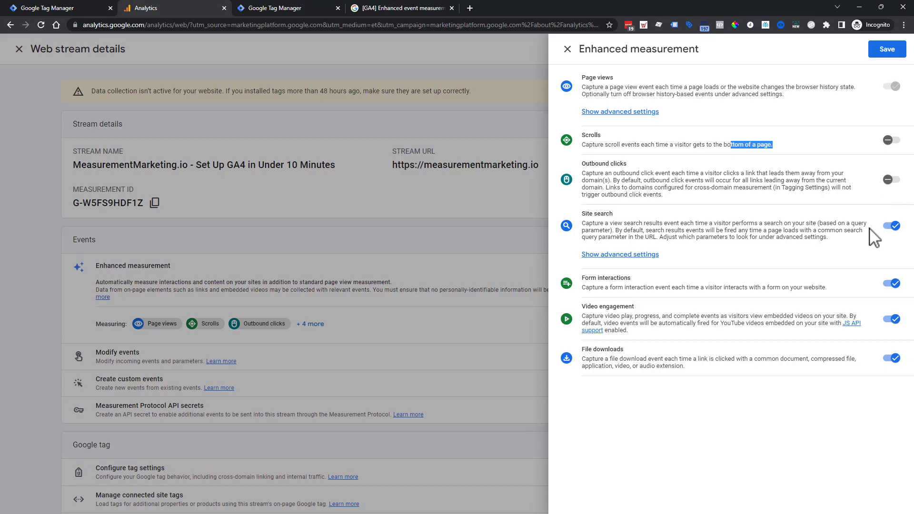
mouse_move(731, 317)
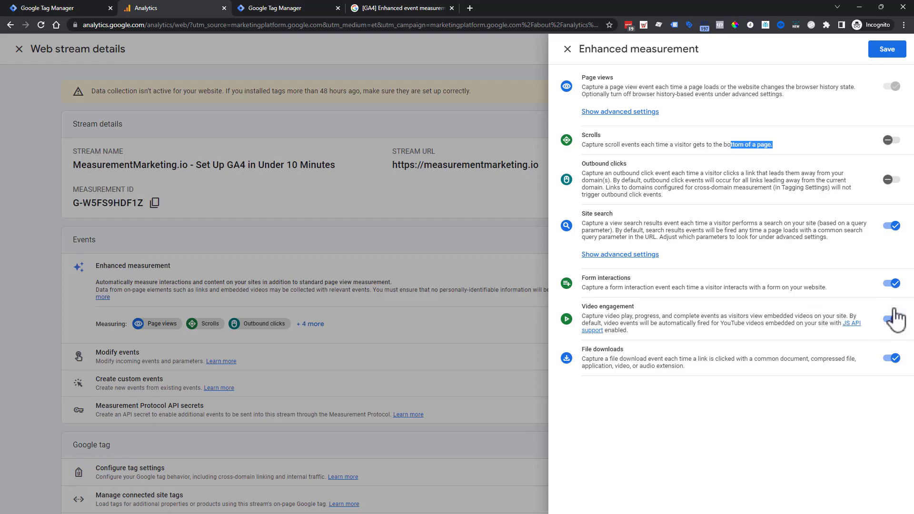
left_click(894, 318)
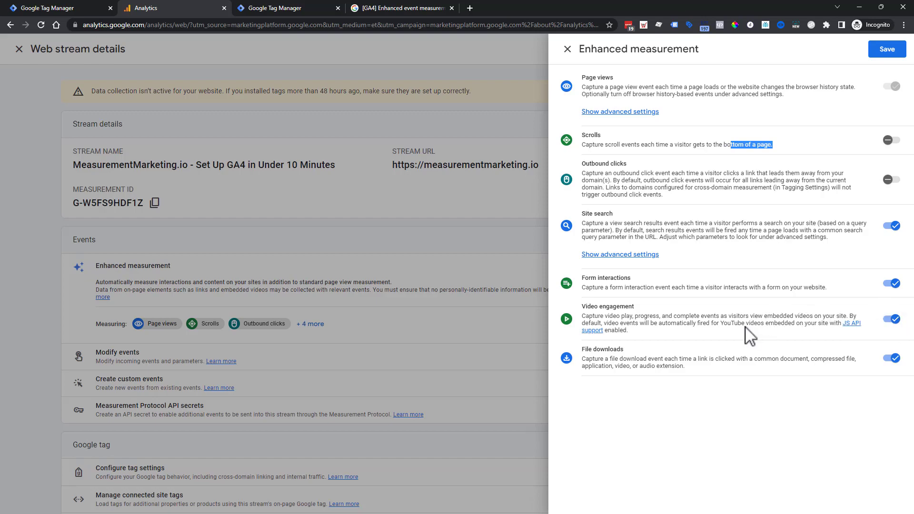